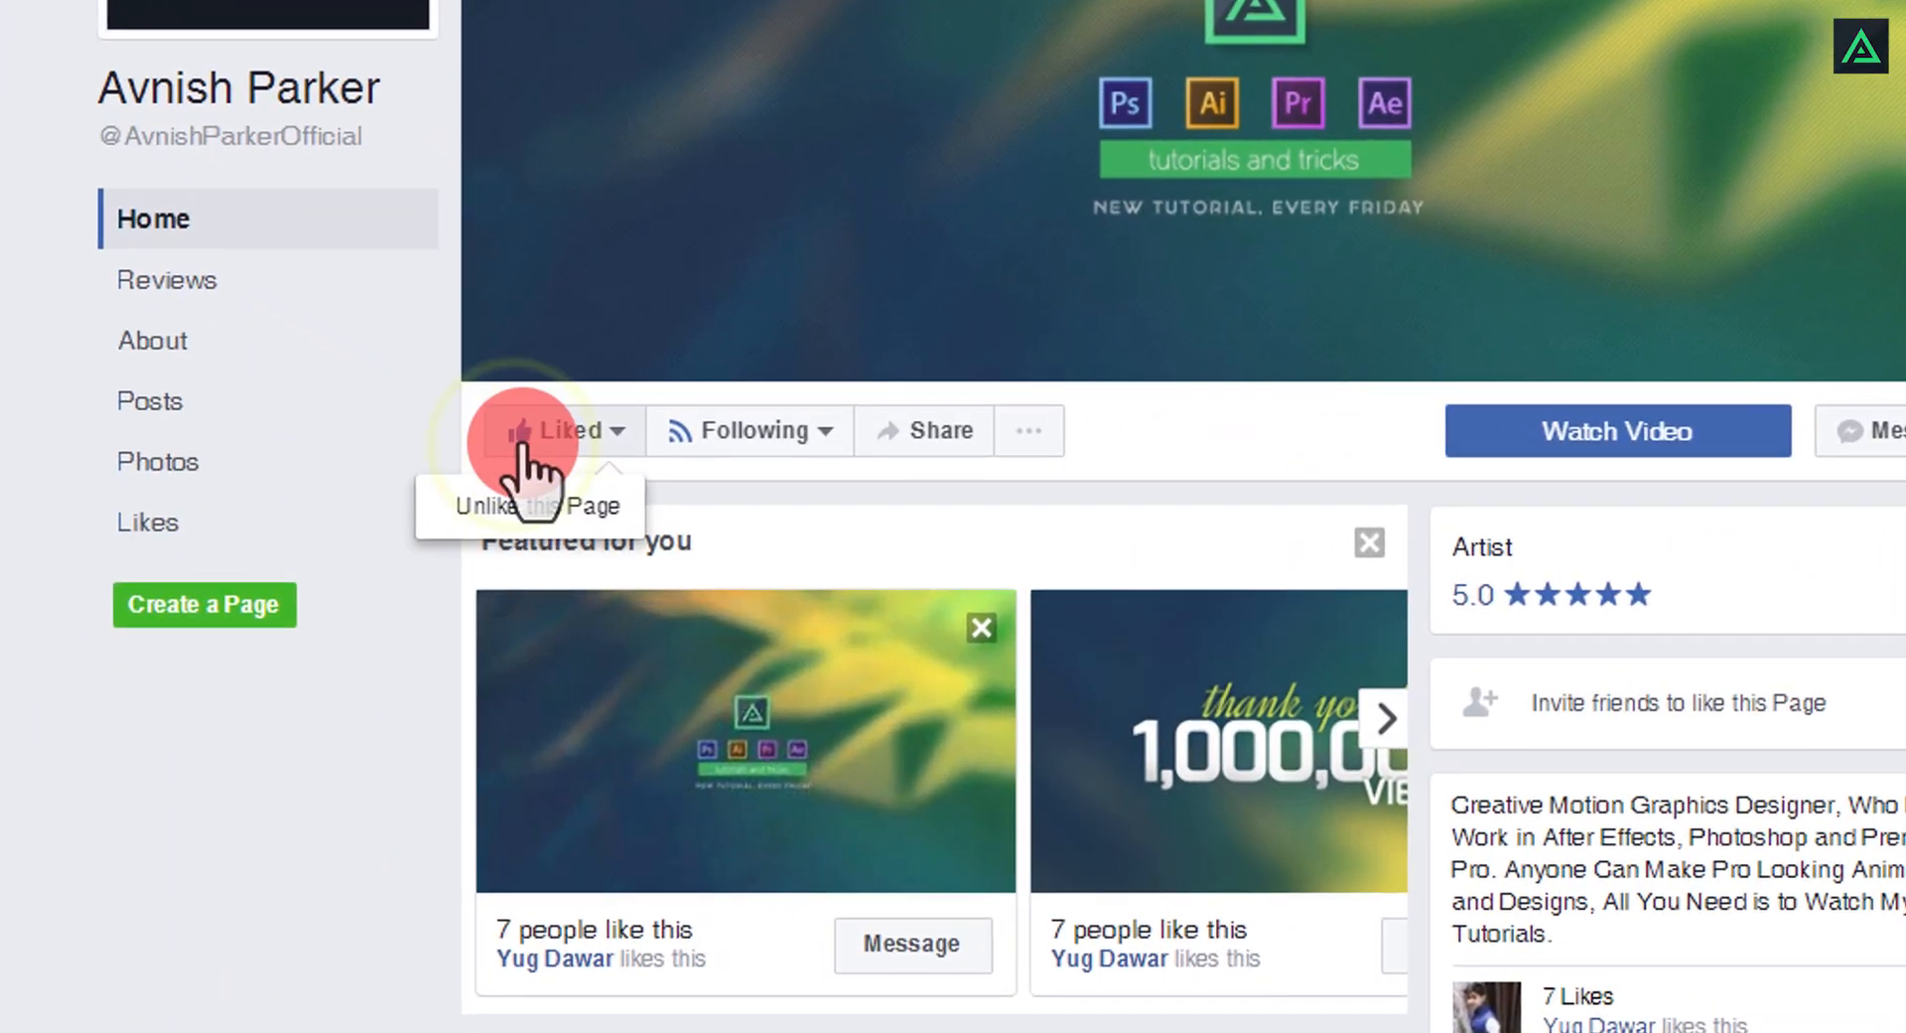
Step: Scroll the Facebook page to show the Like button before moving to the YouTube channel
scroll("down", 3)
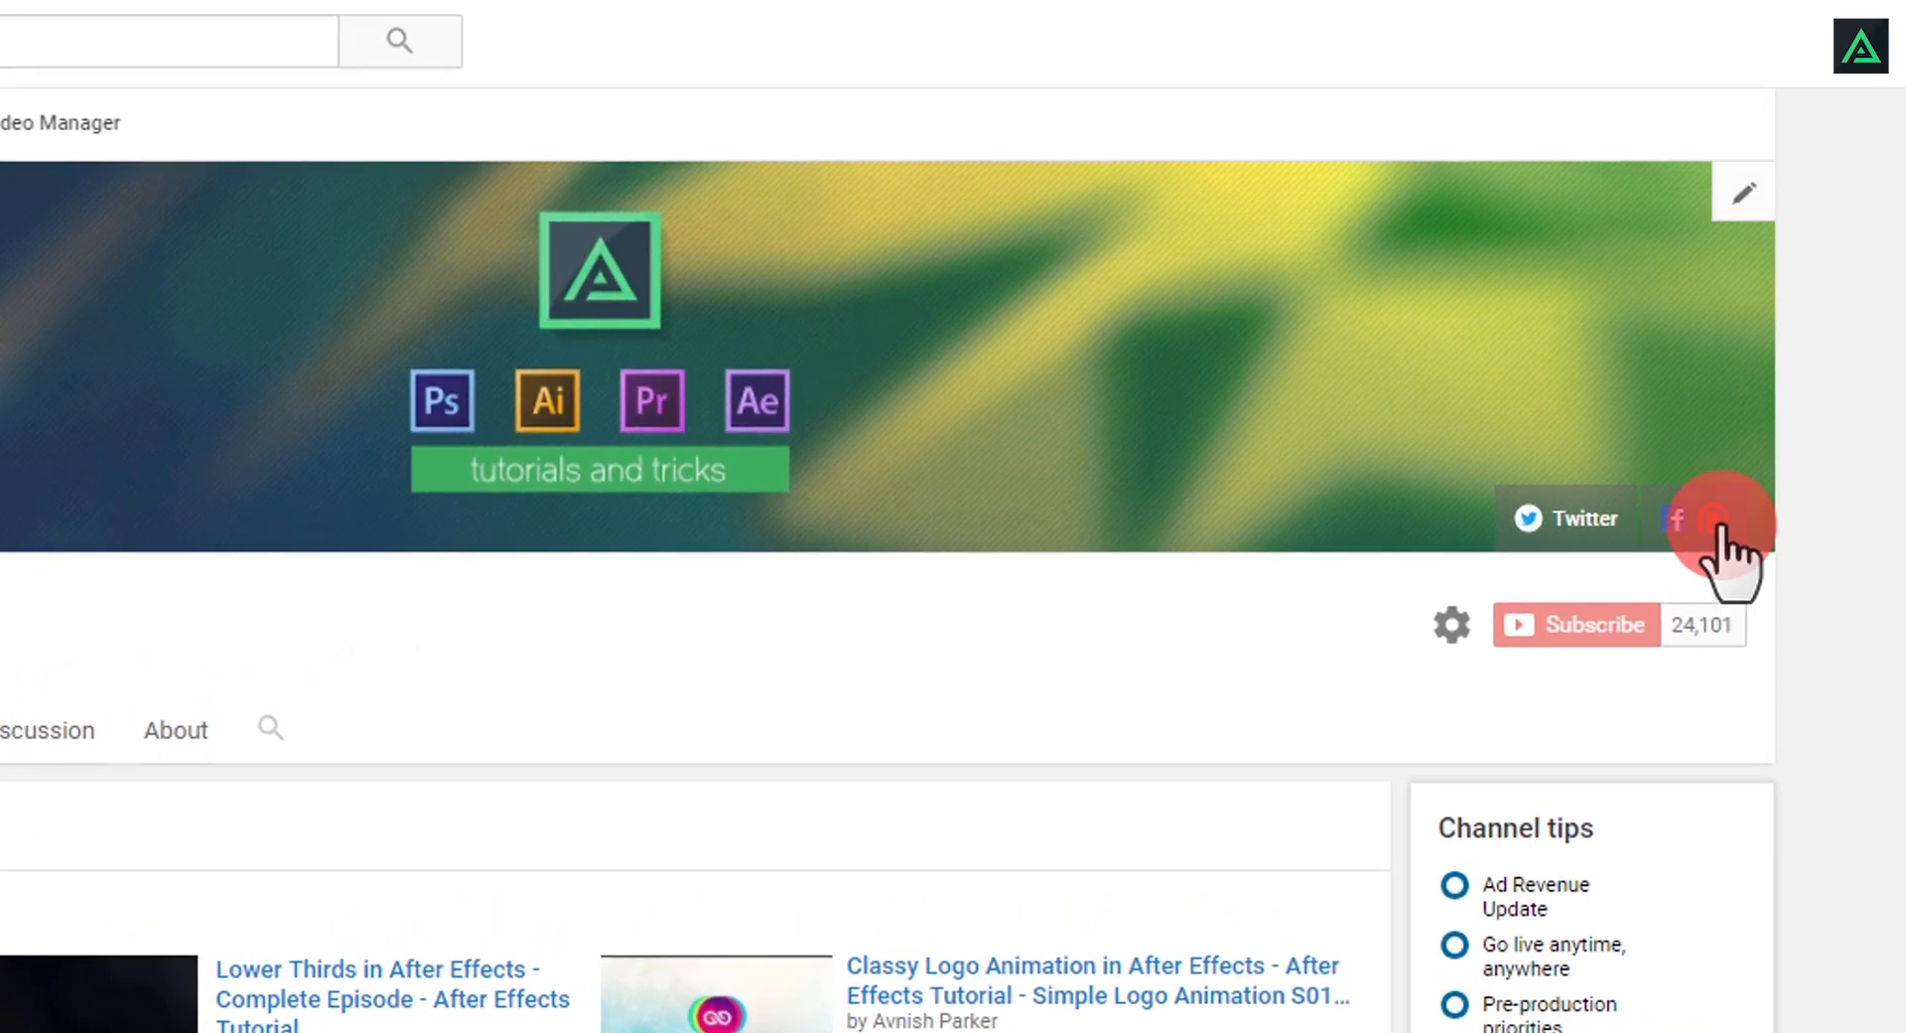
Step: Go to the creator's Patreon page and start becoming a patron
left_click(1715, 519)
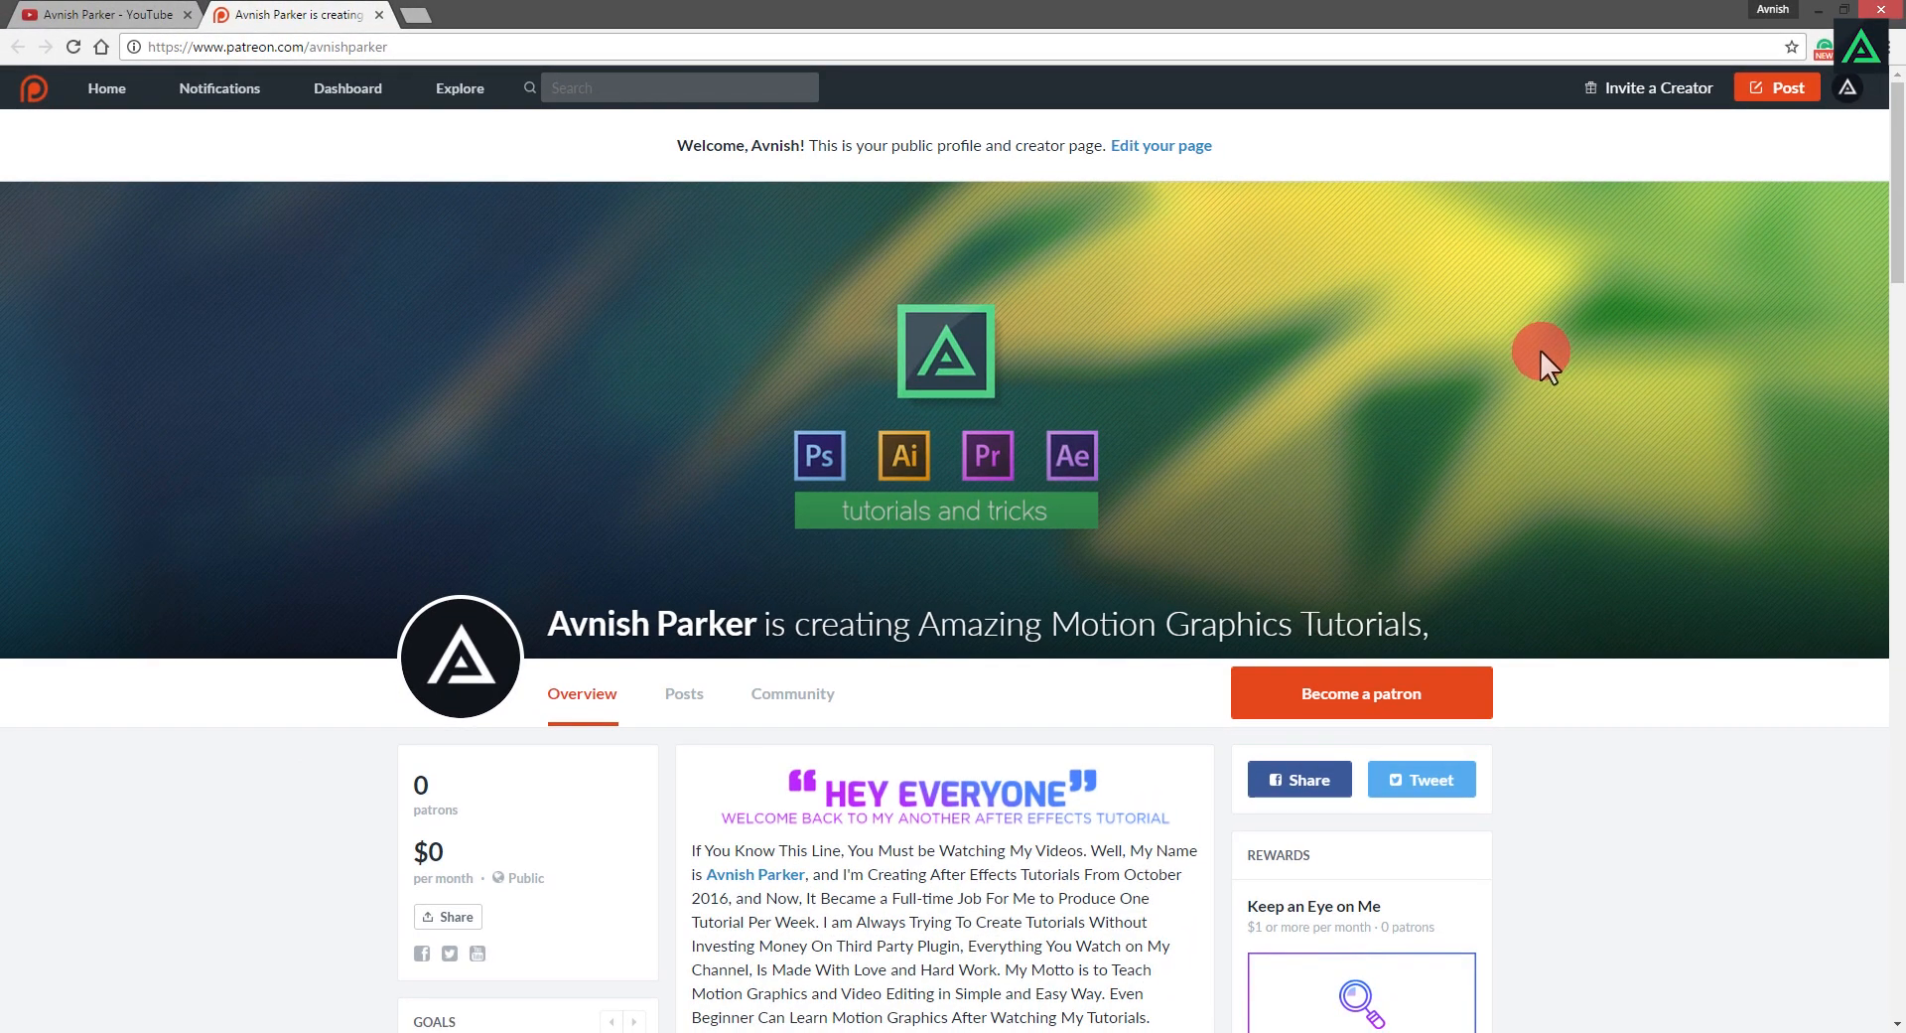
scroll("down", 3)
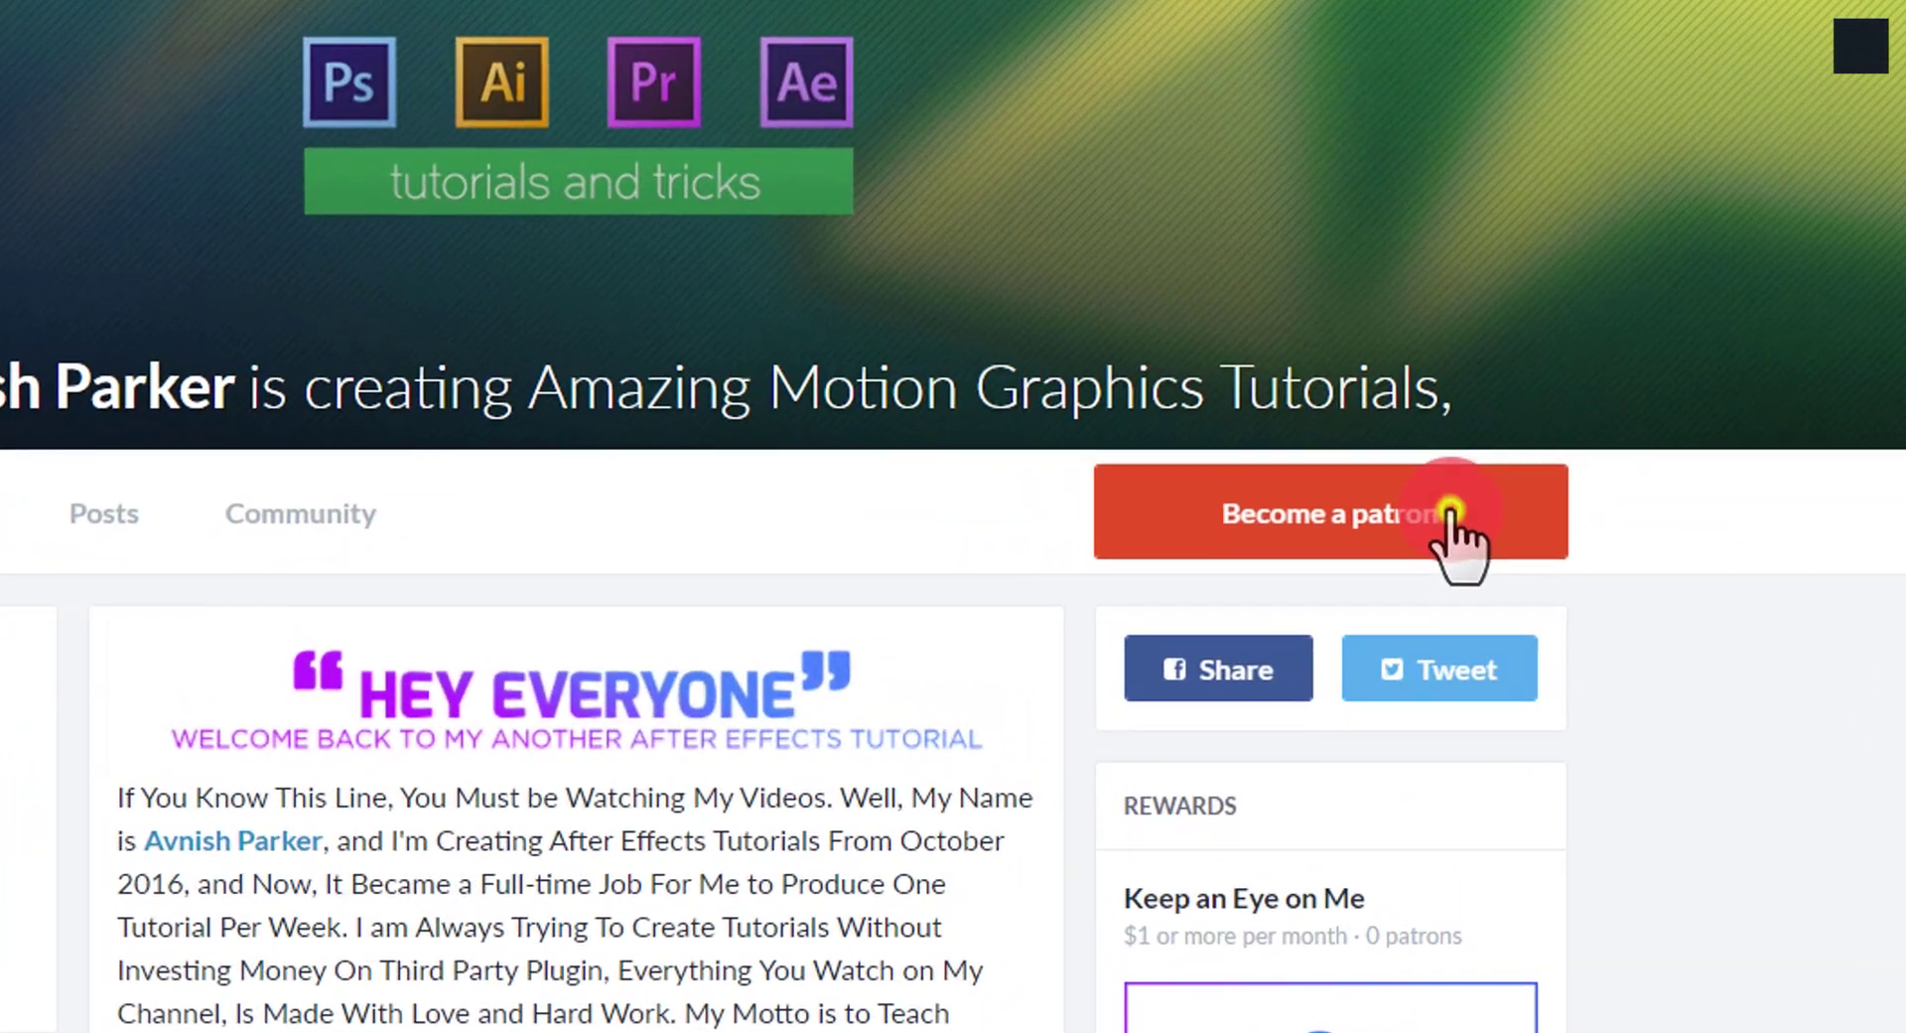
left_click(1457, 512)
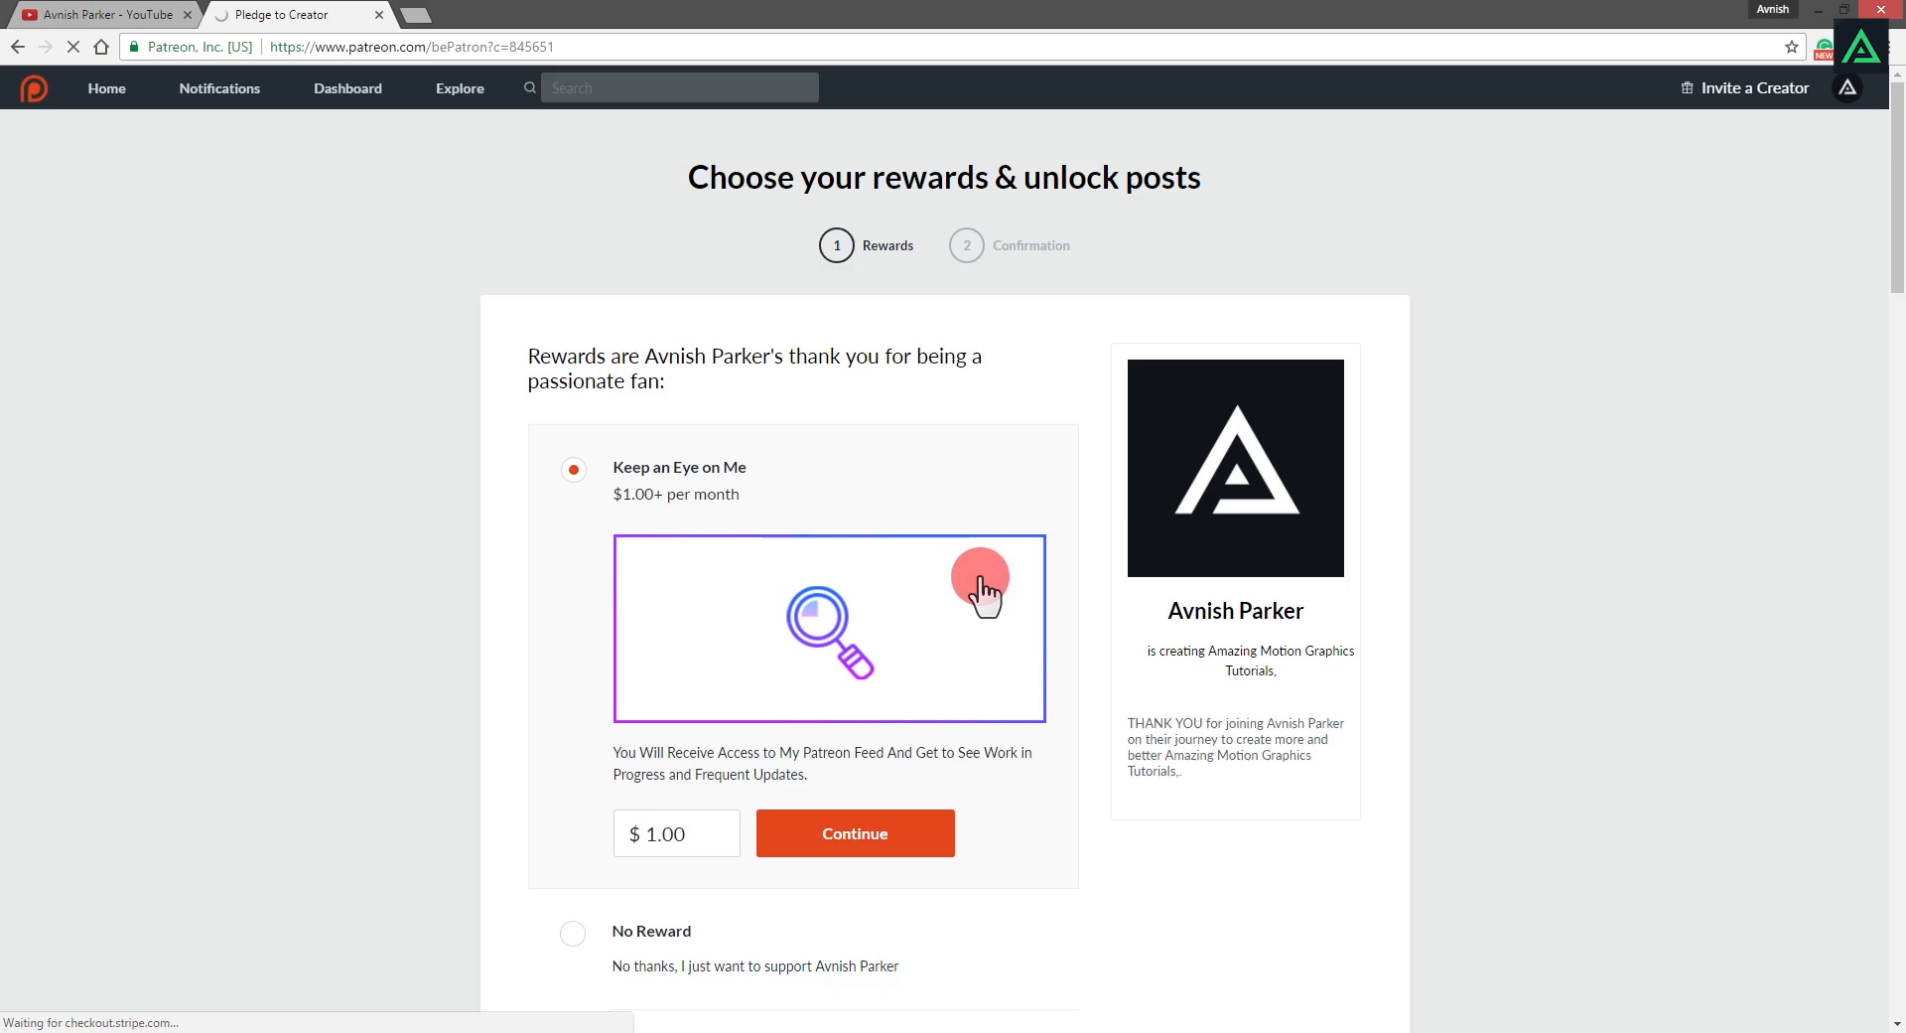
Step: Browse the reward tiers and choose the $5 per month tier
scroll("down", 3)
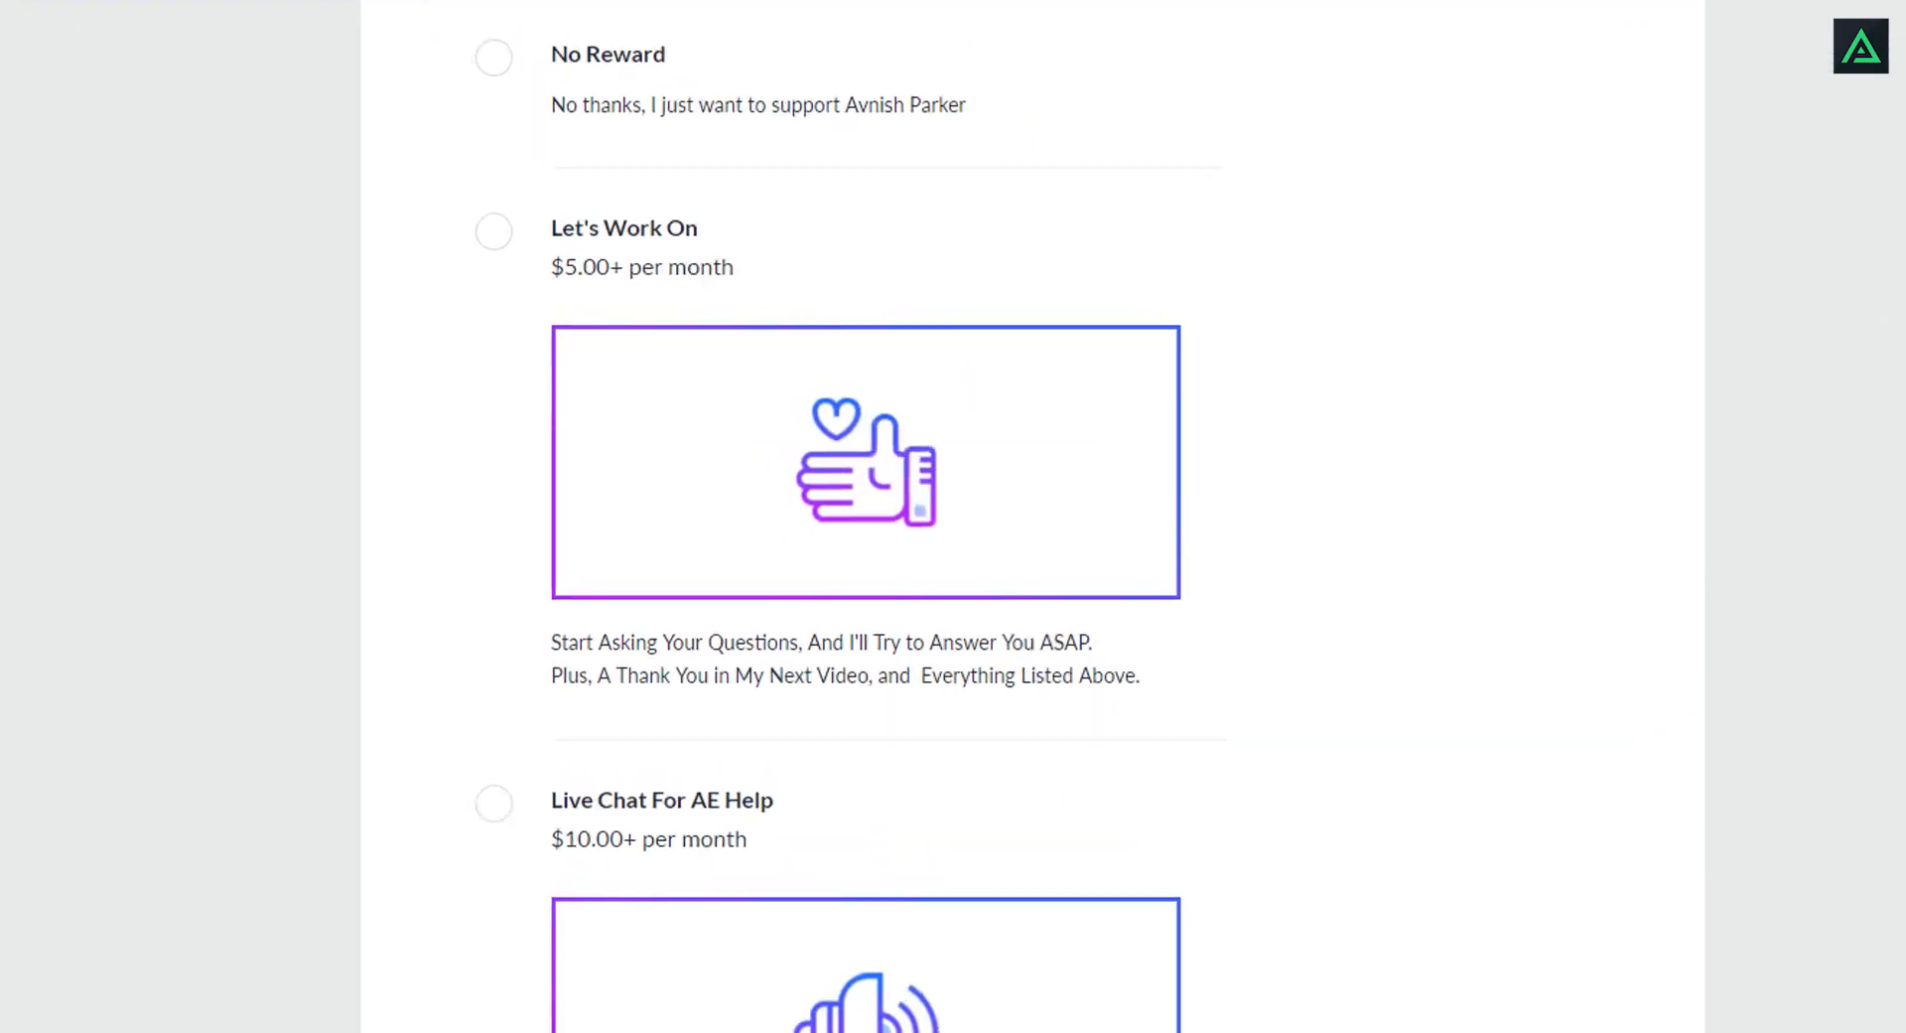
left_click(494, 232)
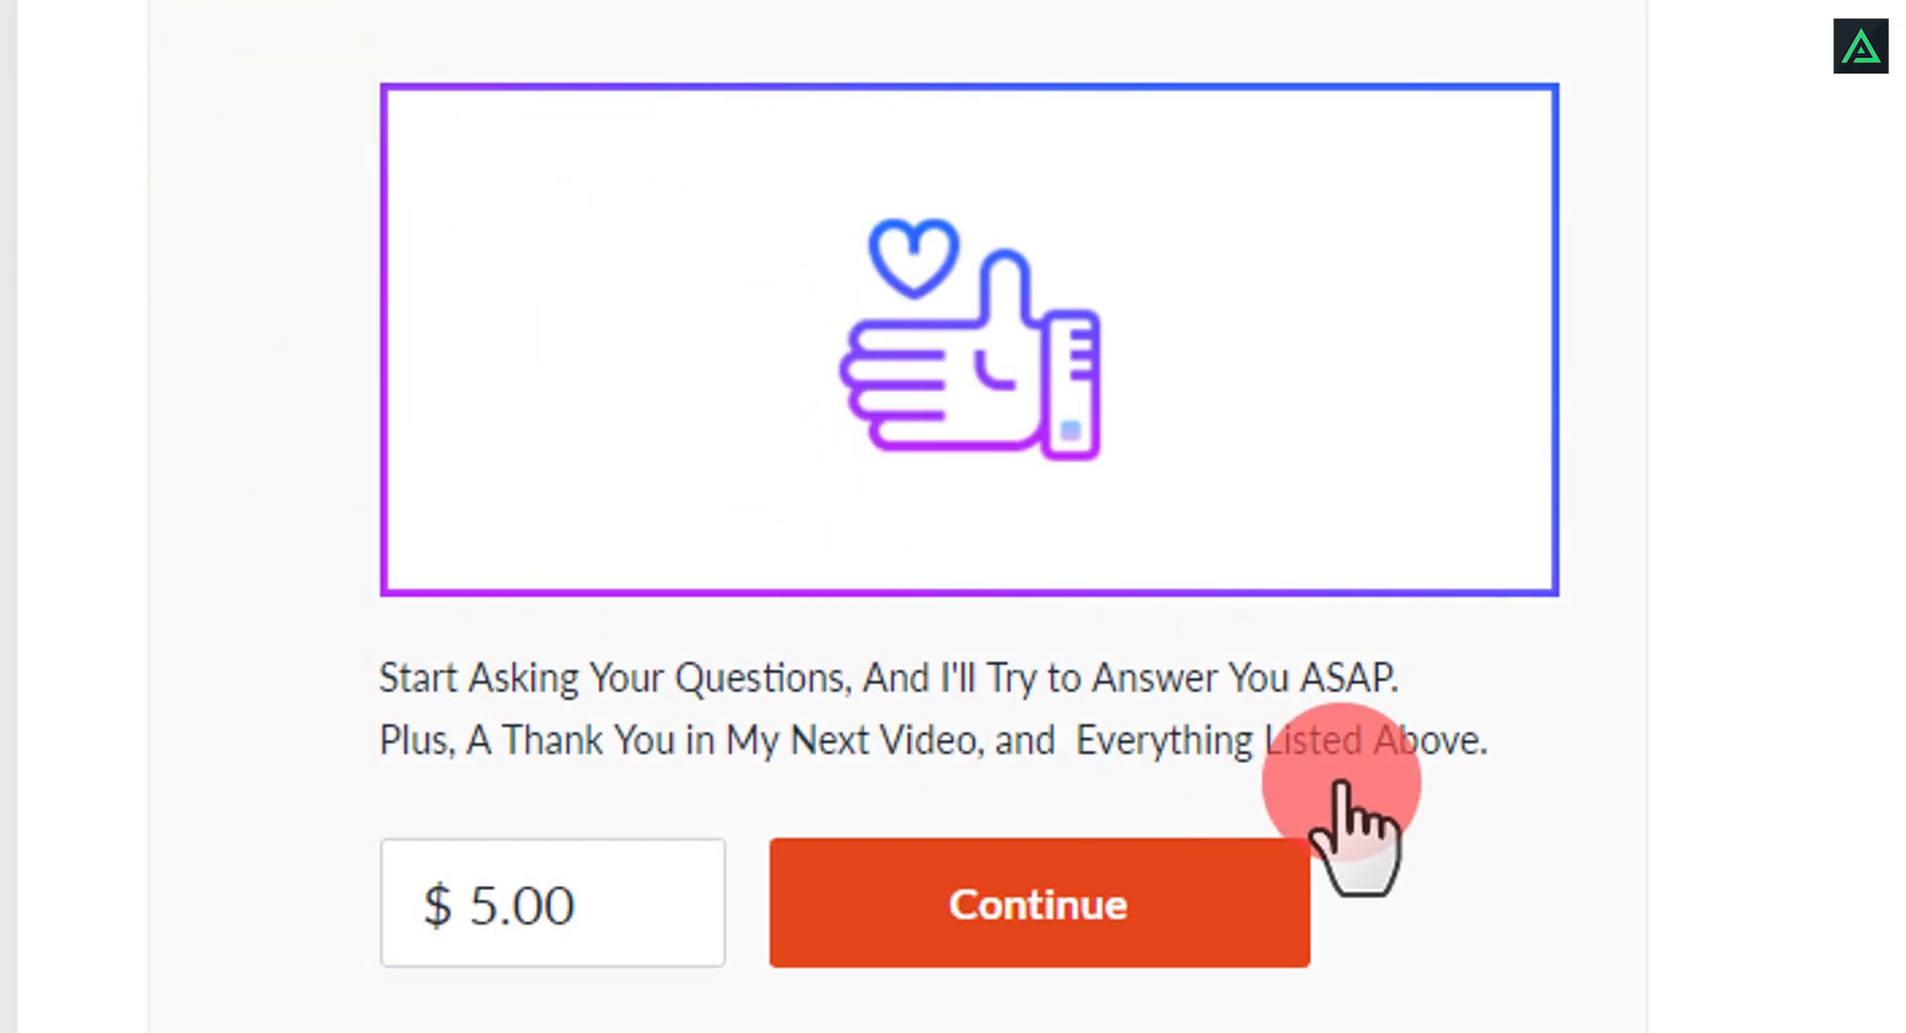
left_click(1040, 904)
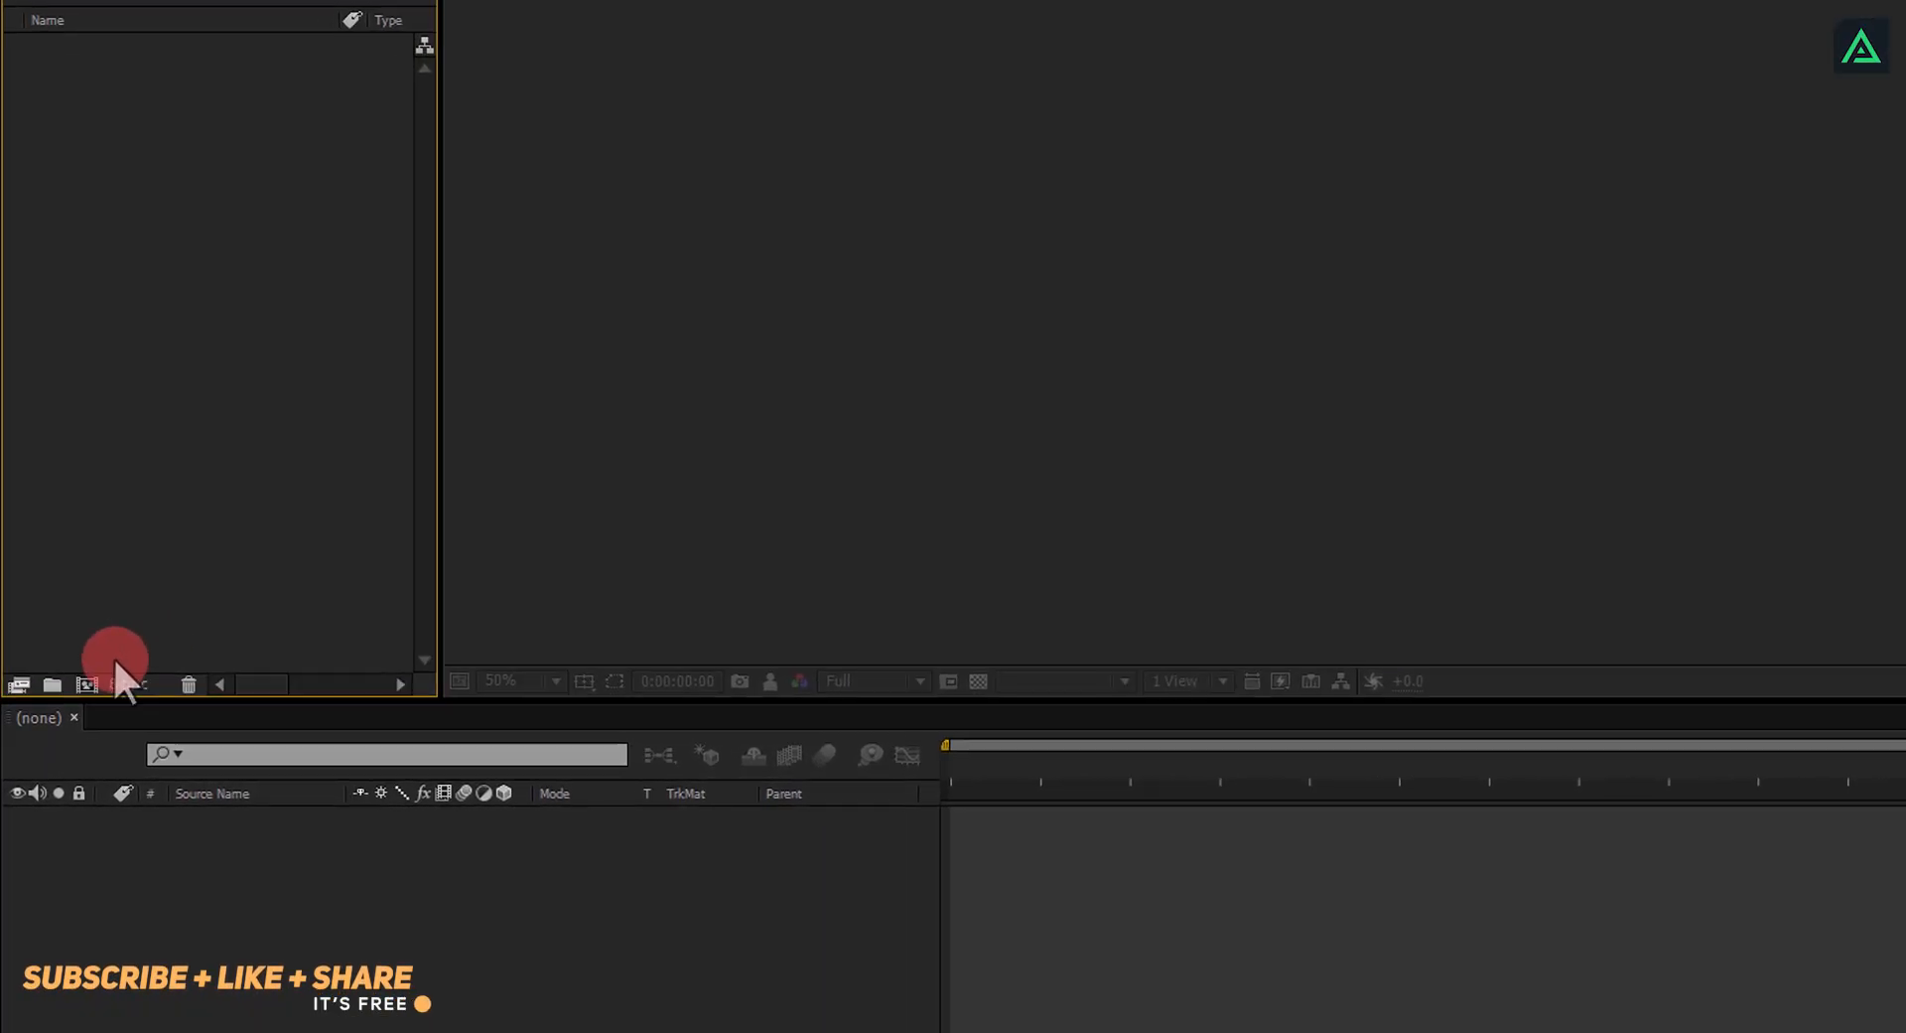
Step: Create a 1920×1080, 30 fps, 10 s composition named Subscribe_Lower_Third
left_click(119, 683)
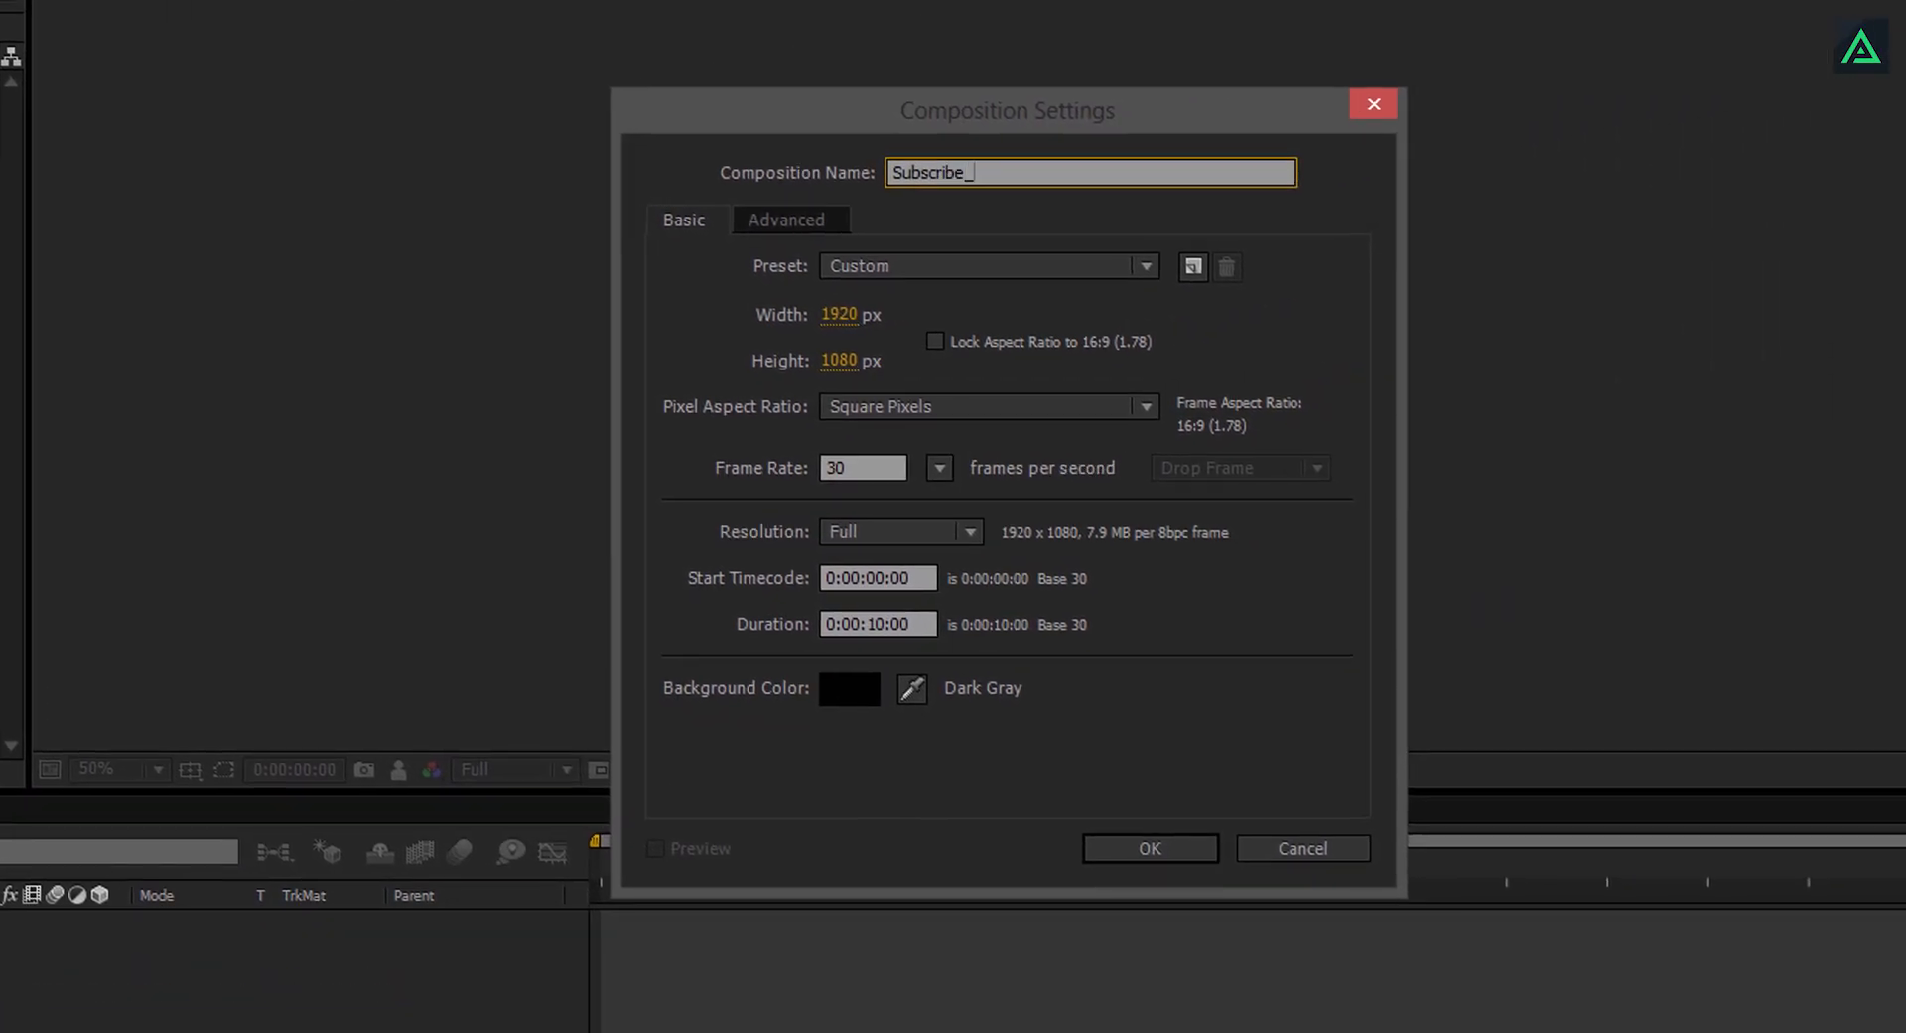
type("Lower_Third")
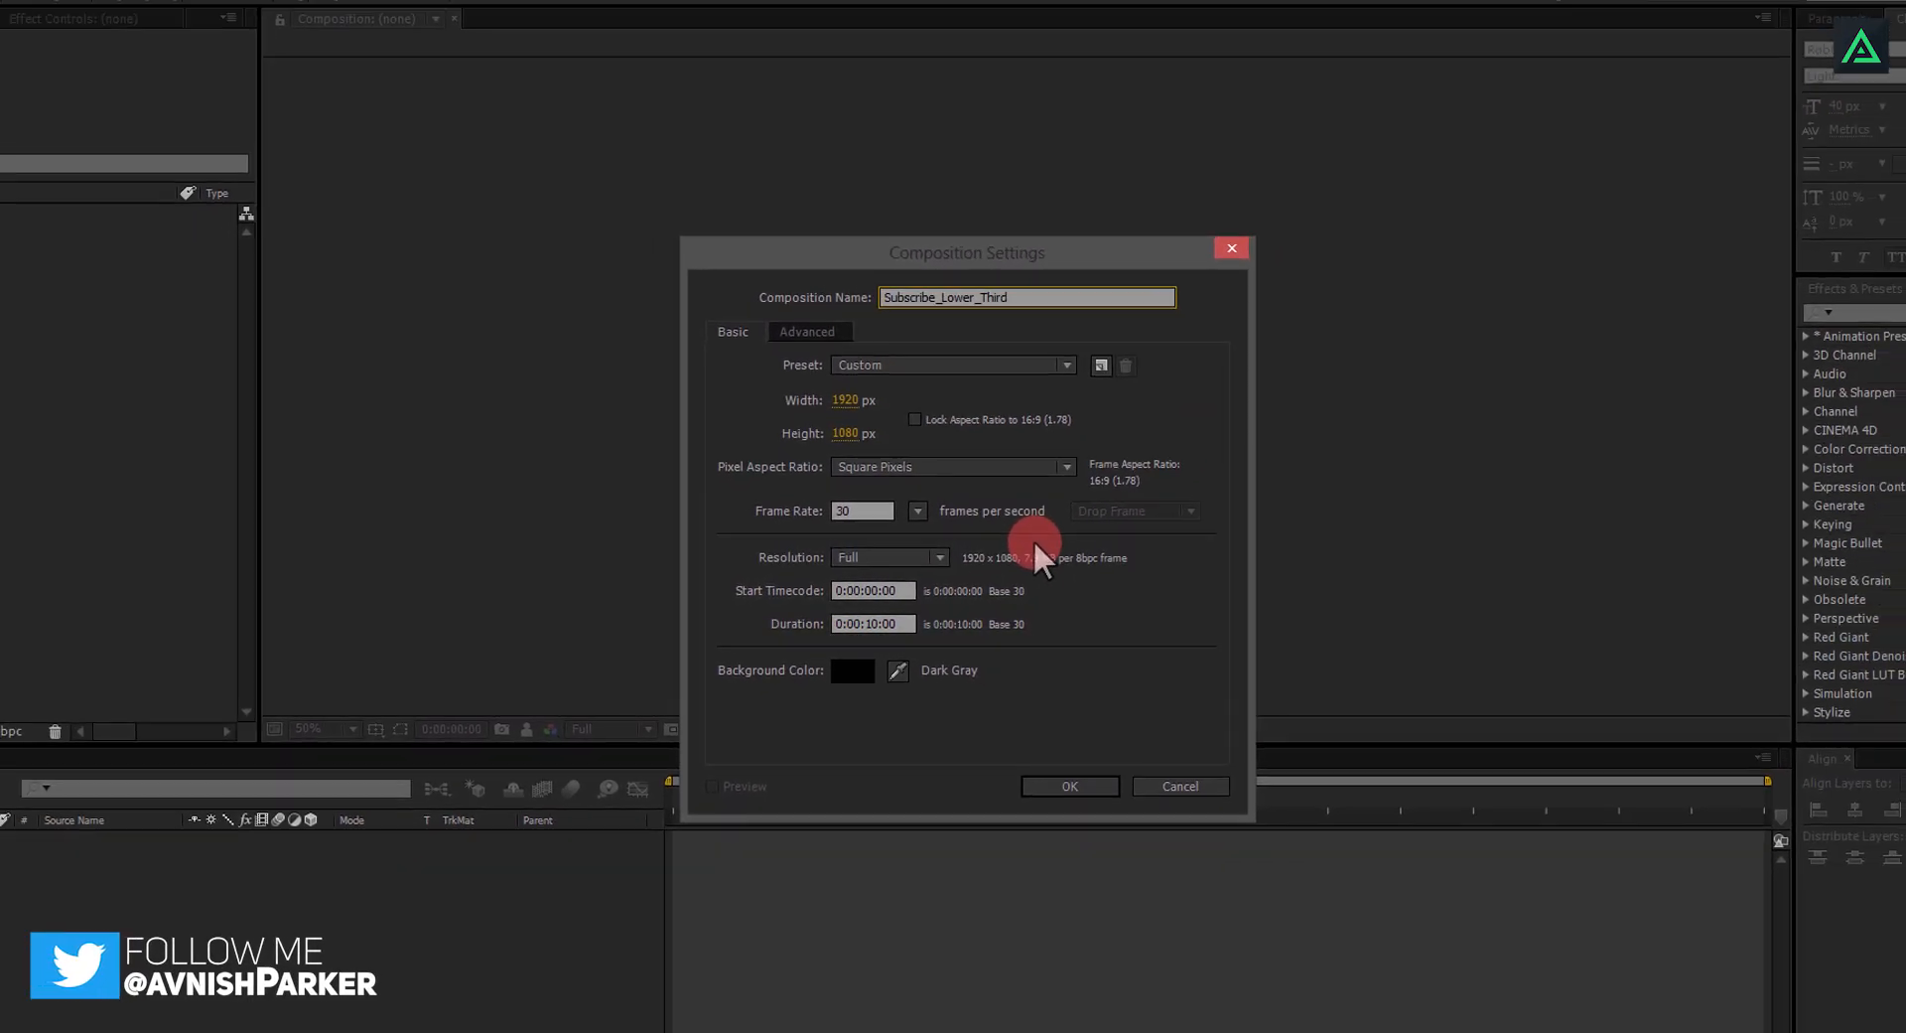
left_click(1070, 786)
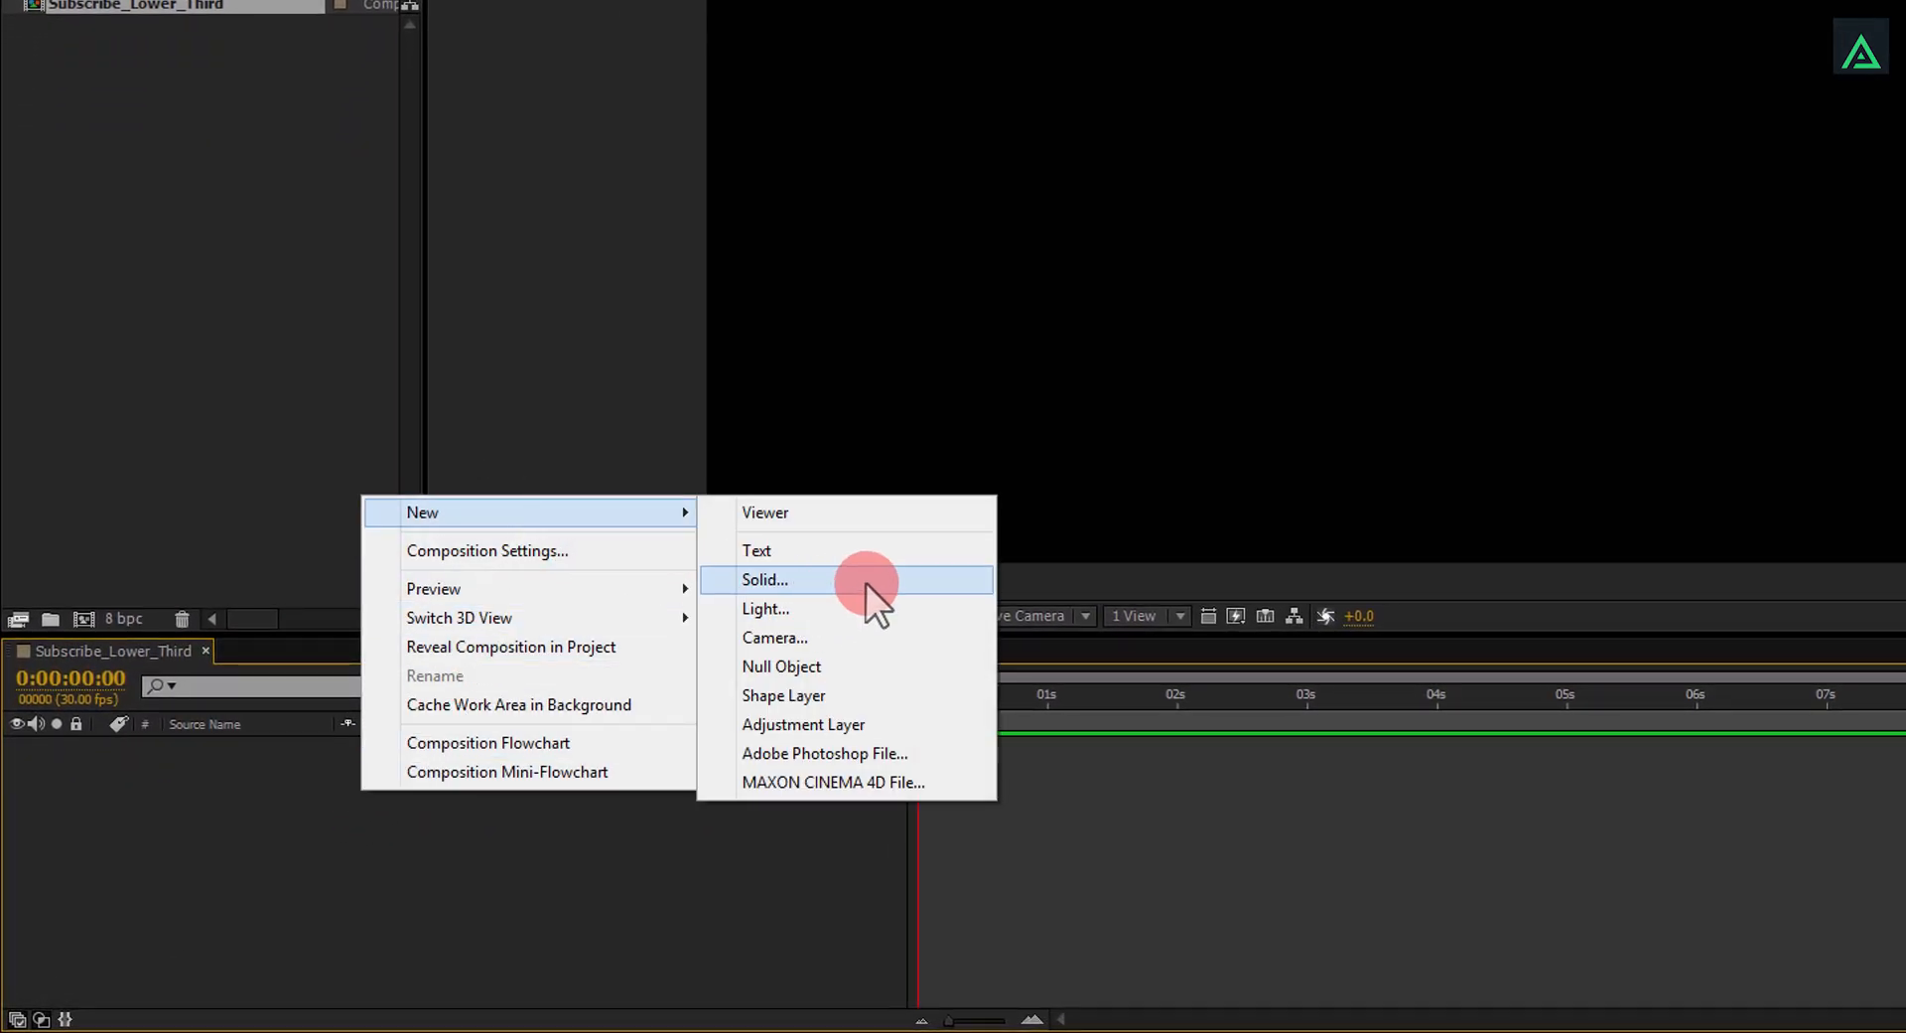
Step: Add a full-frame solid named Background with colour #121212
left_click(764, 580)
type("Background")
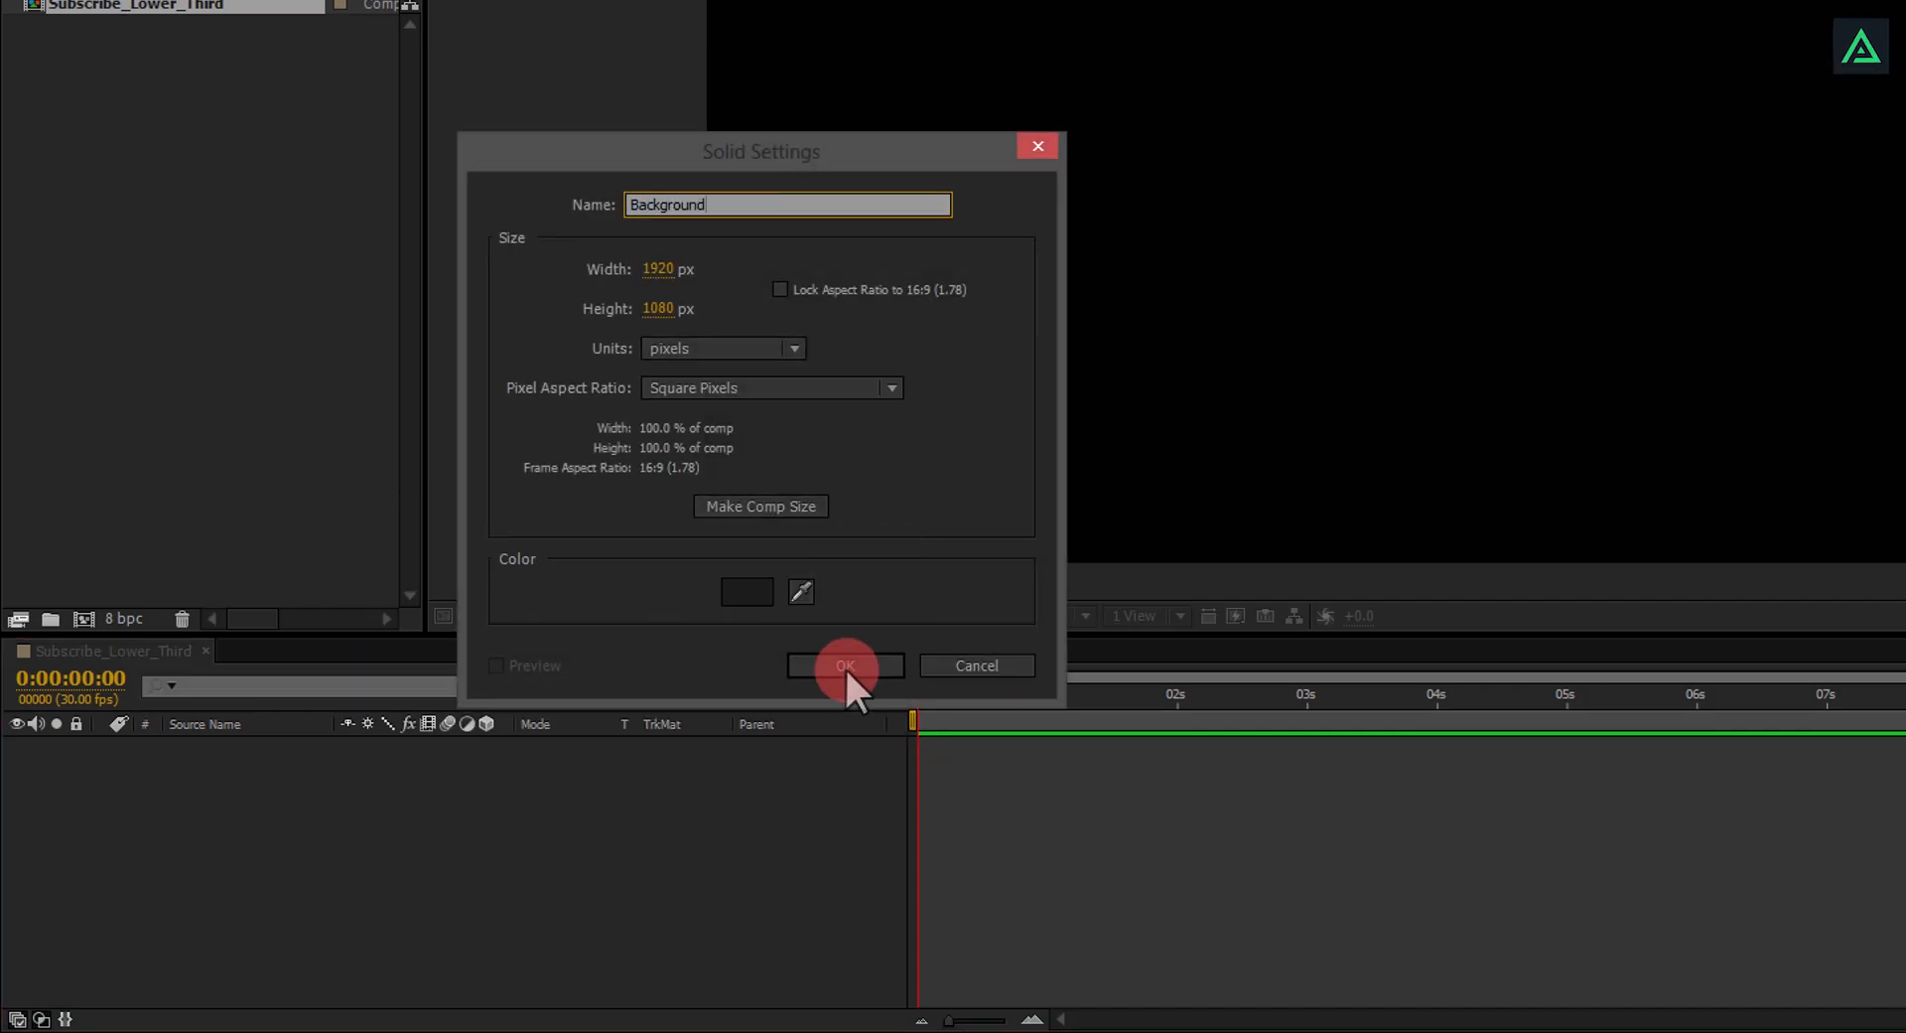
left_click(747, 592)
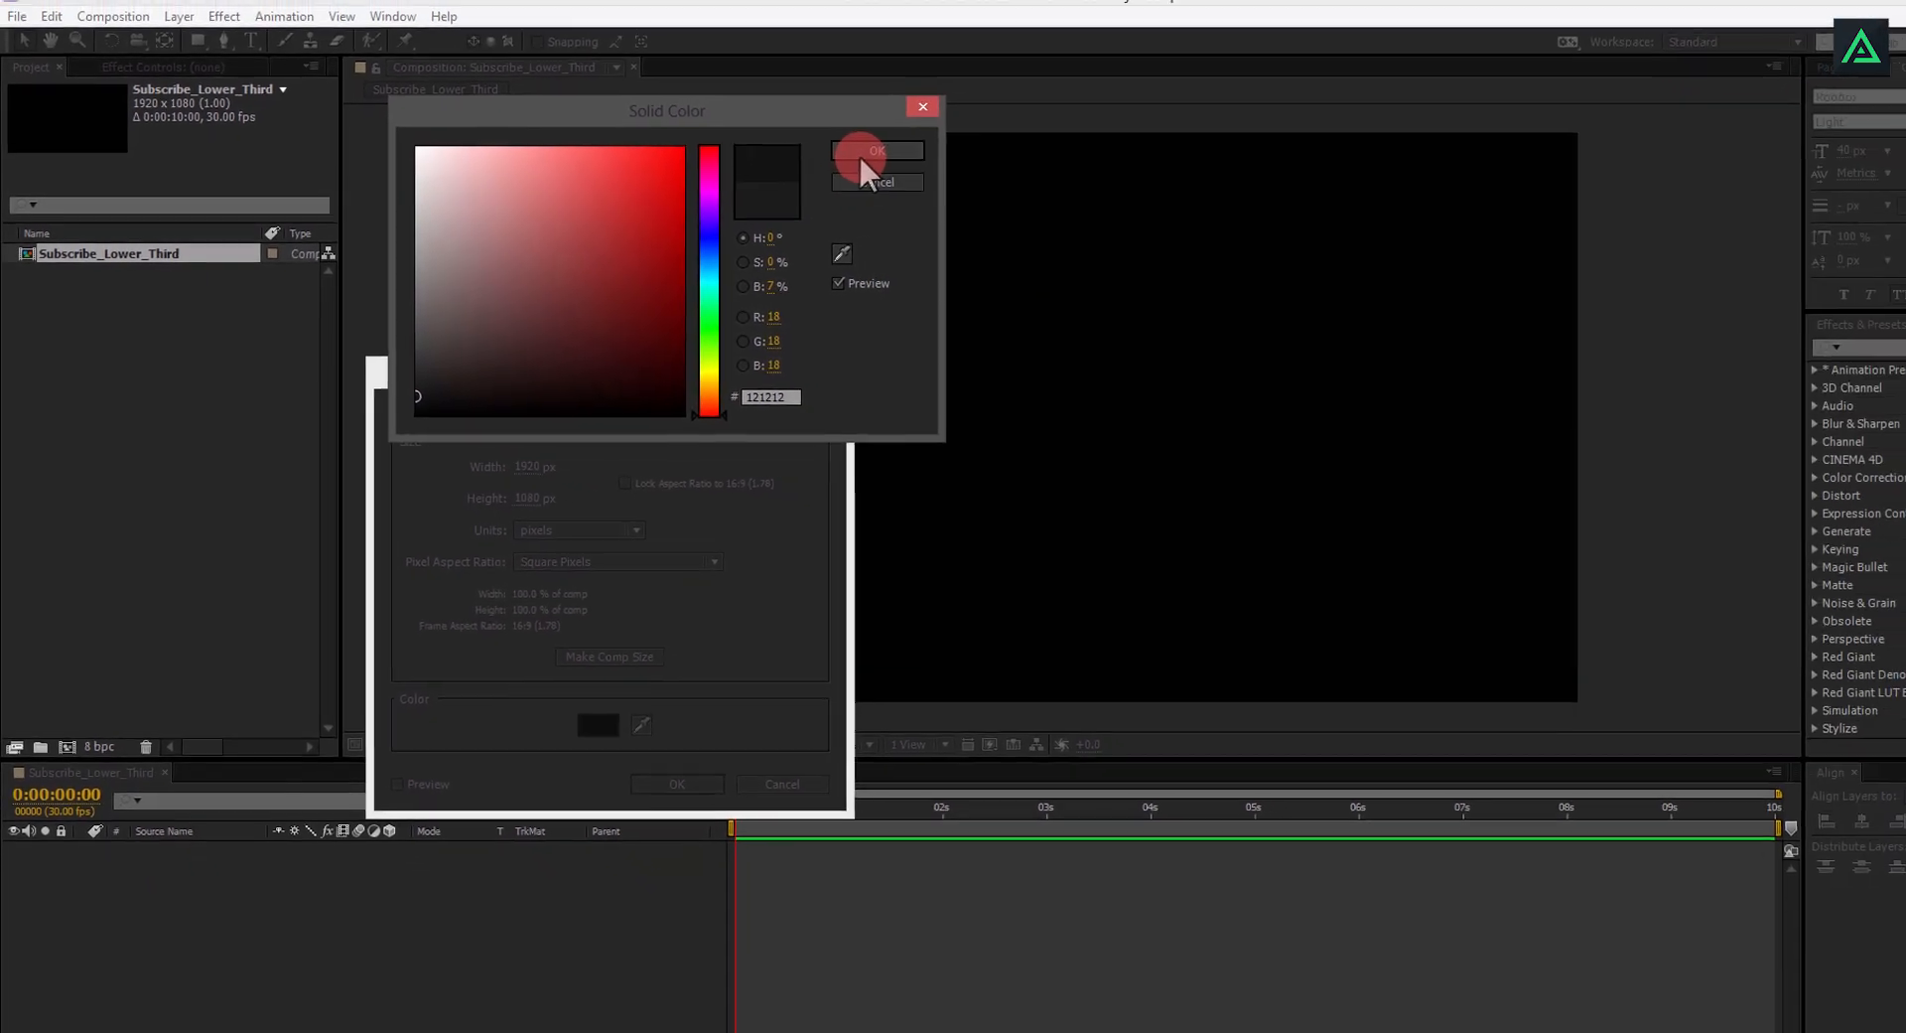
left_click(878, 151)
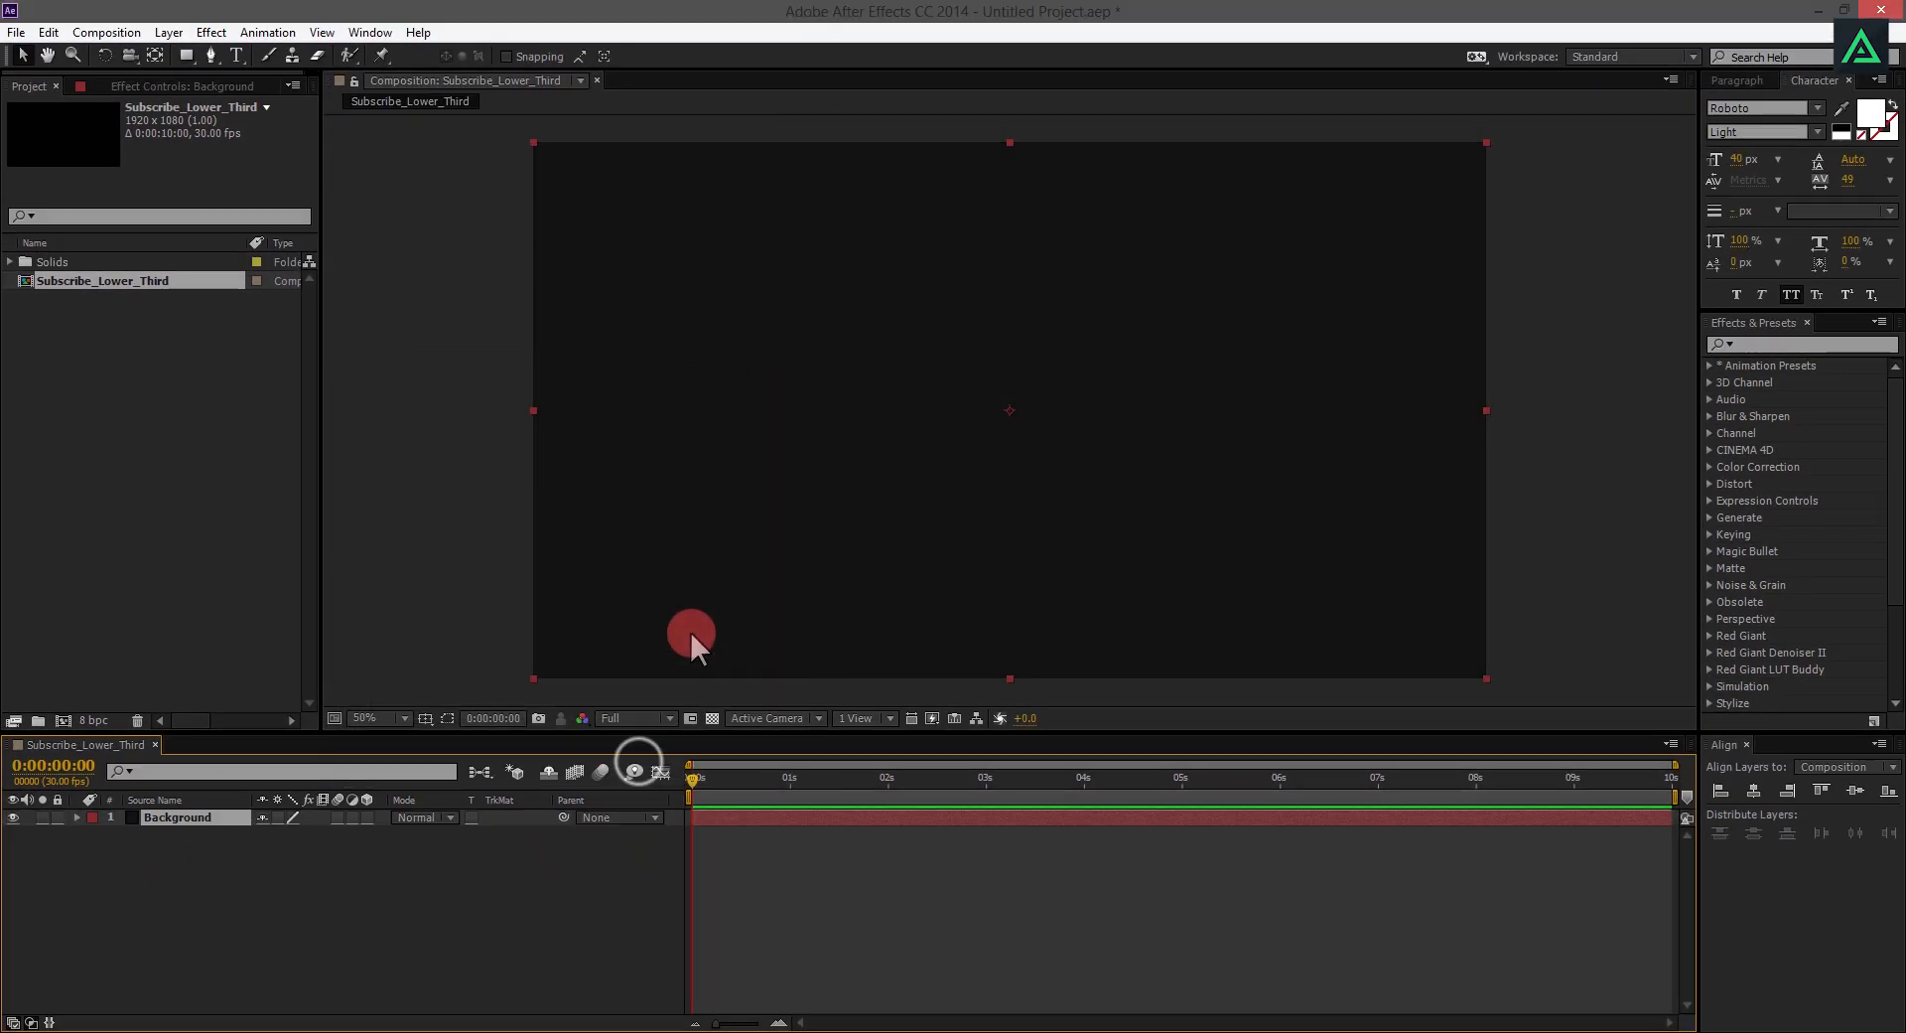
mouse_move(270, 865)
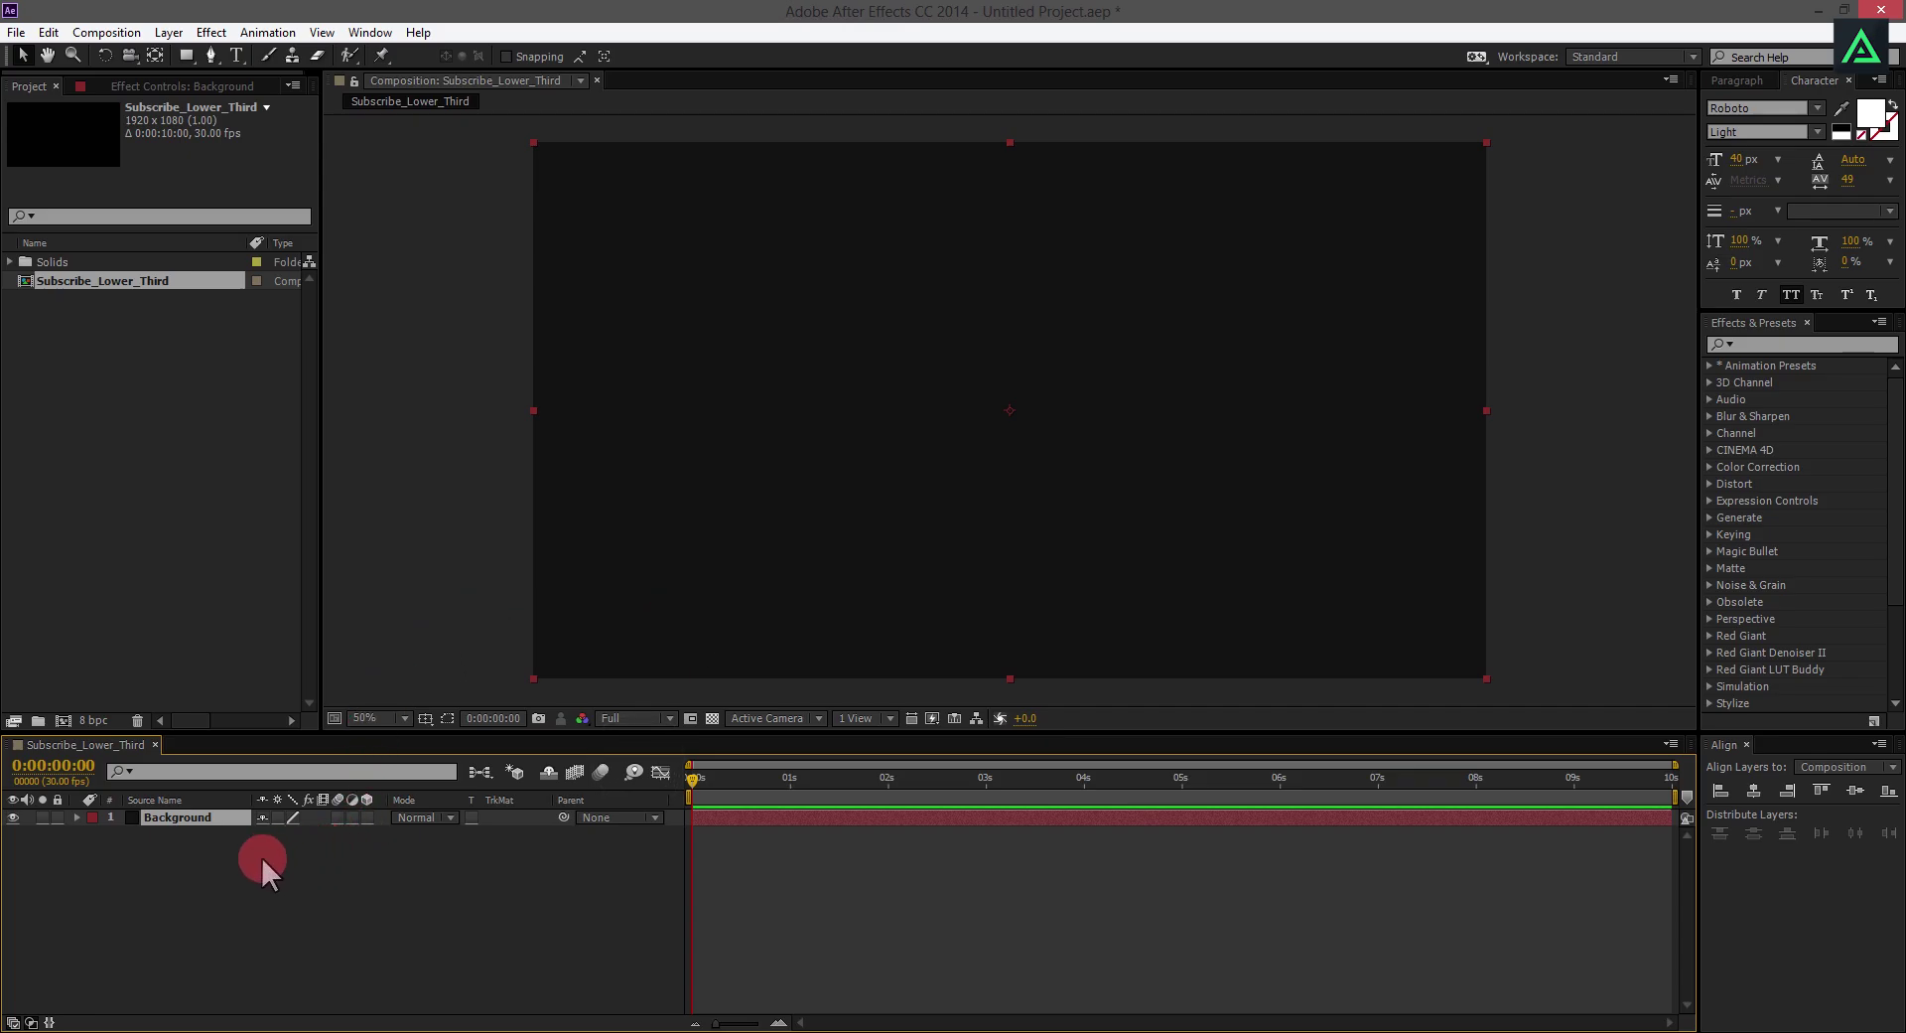
Step: Add a text layer reading SUBSCRIBE + LIKE + SHARE and position it in the frame
right_click(262, 864)
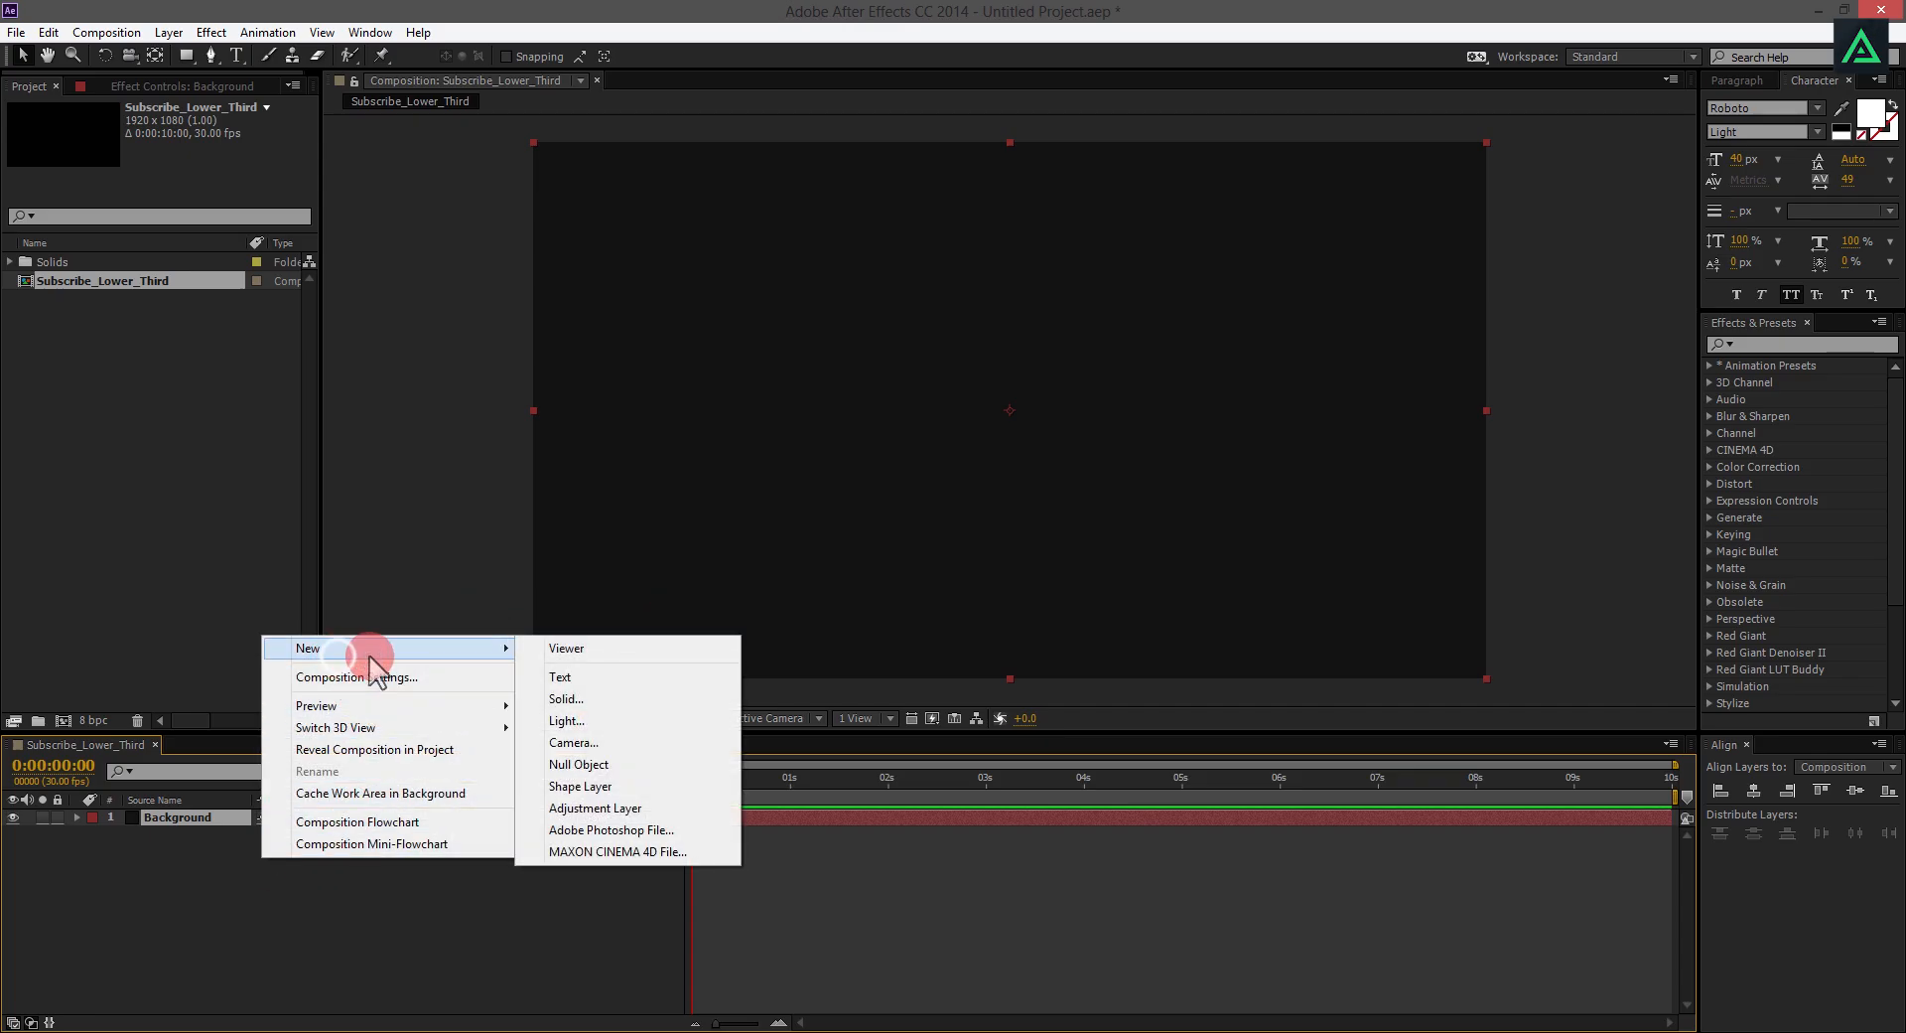
left_click(560, 677)
type("SUBSCRIBE +")
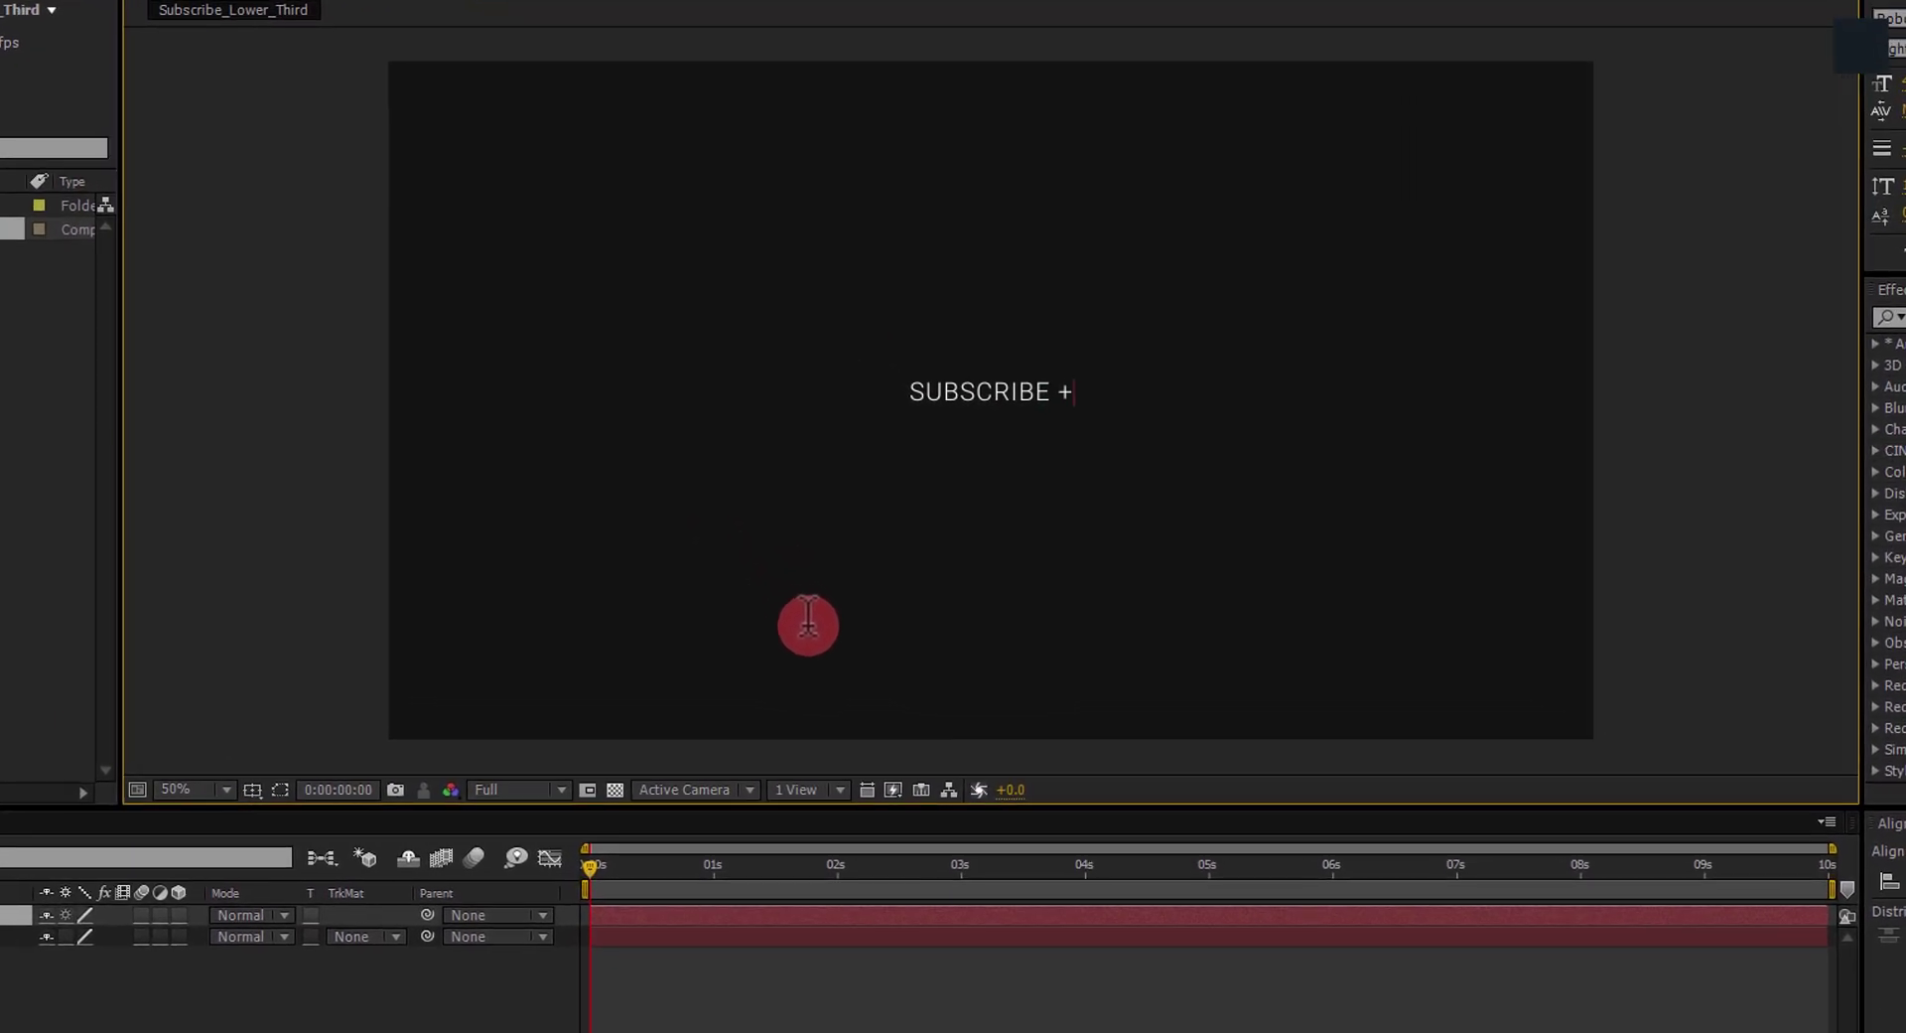
type("LIKE + SHARE")
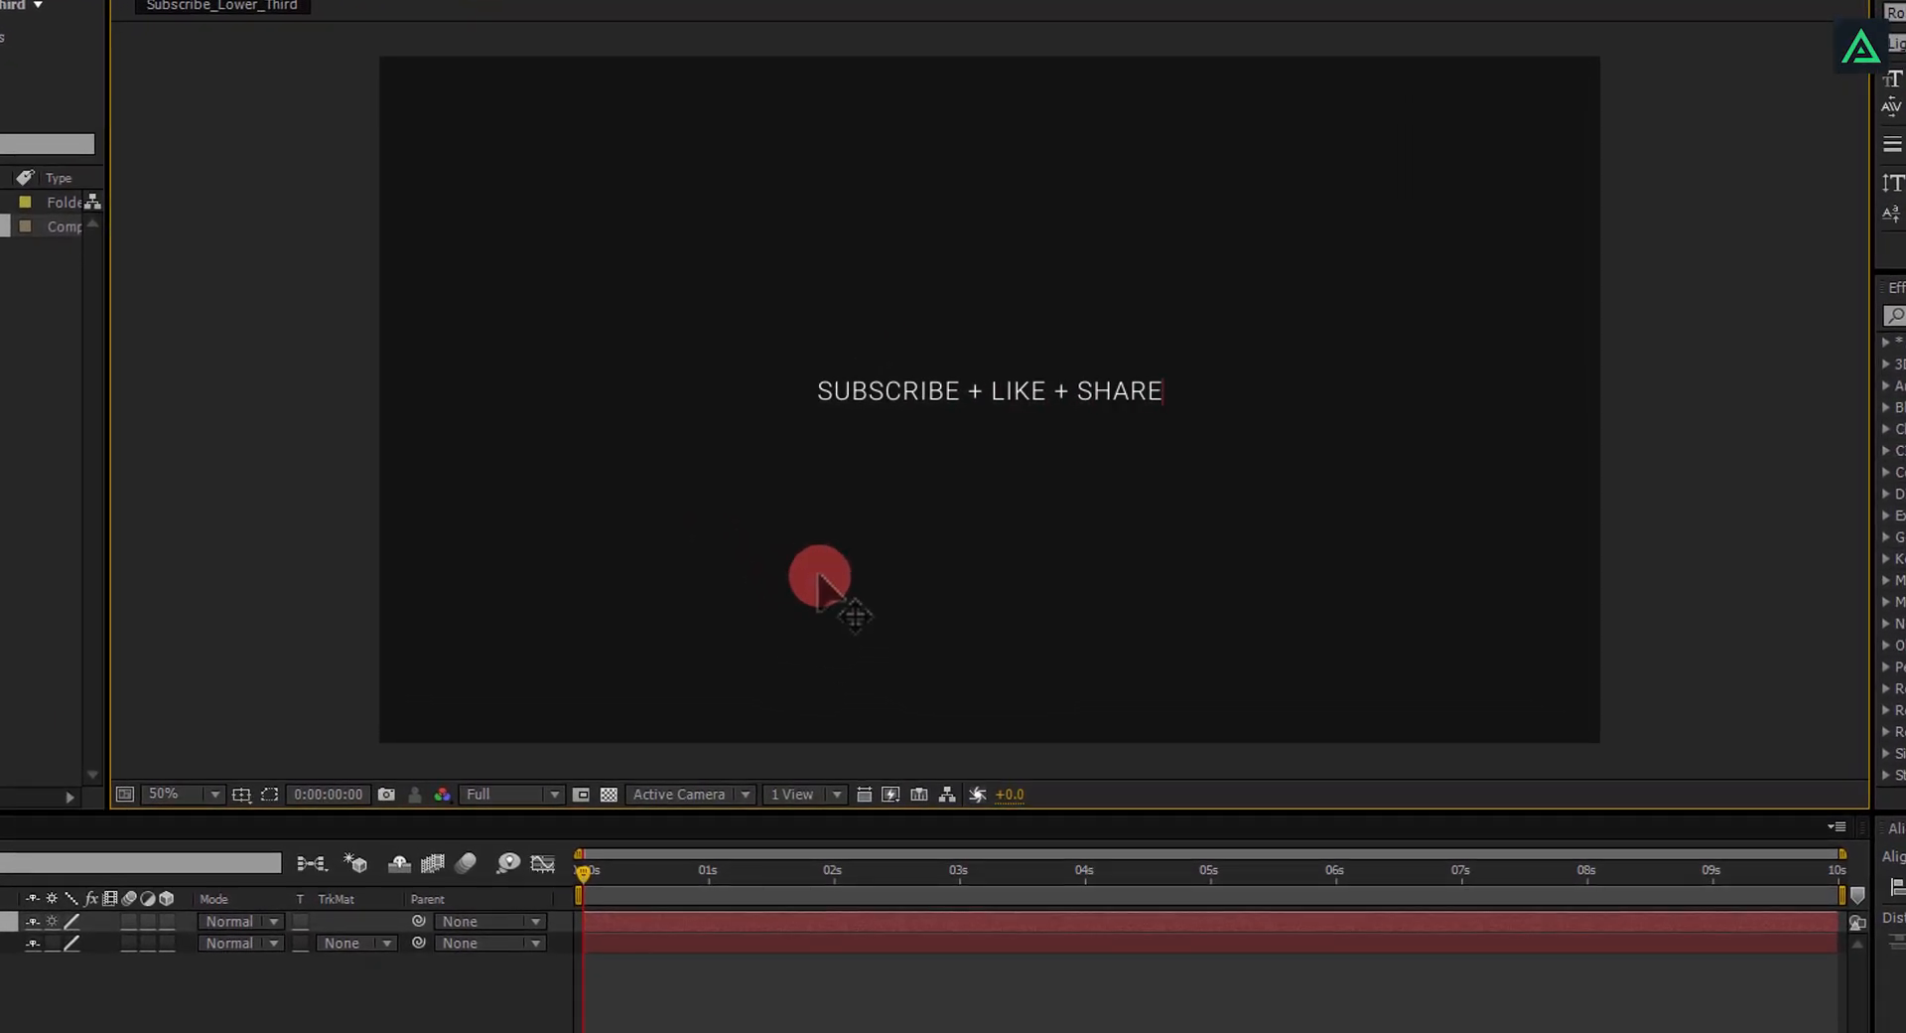
left_click_drag(820, 578, 985, 493)
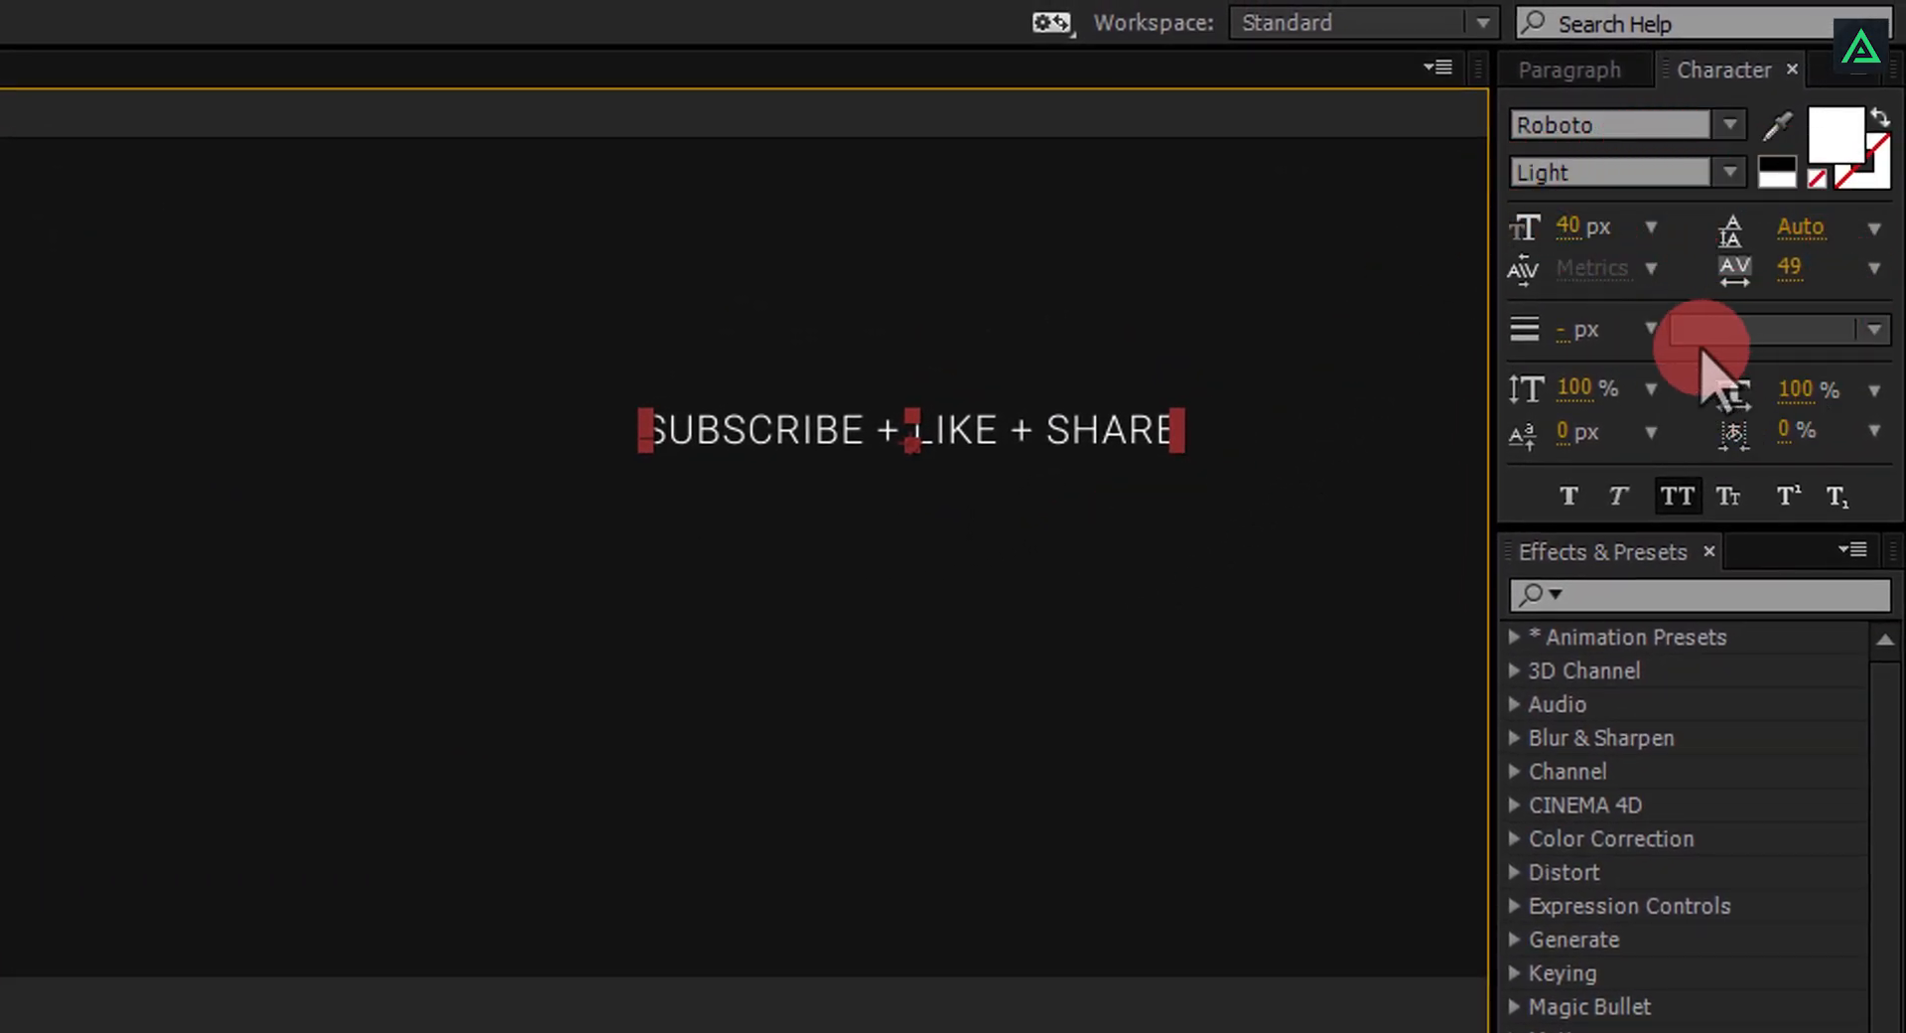
Step: In the Character panel set the headline to Bold Italic at 72 px
left_click(736, 66)
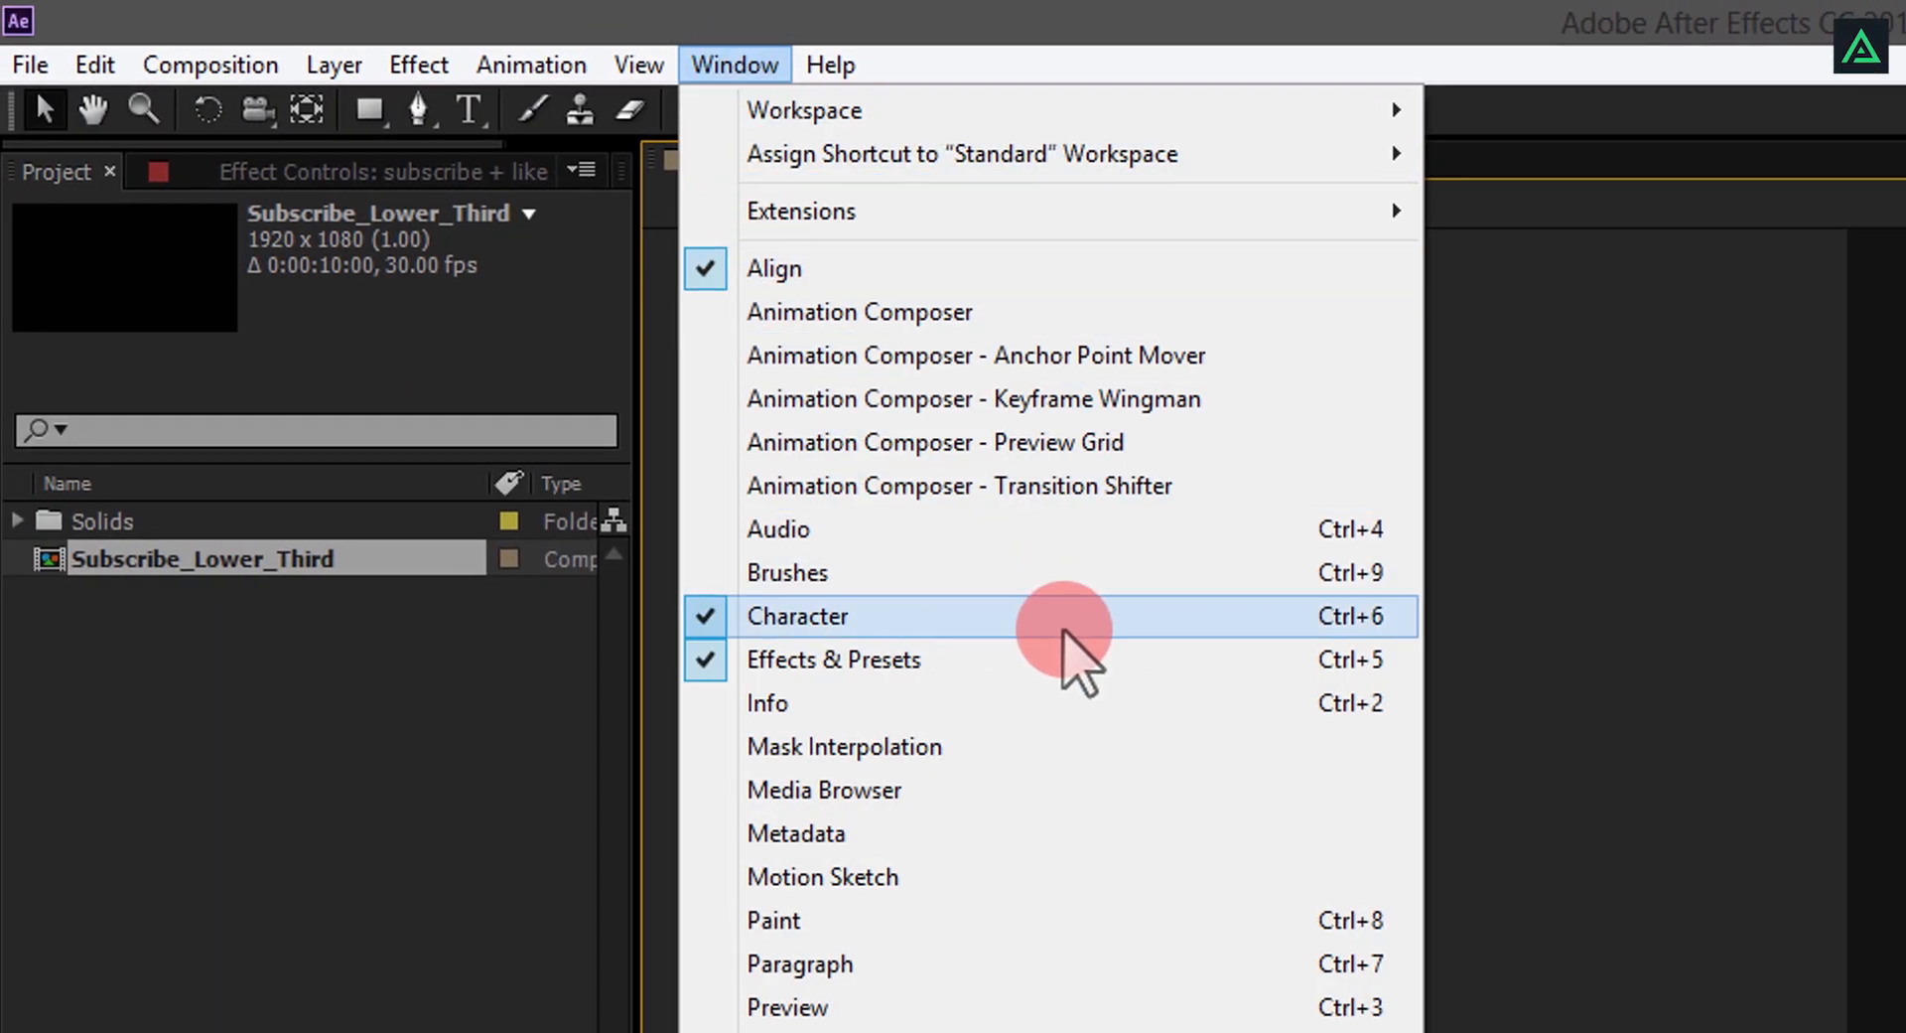
left_click(798, 616)
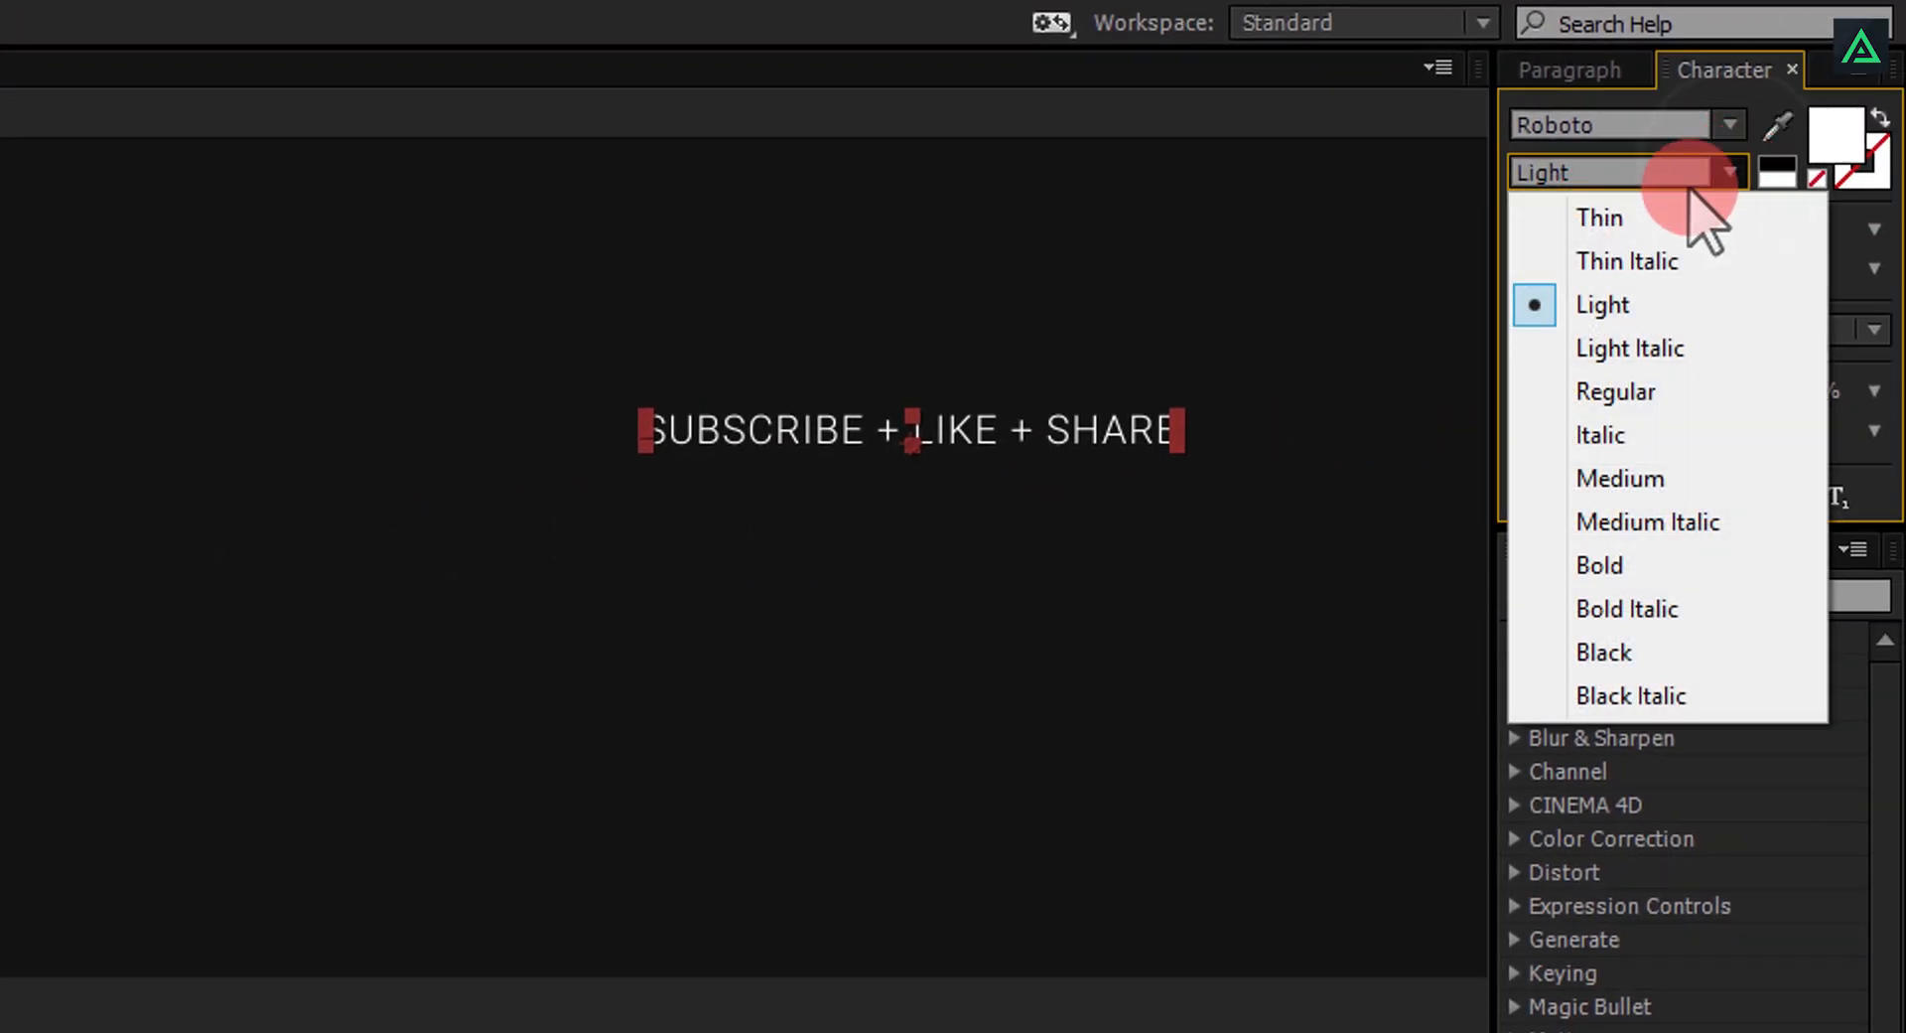
left_click(1626, 610)
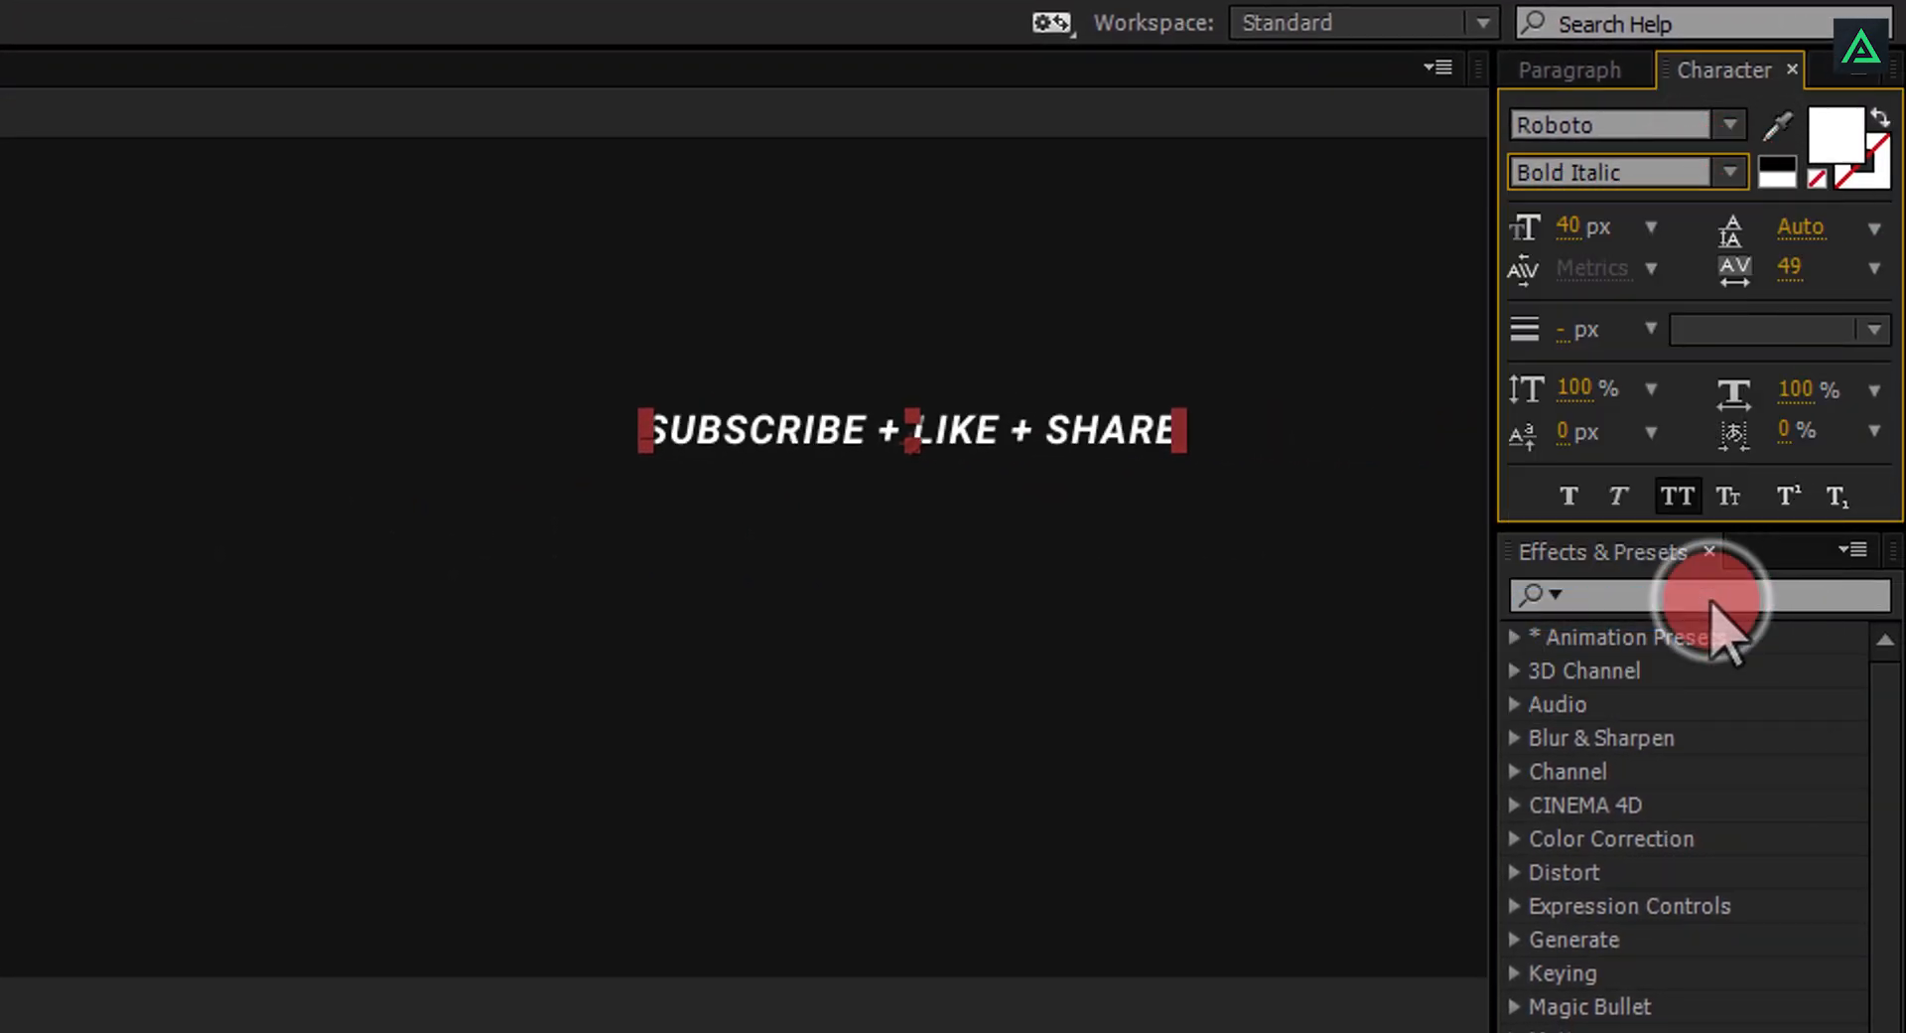
left_click(1580, 227)
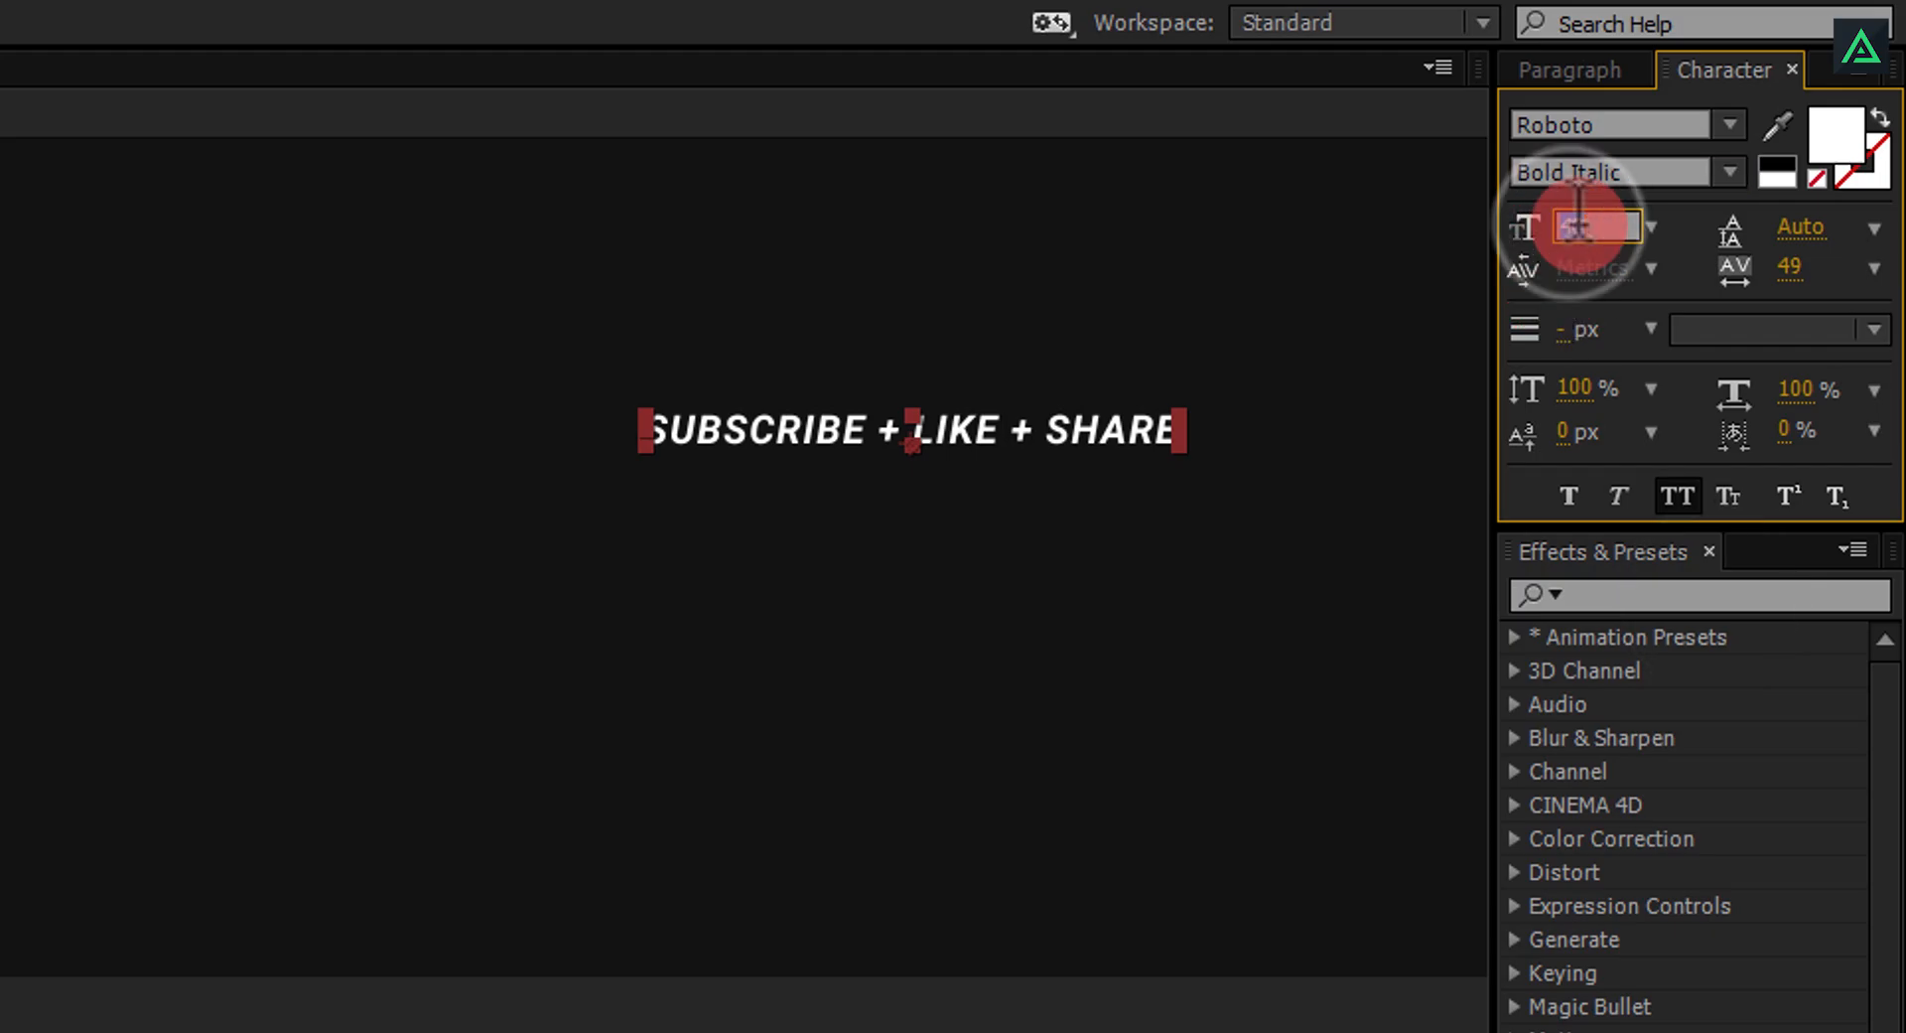
type("72")
type("IT'S FREE")
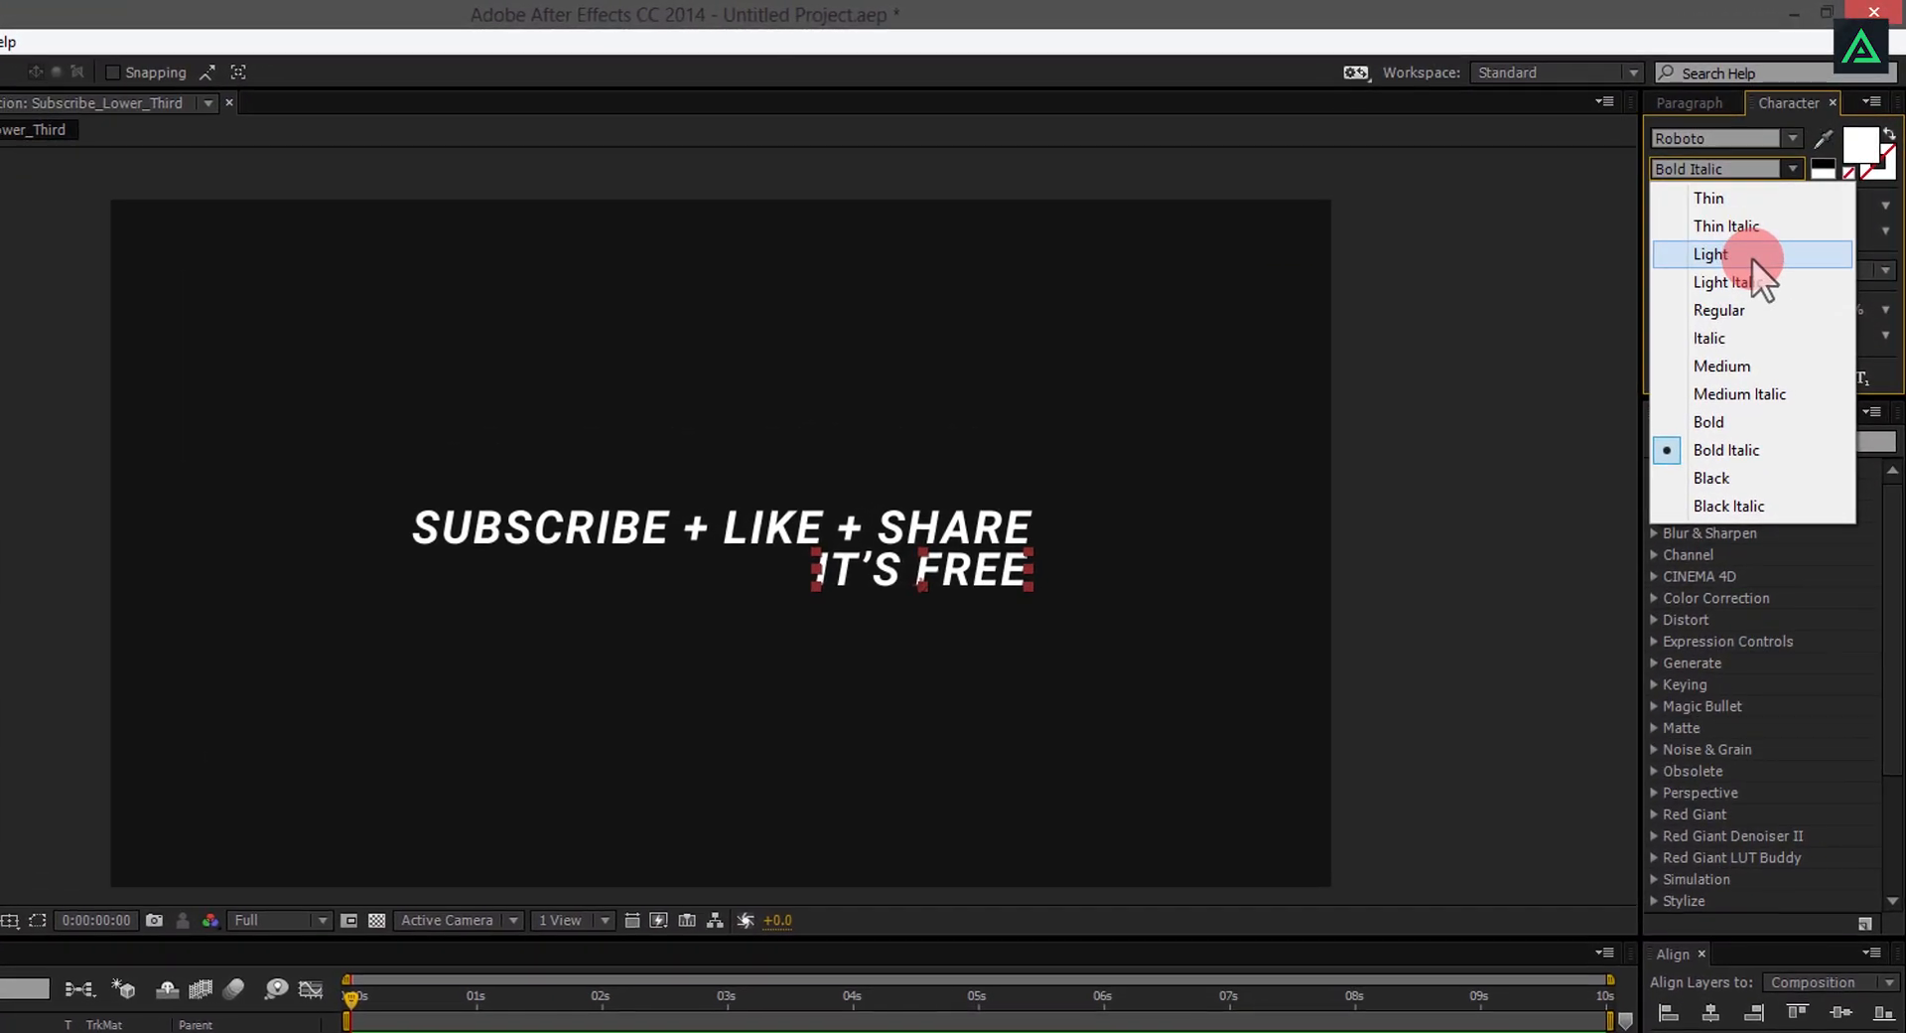
Step: Set the IT'S FREE line to Roboto Light and pick its size
left_click(1743, 254)
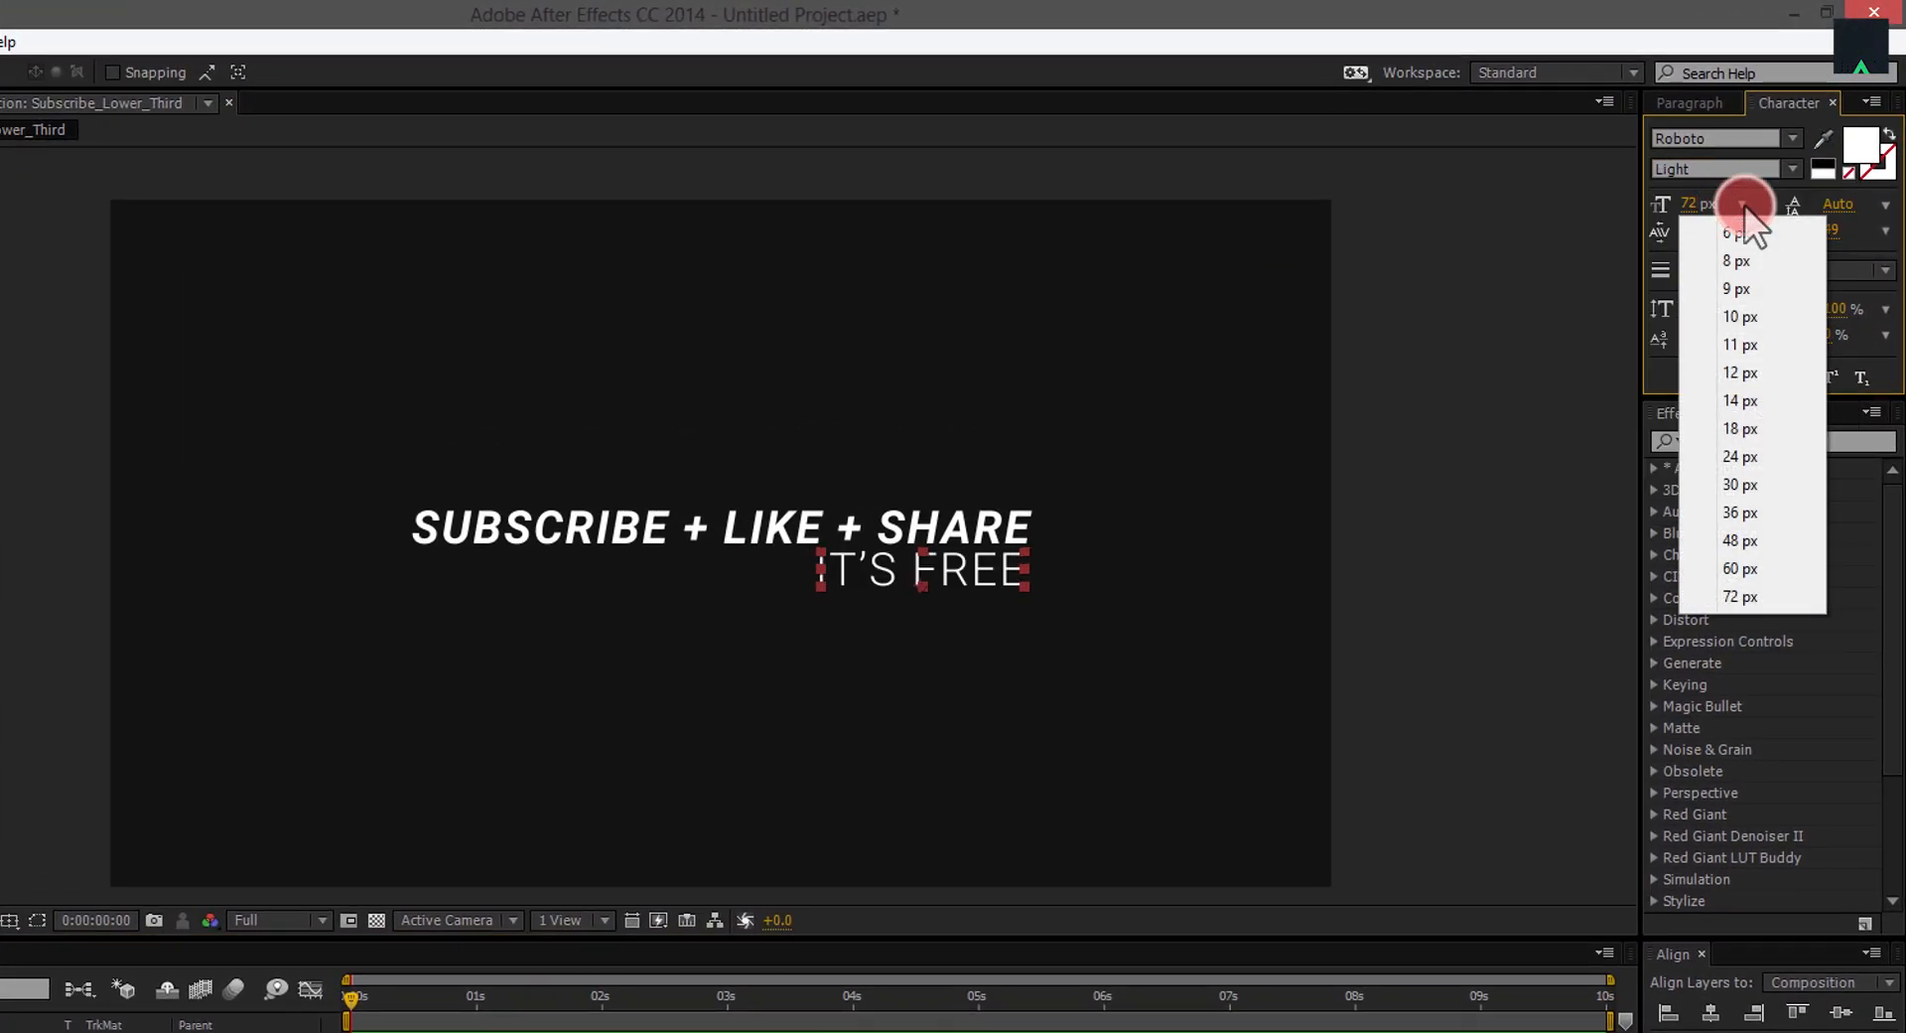
left_click(1740, 540)
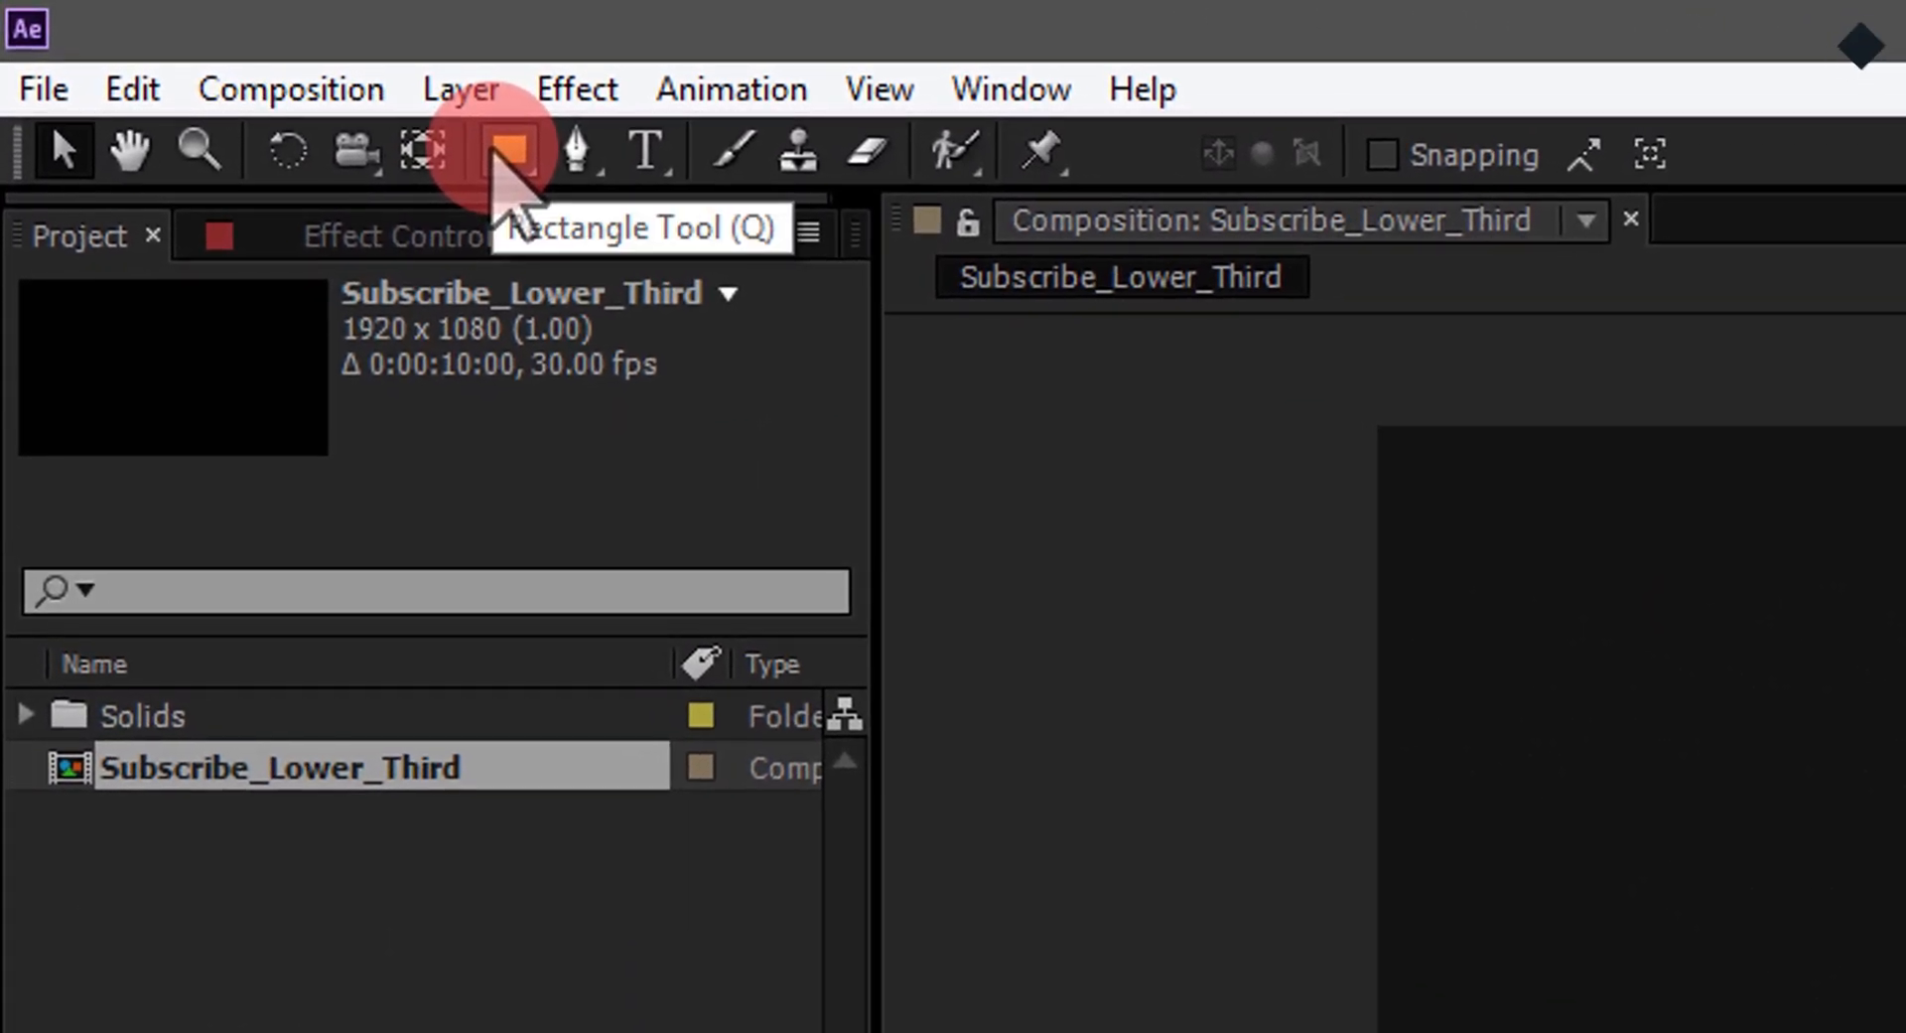
Step: Set up the shape tool with a solid red fill and no stroke for the dot
left_click(513, 151)
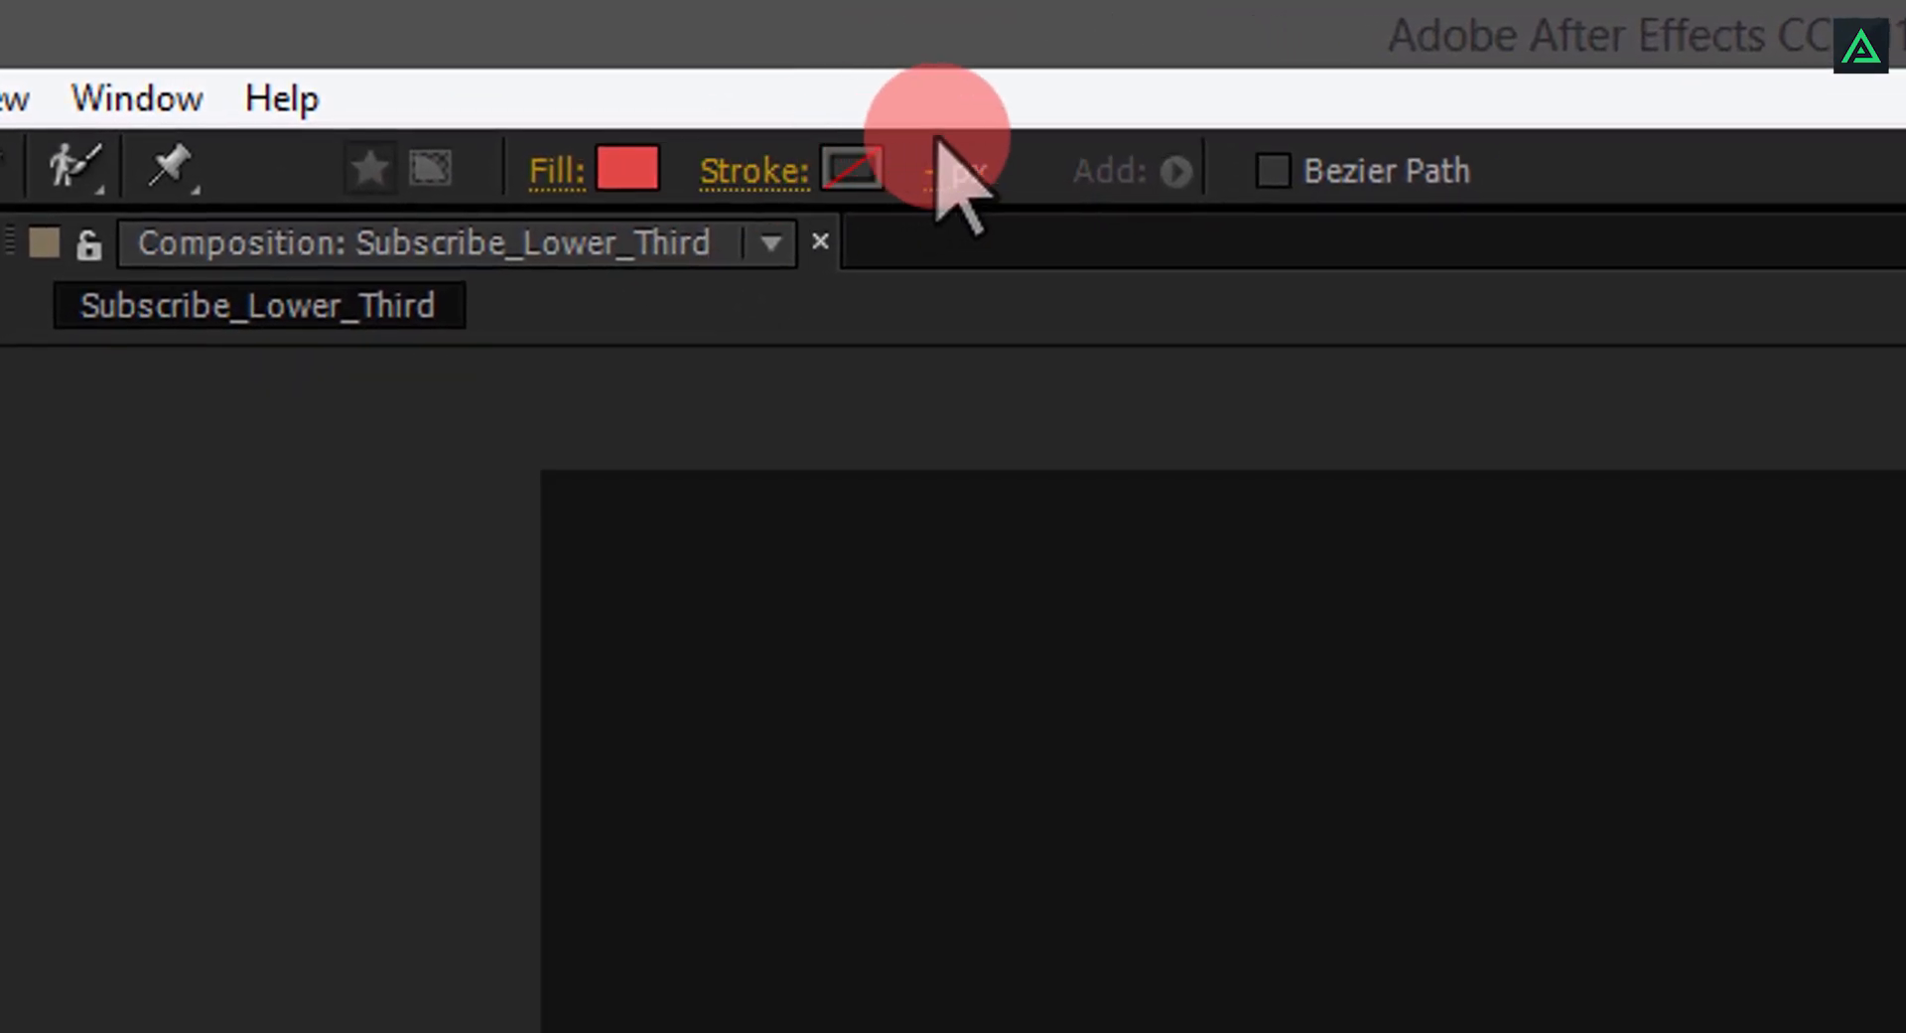
mouse_move(548, 175)
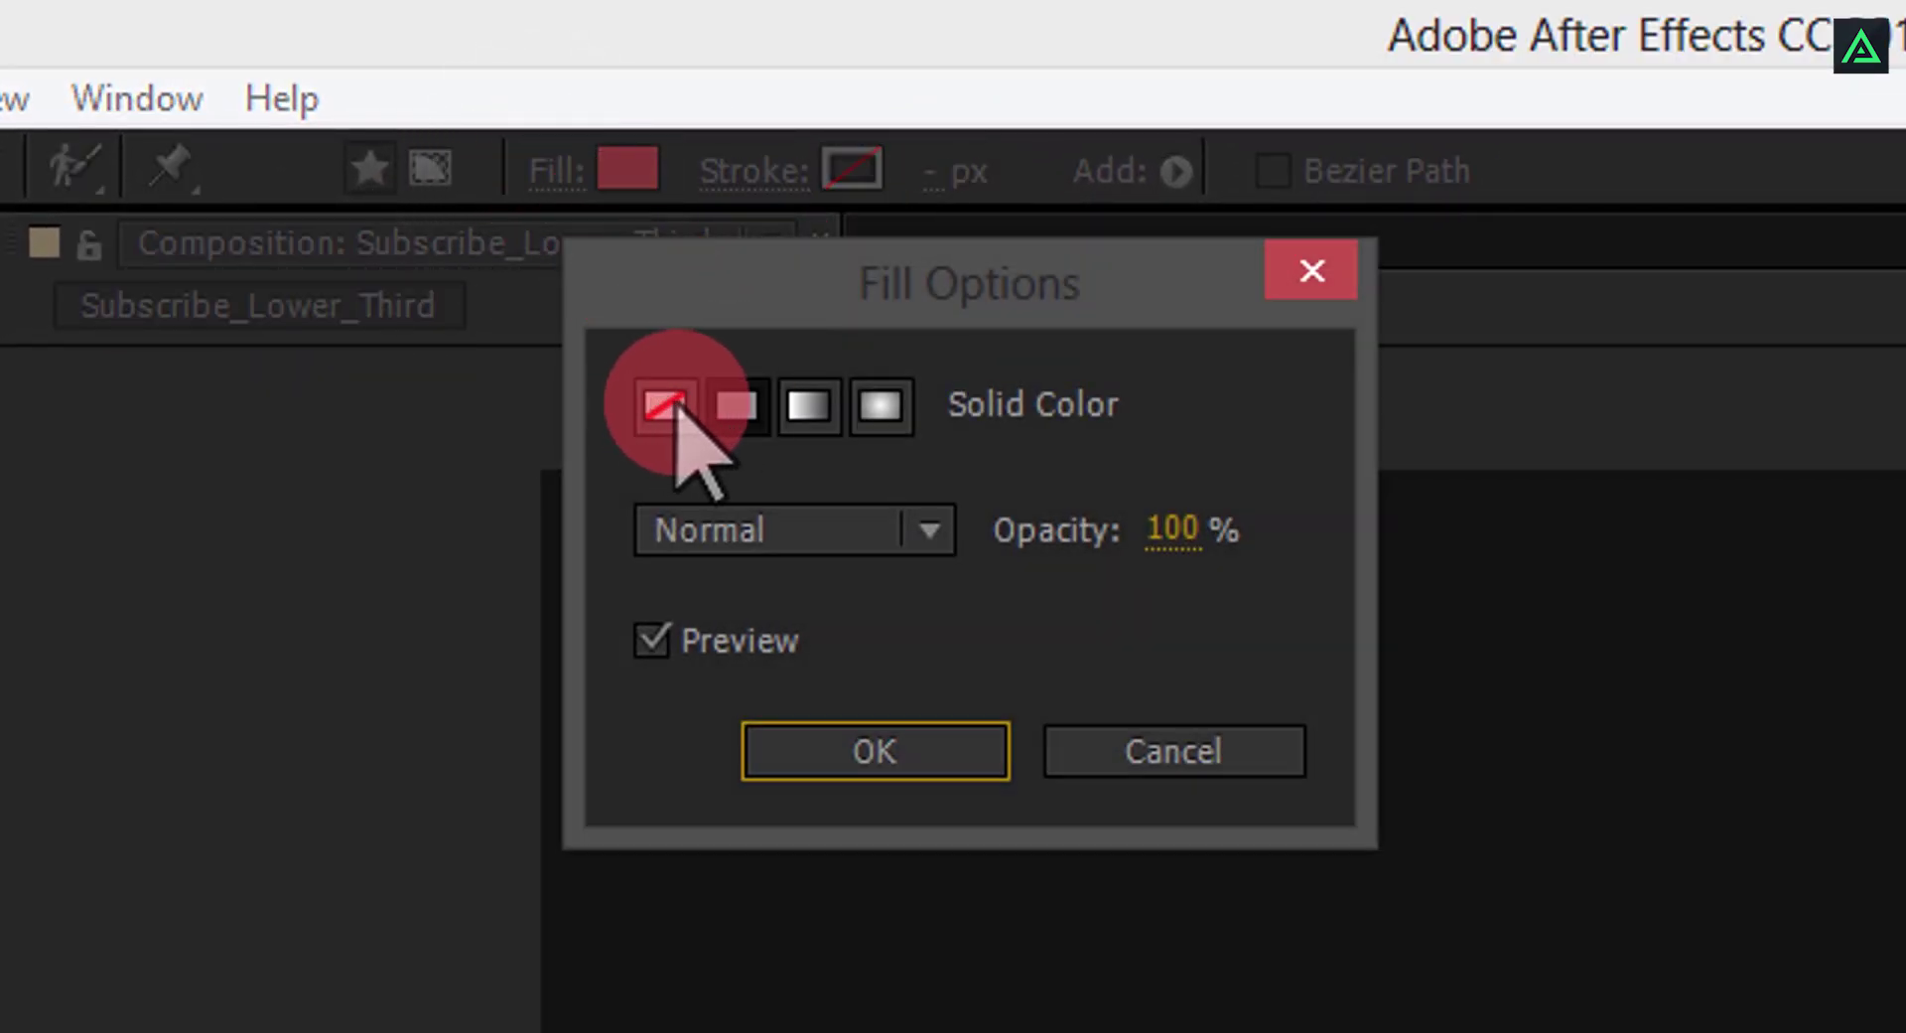
mouse_move(735, 417)
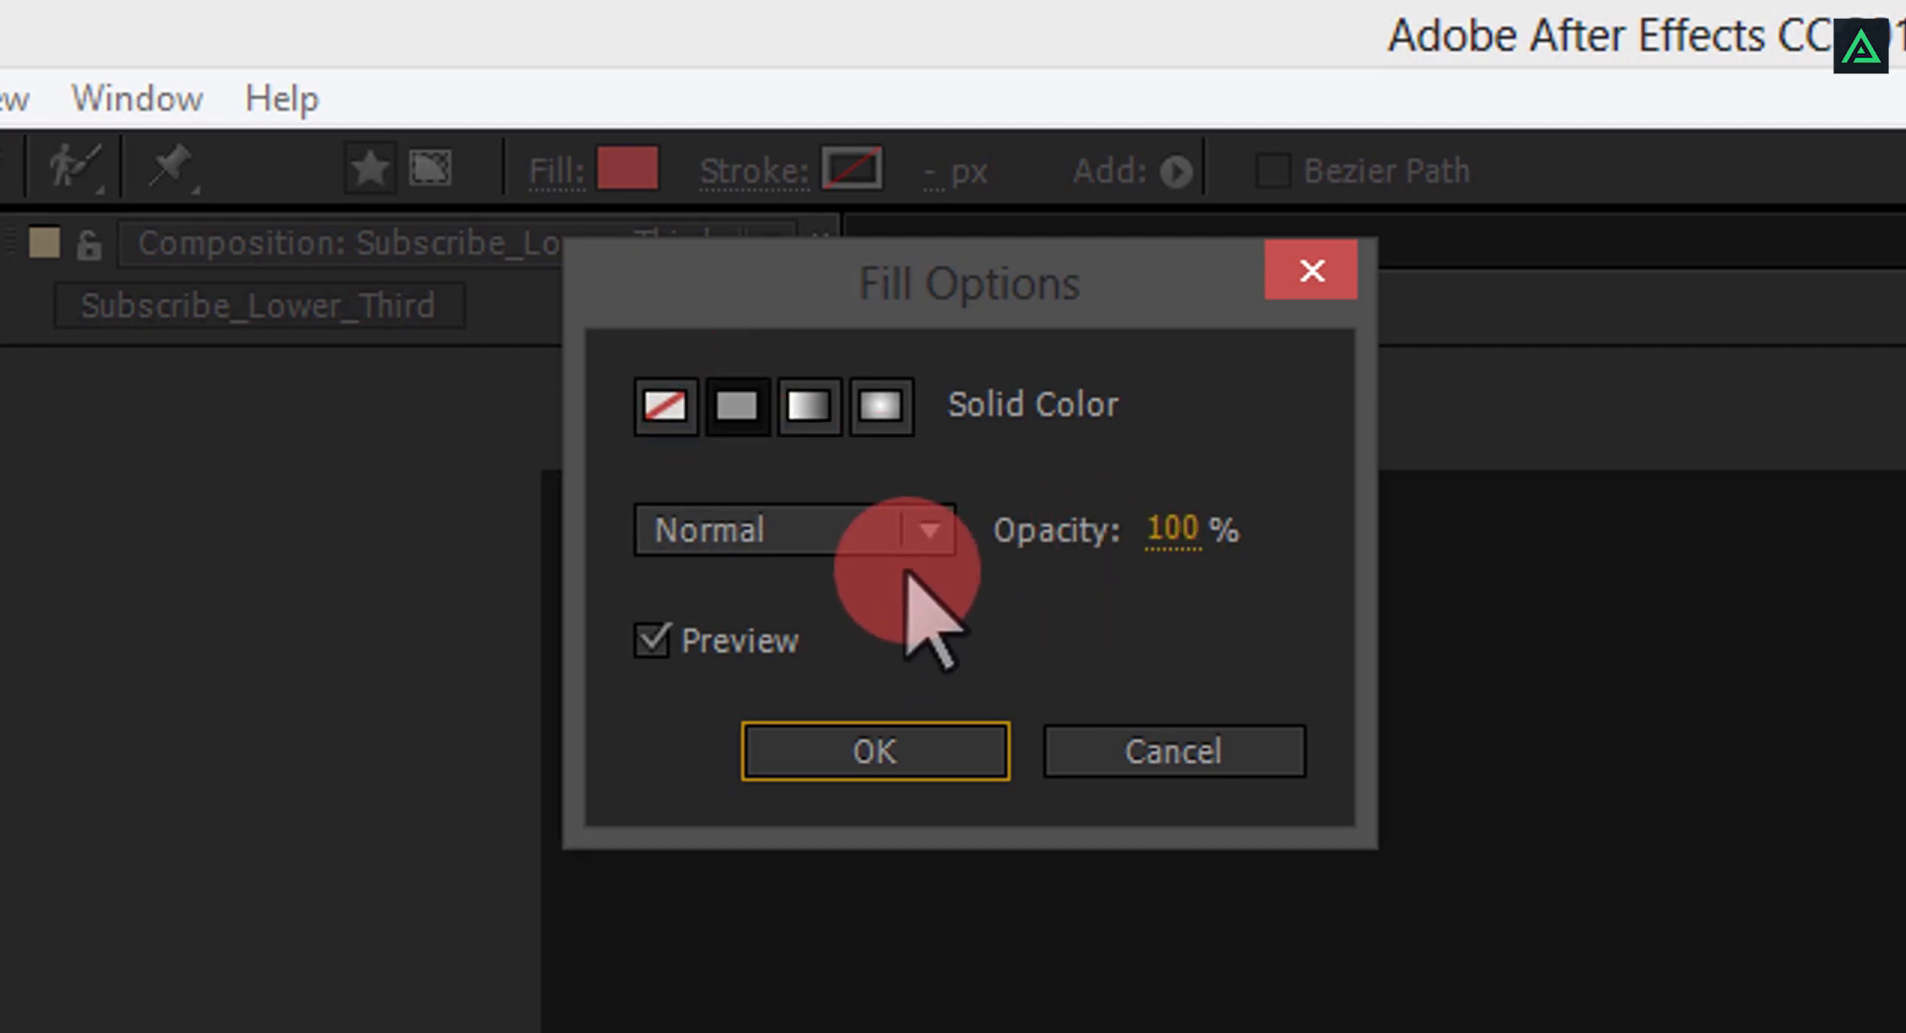
left_click(876, 750)
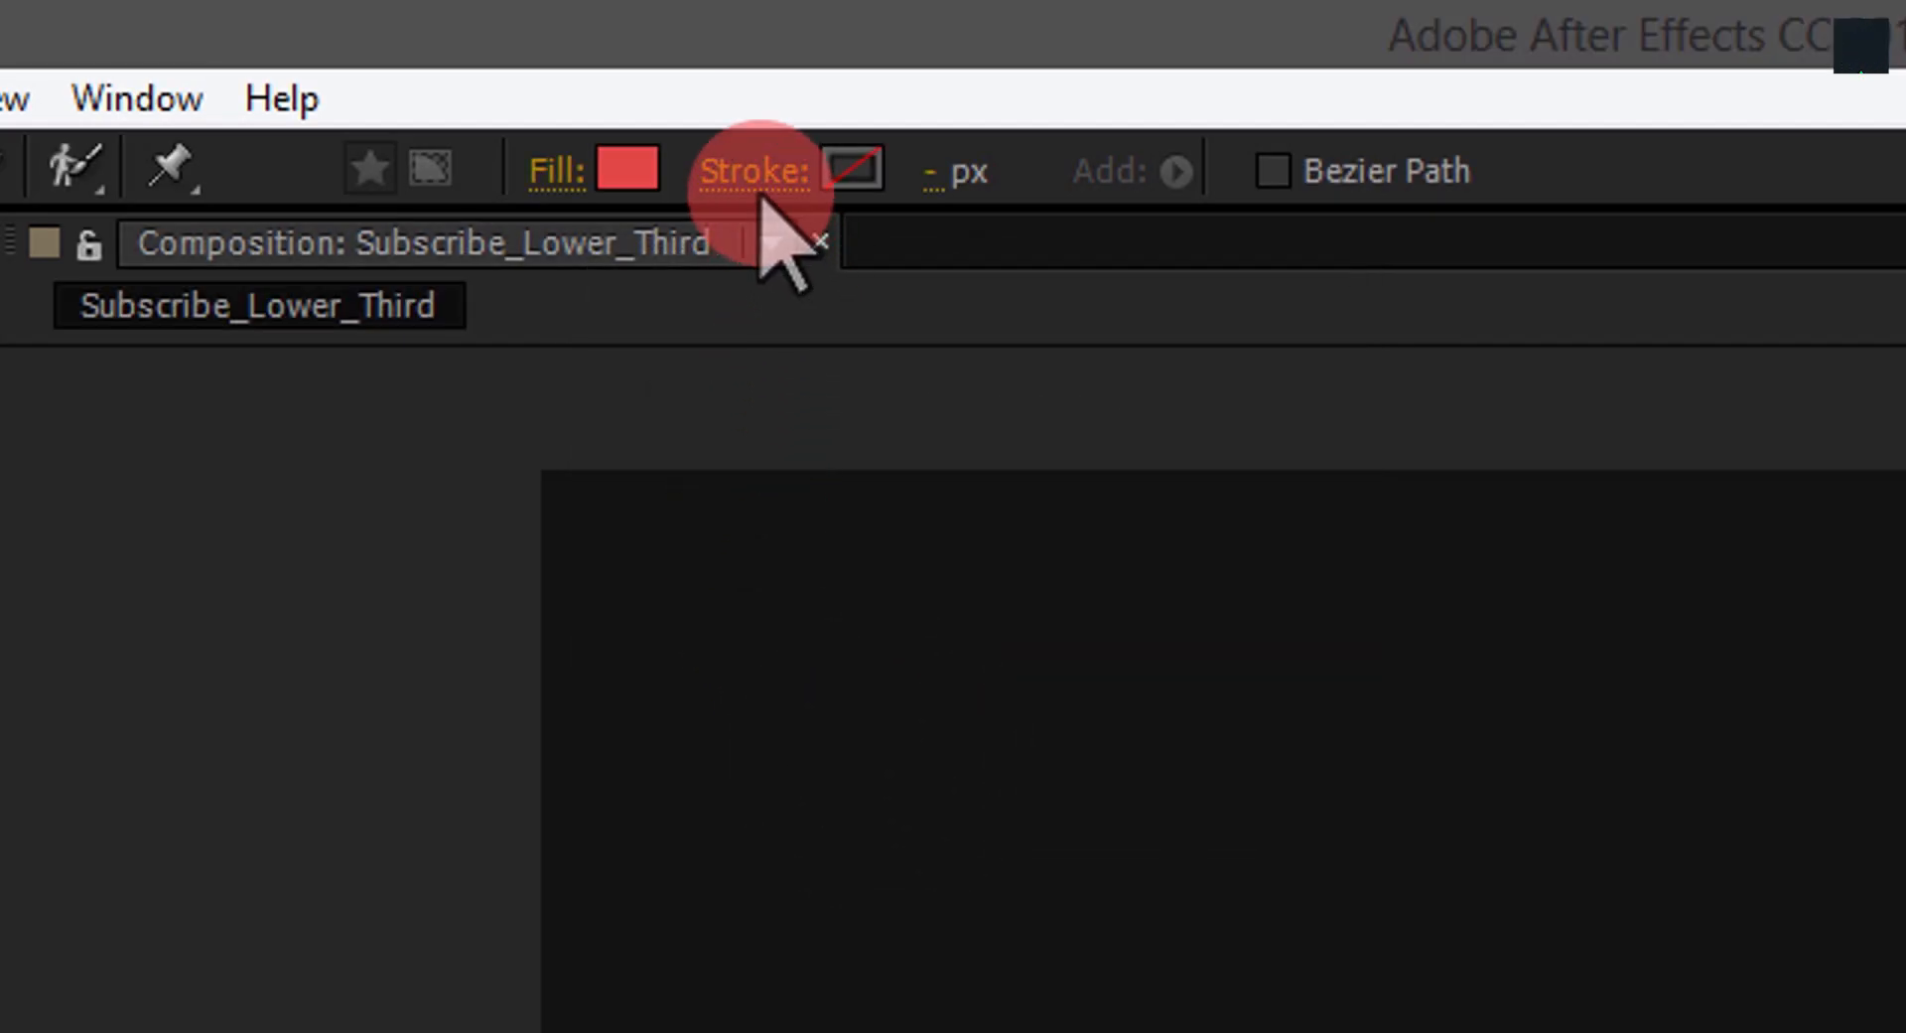
left_click(854, 168)
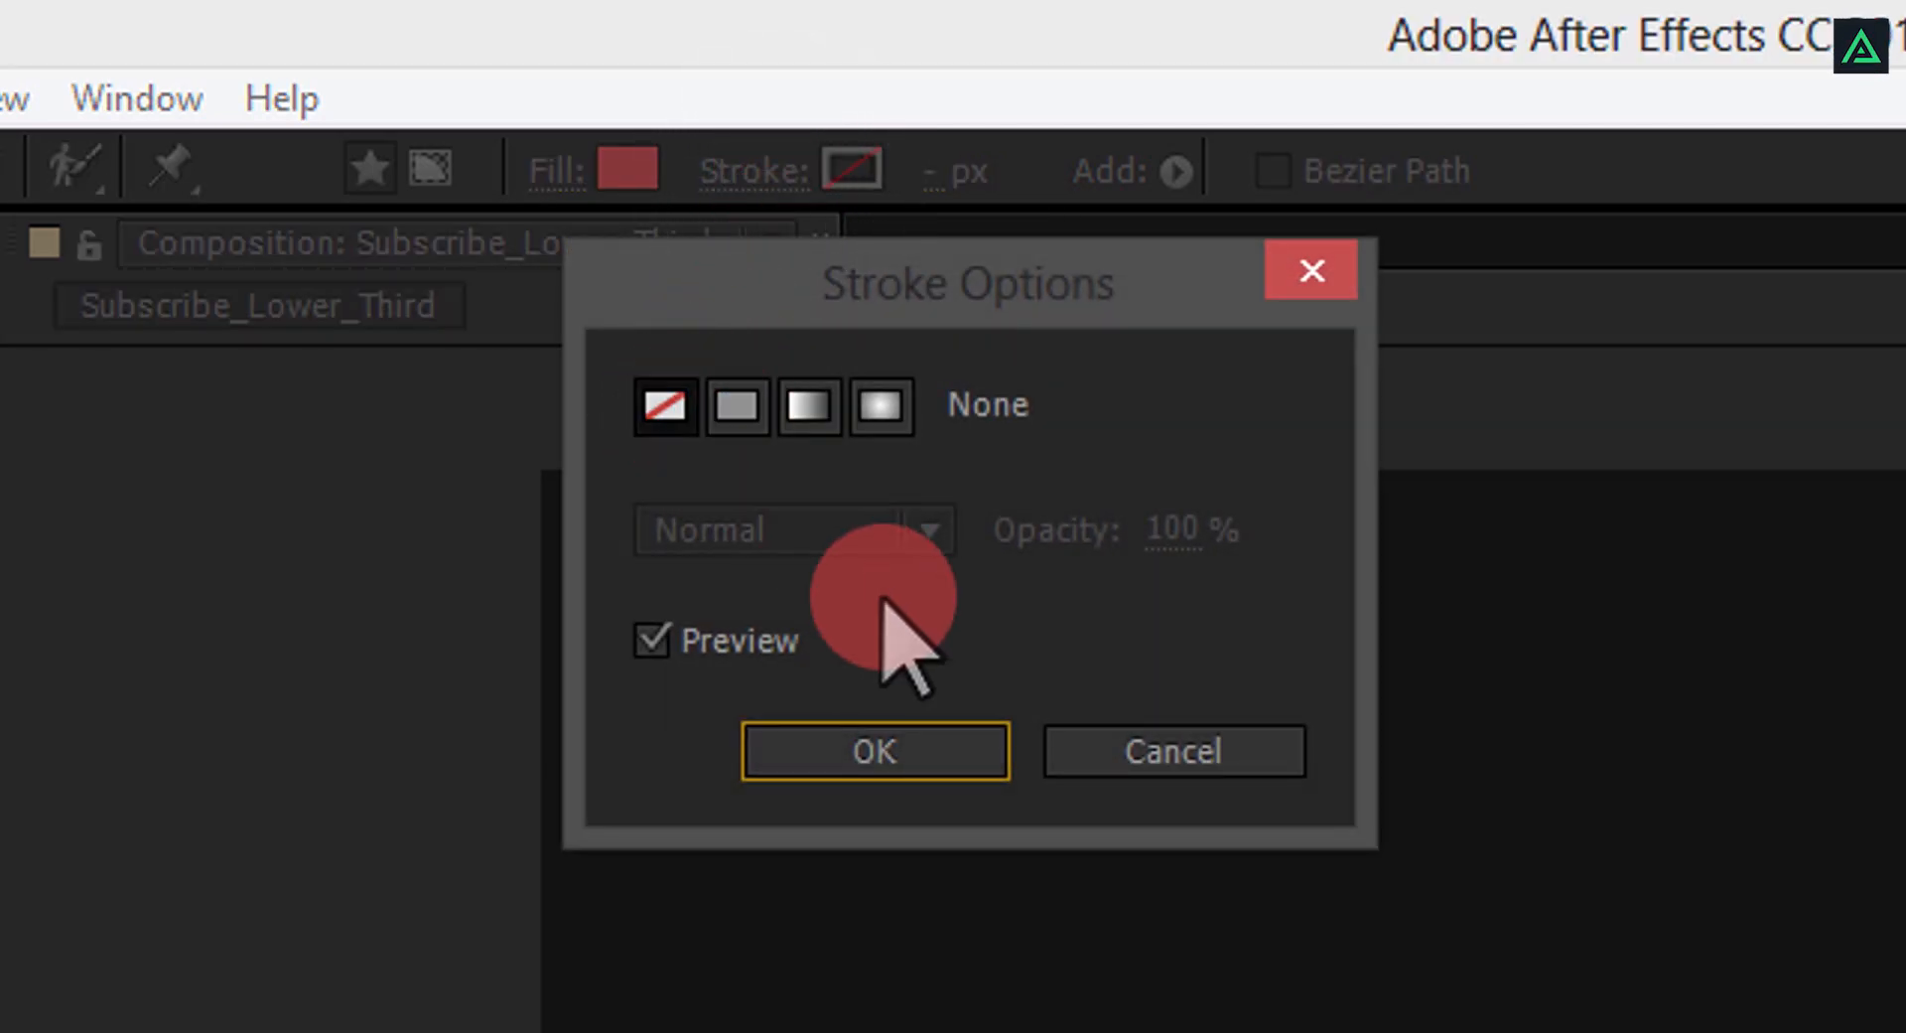
left_click(876, 750)
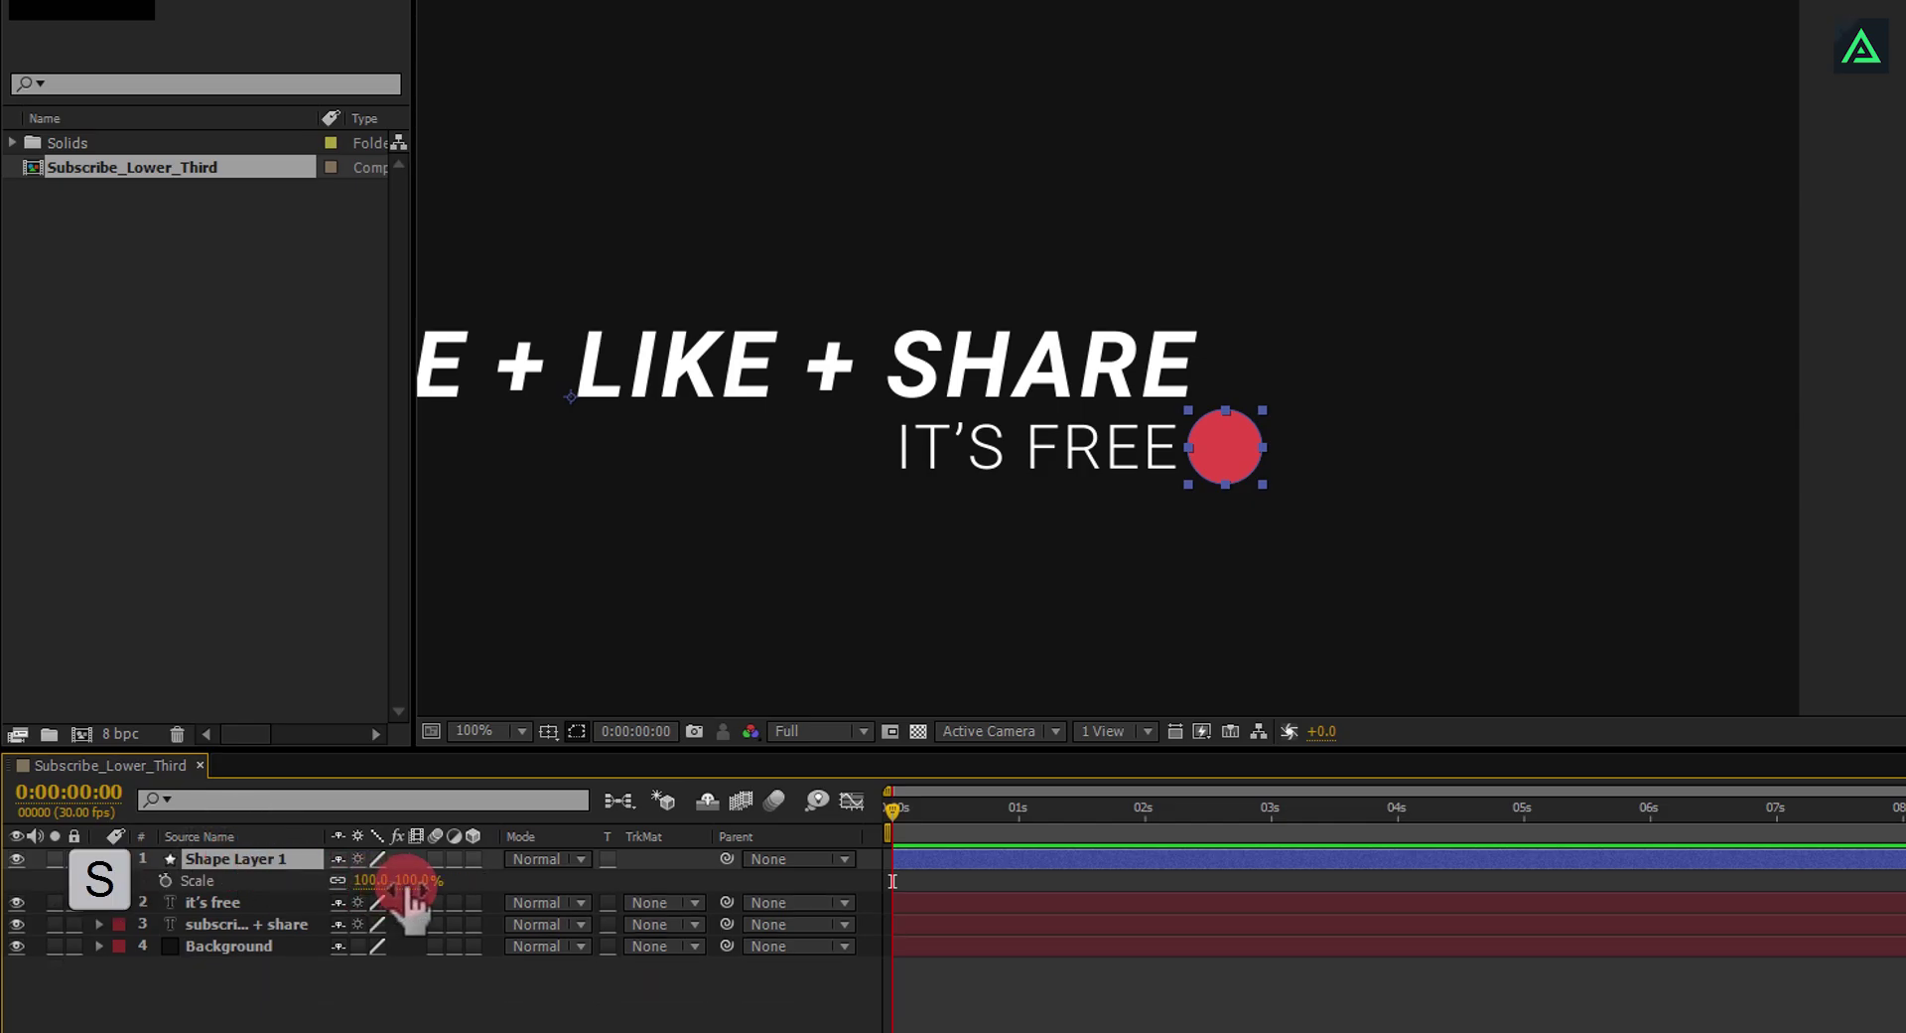
Step: Scale the dot to about 79% and place it just after IT'S FREE
left_click_drag(413, 879, 378, 880)
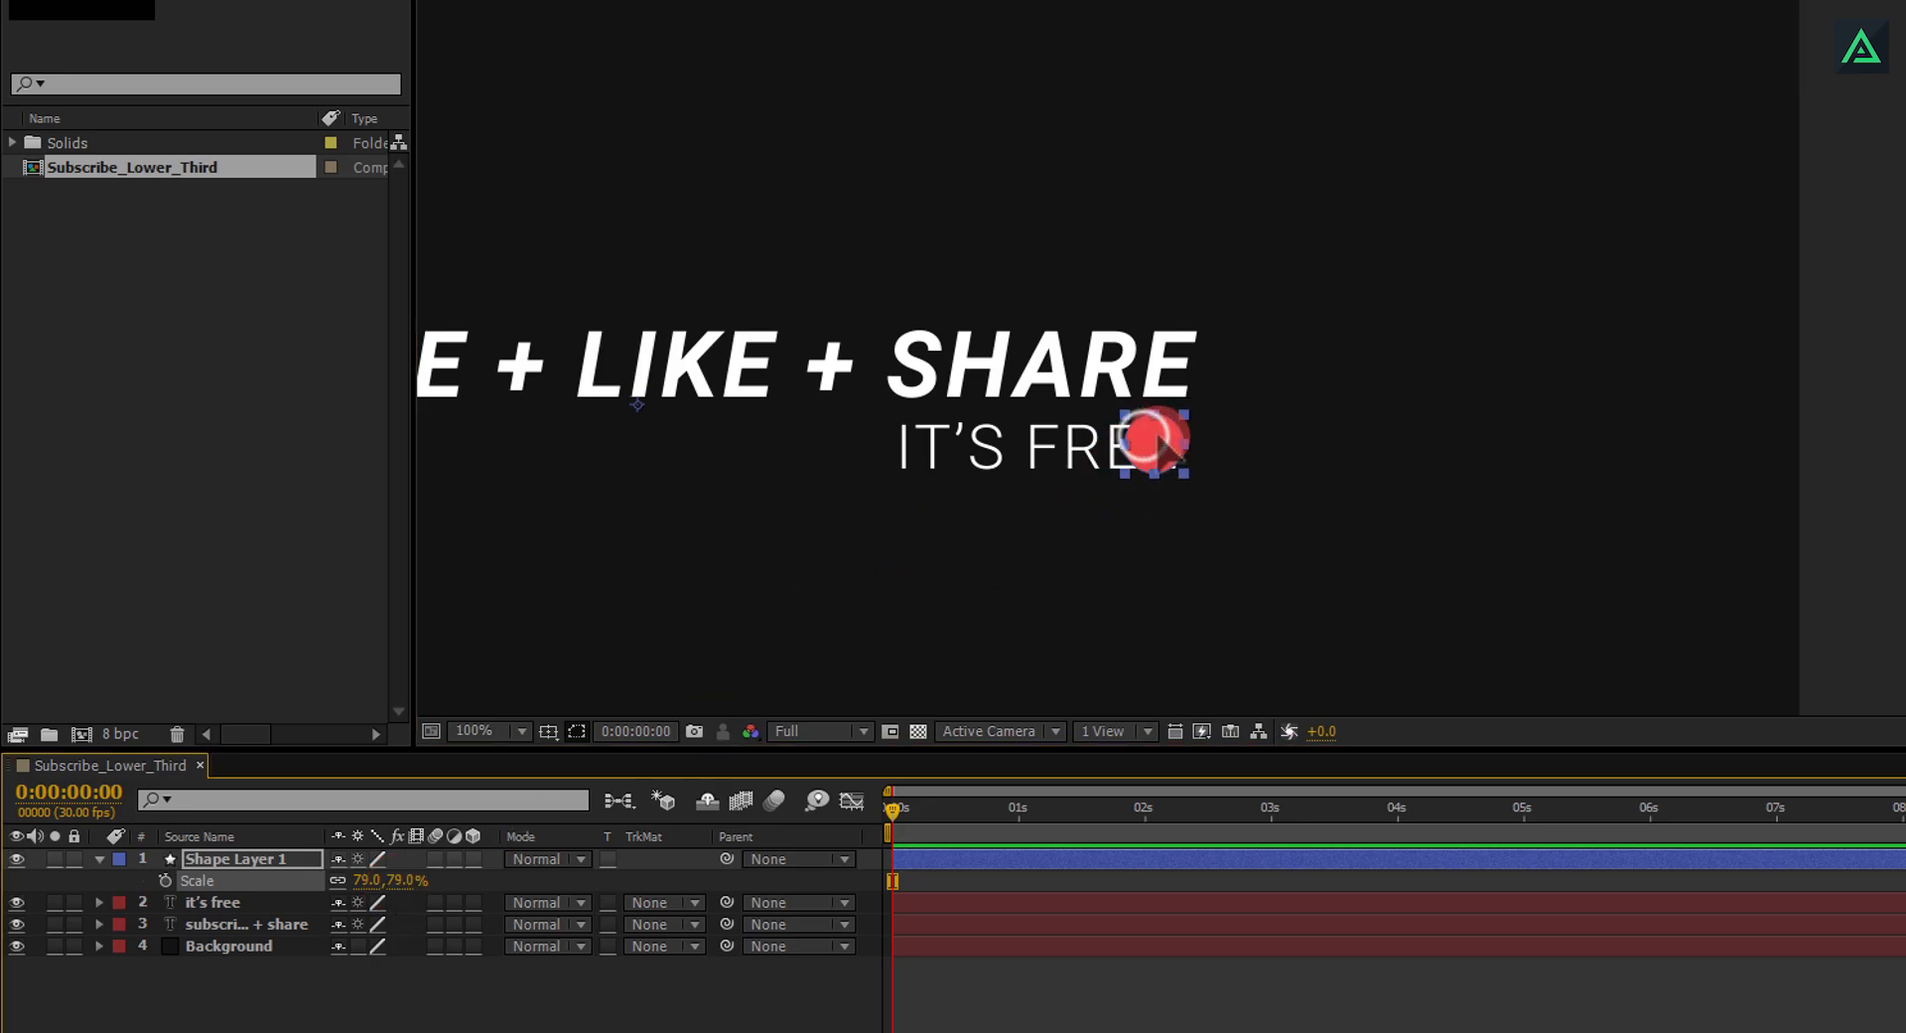
left_click_drag(1162, 441, 1253, 446)
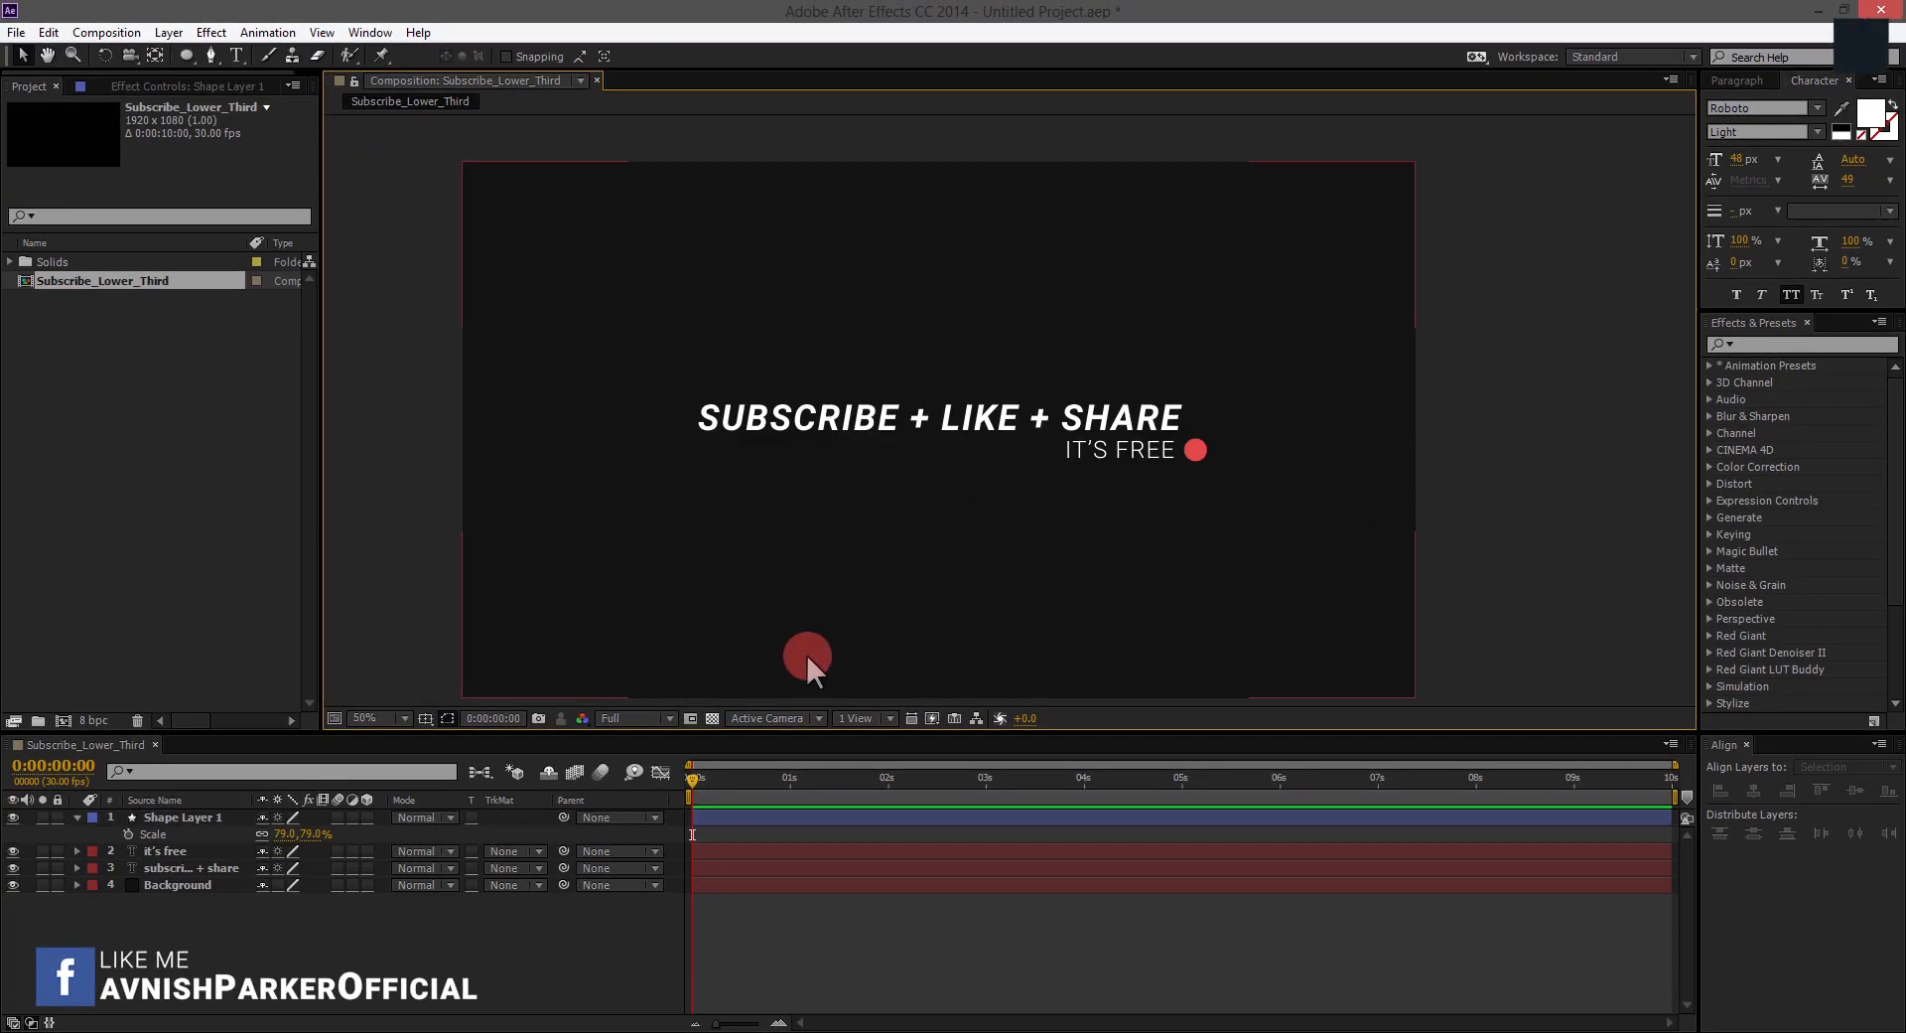
Step: At 3 s add Position keyframes to the dot and headline layers
left_click_drag(691, 776, 949, 777)
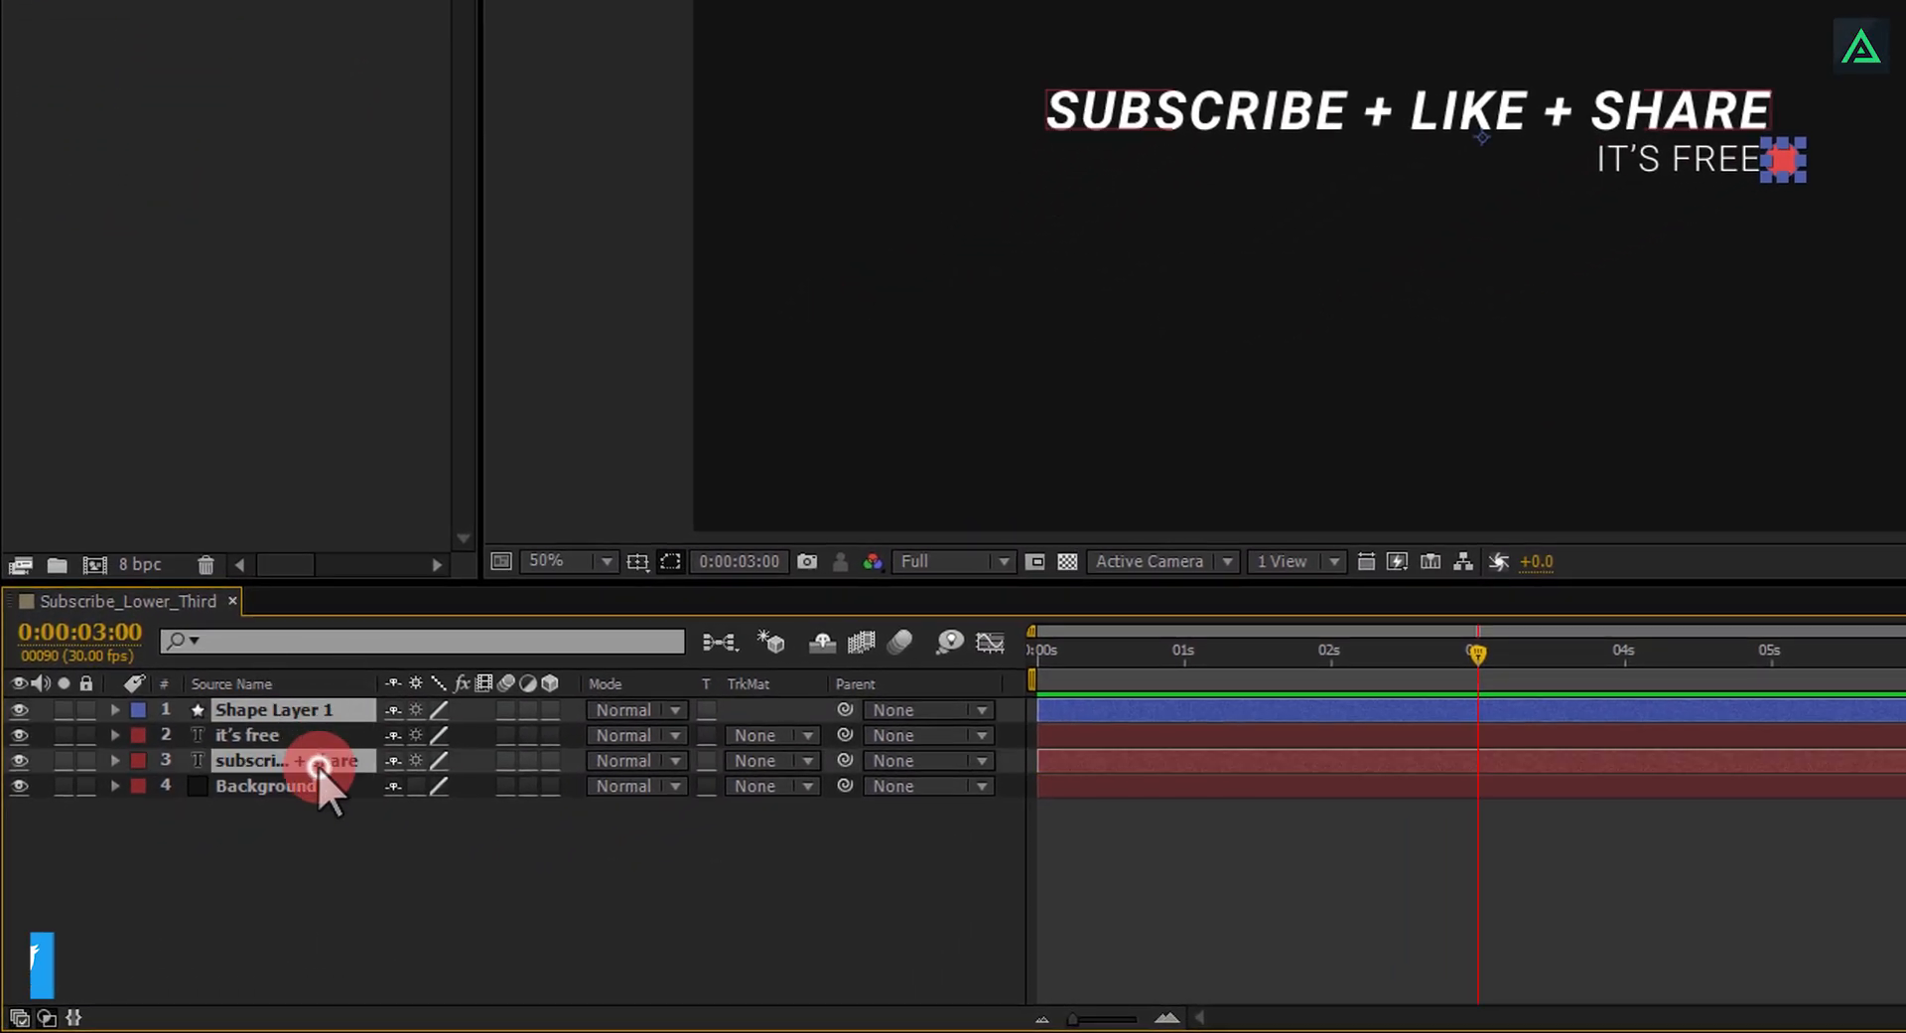
key("p")
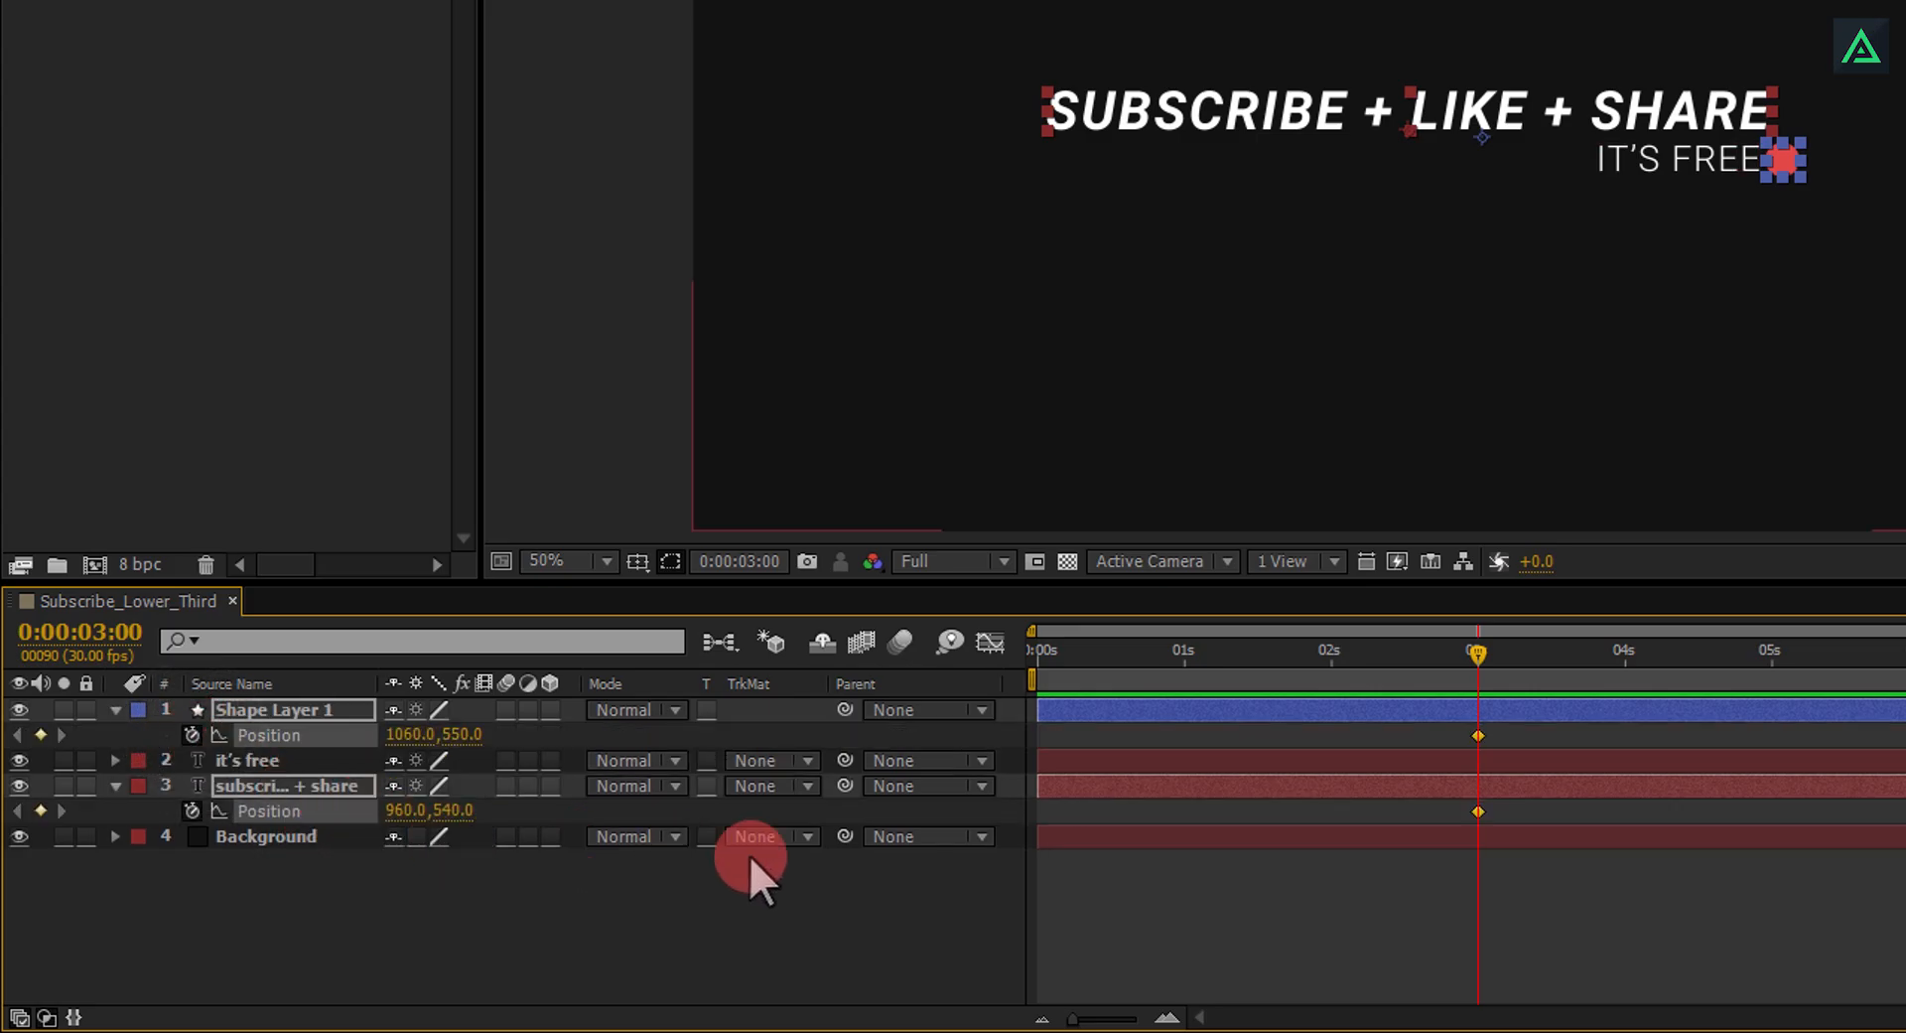
left_click(1331, 655)
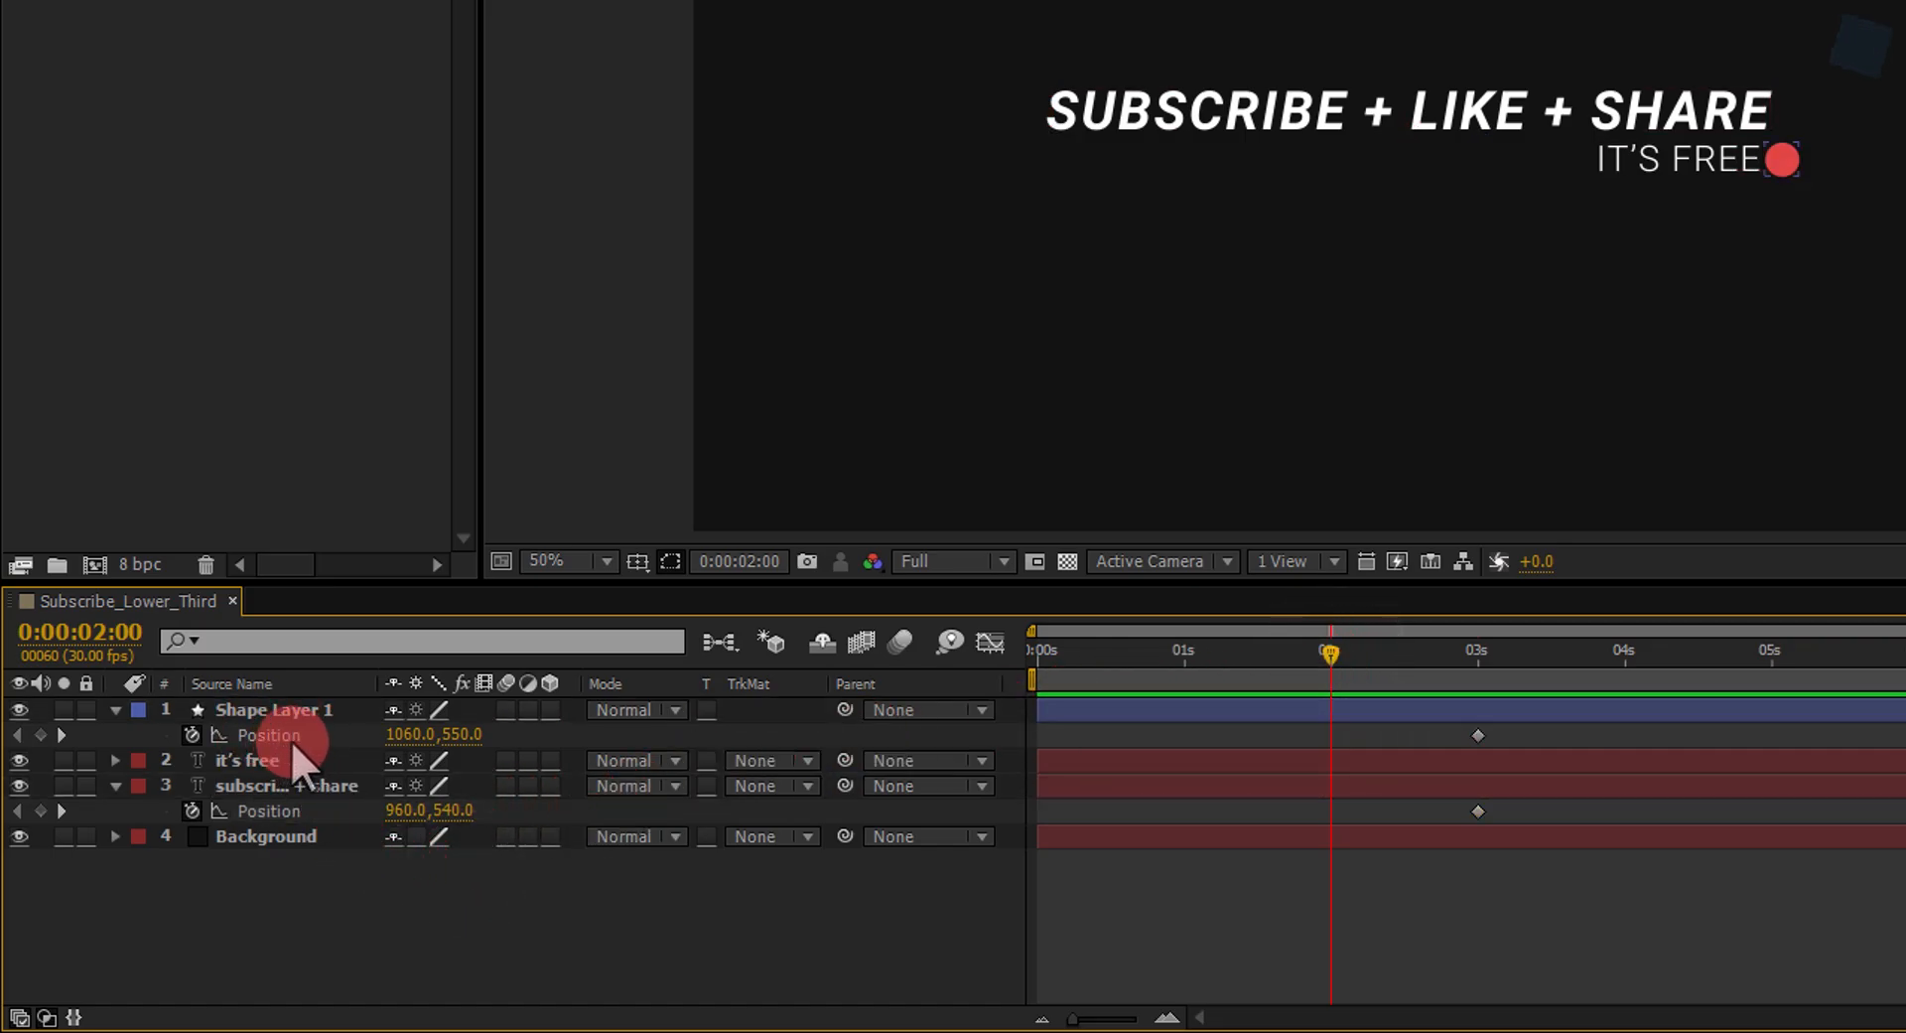
Step: Rename the shape layer Dot and scrub through the slide-in to preview it
double_click(274, 709)
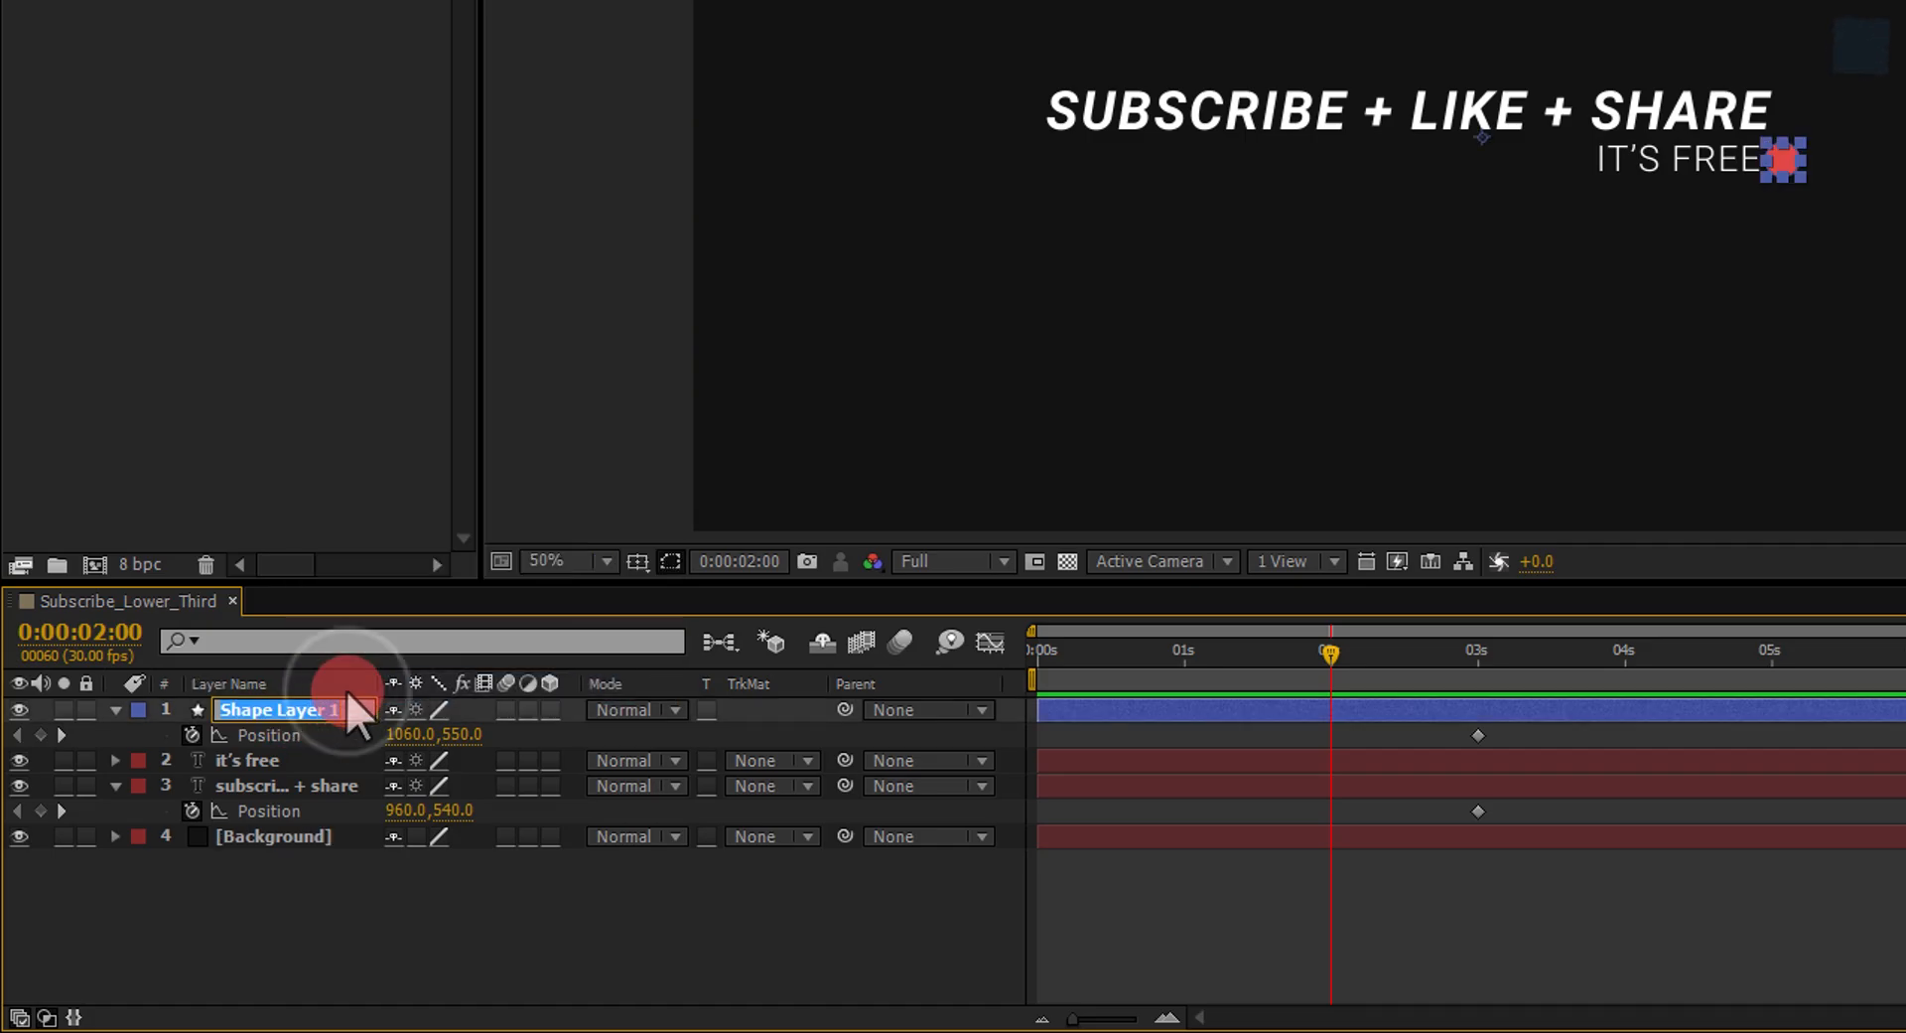
type("Dot")
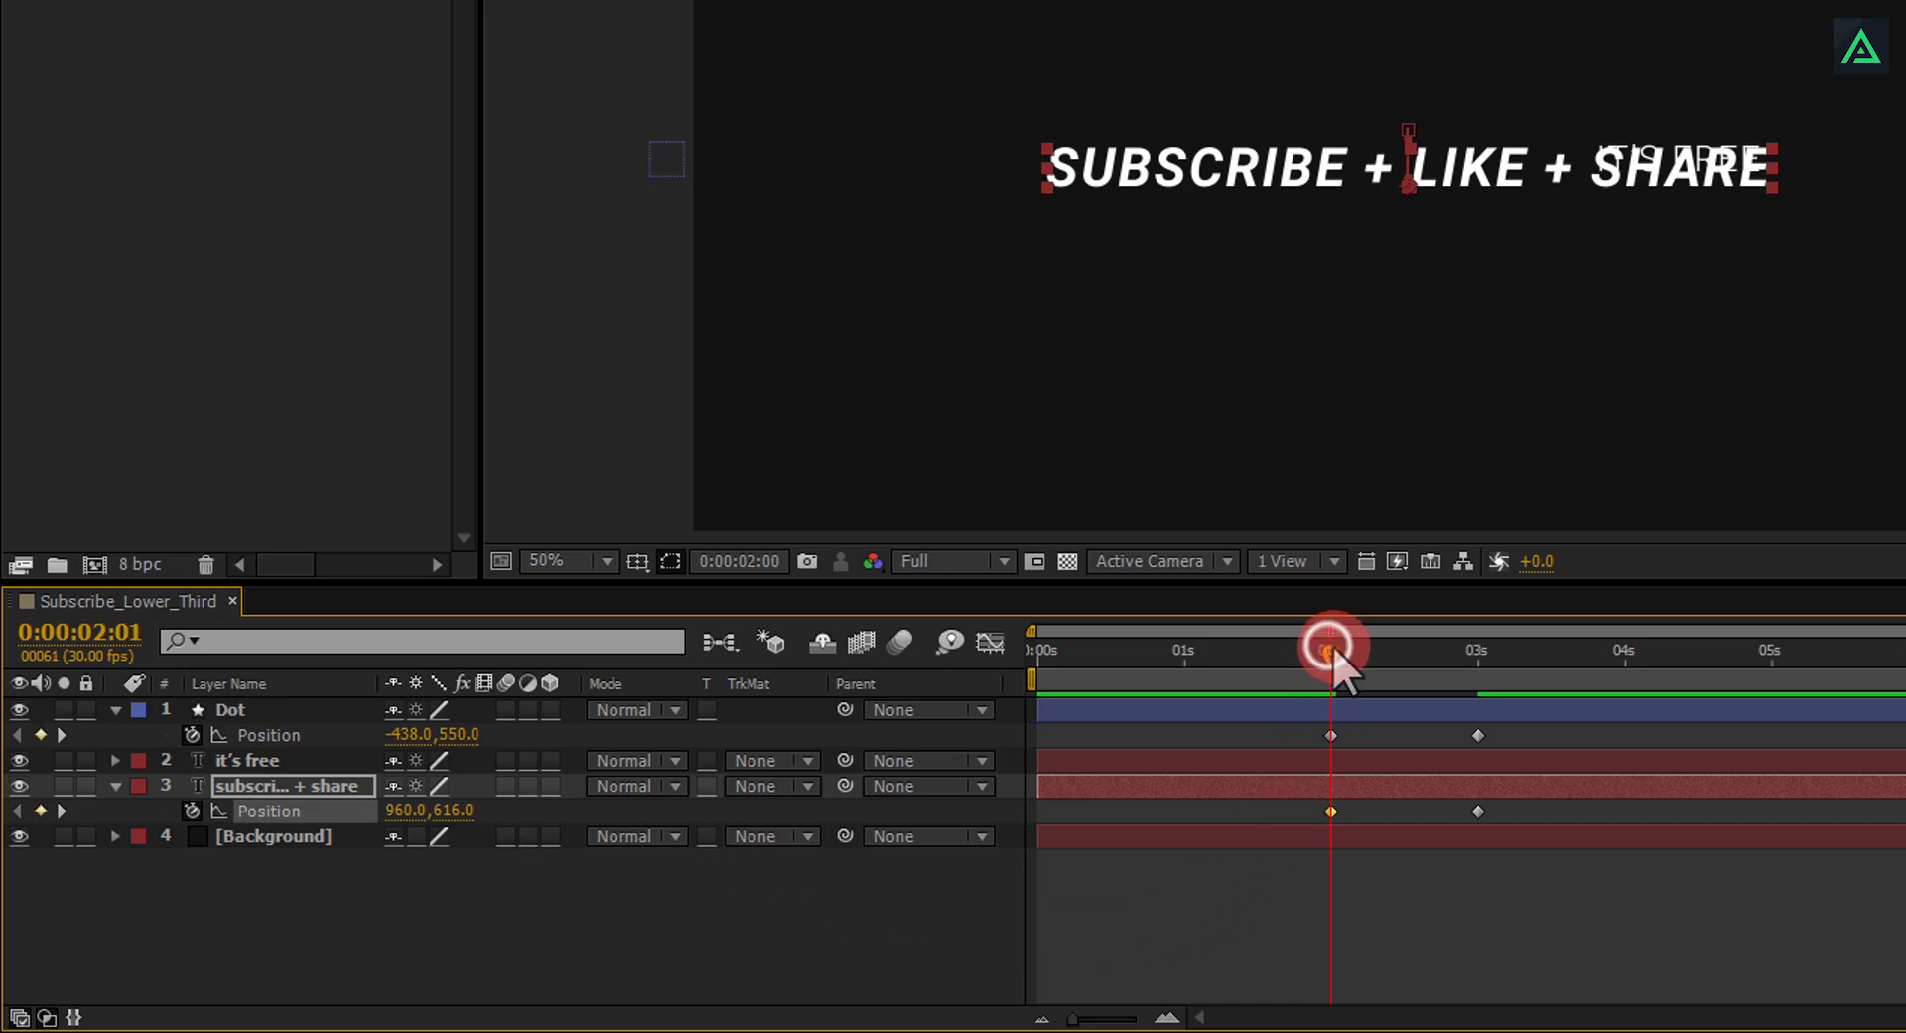
left_click_drag(1330, 651, 1499, 663)
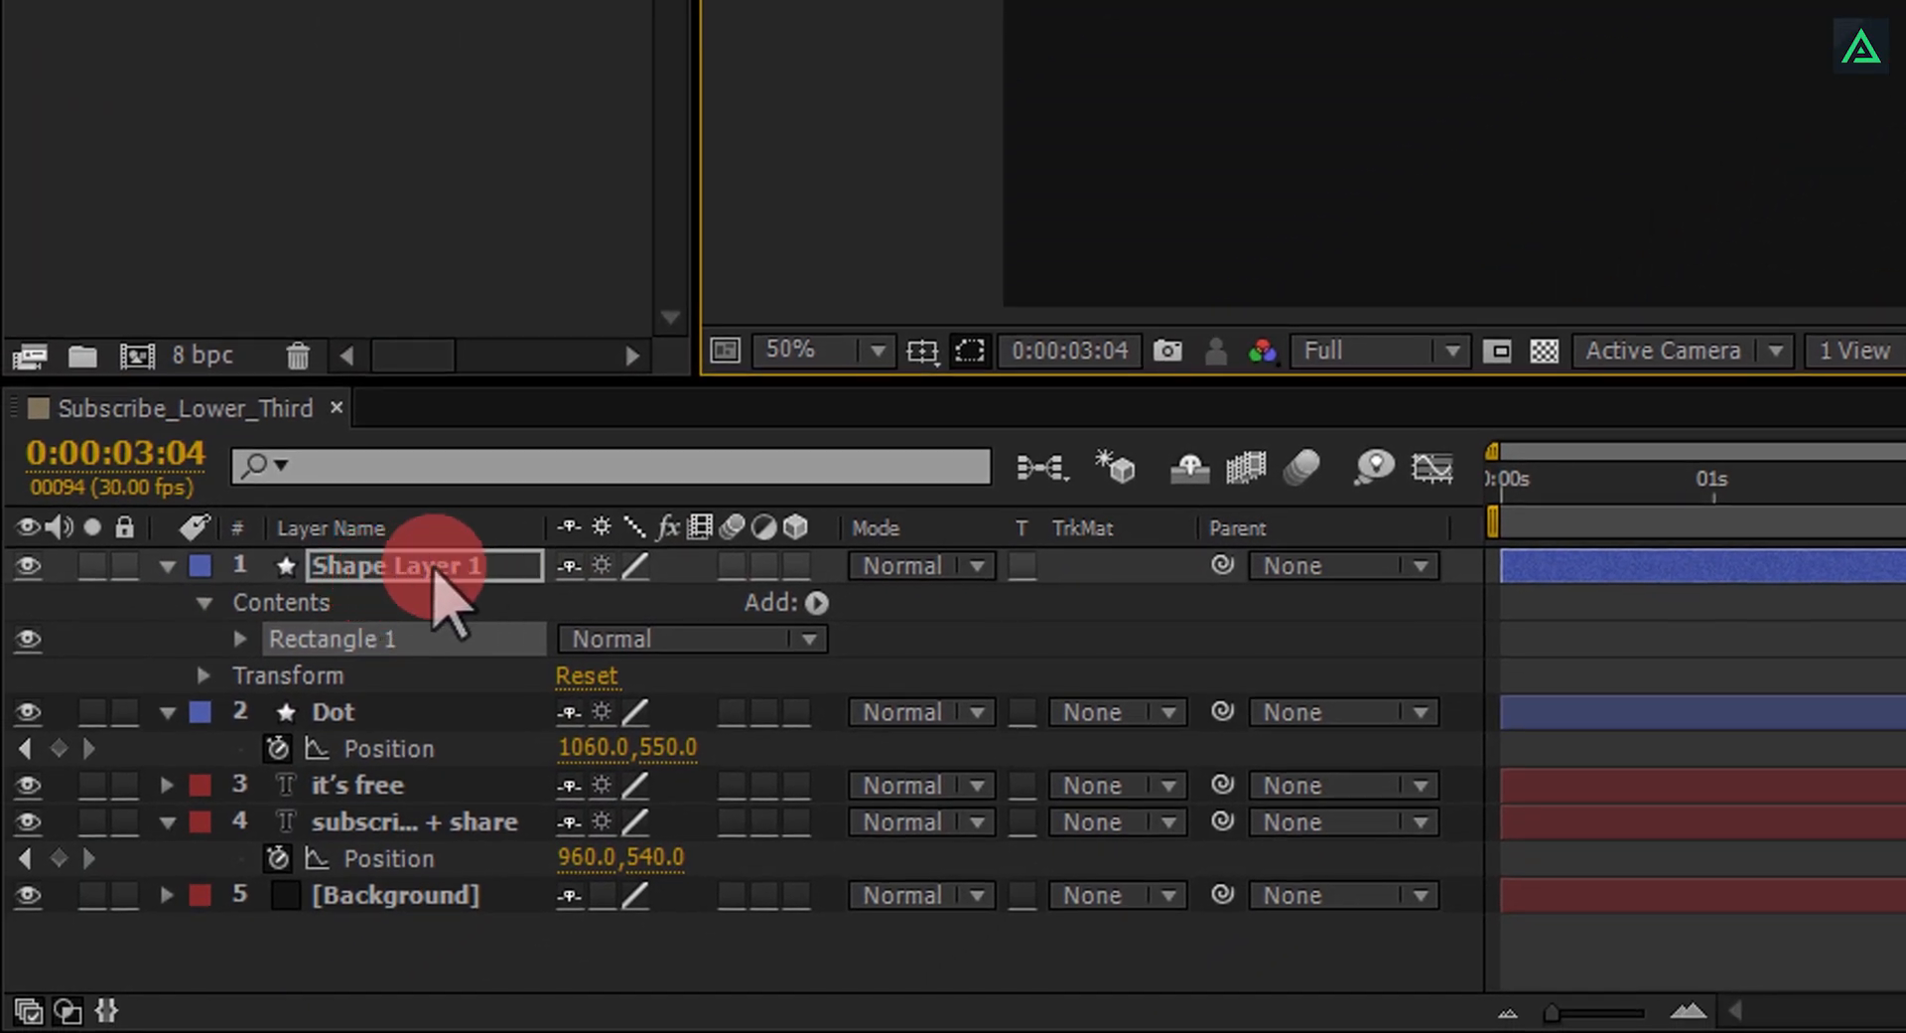
Step: Rename the new rectangle shape layer Subscribe Mask
right_click(403, 566)
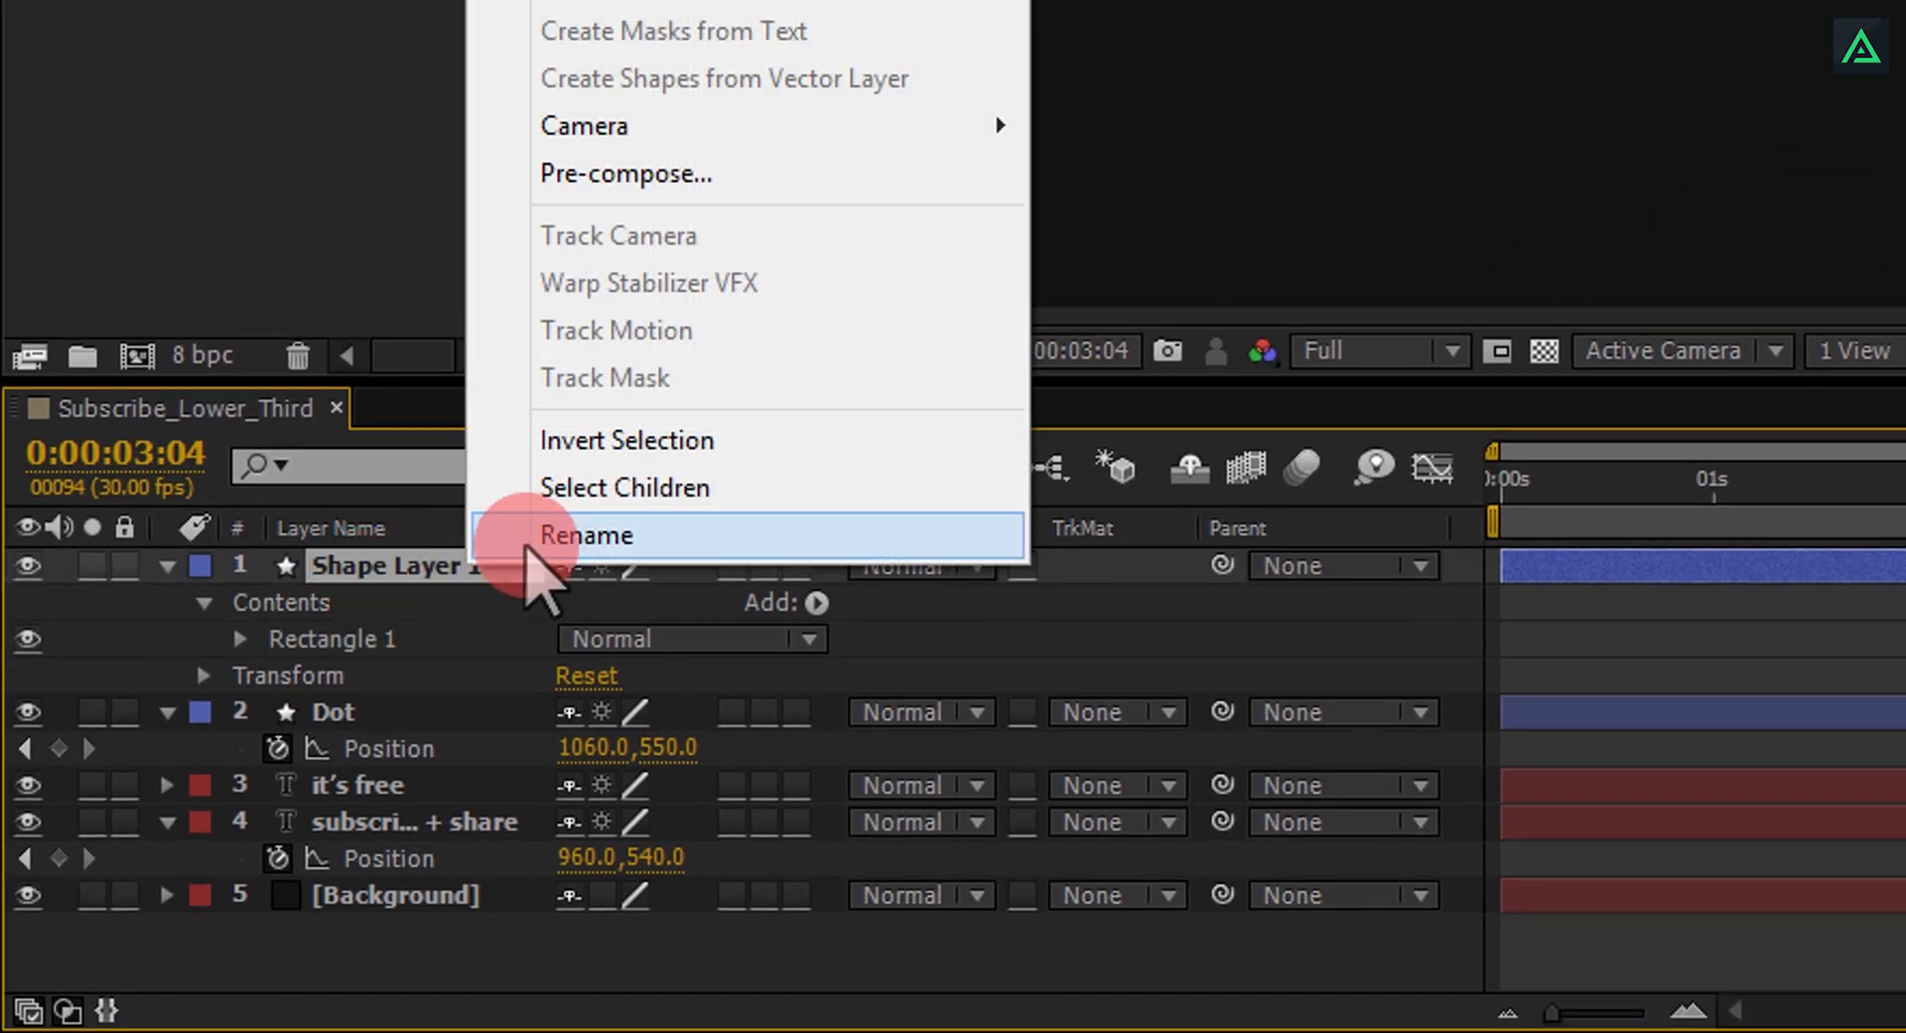
left_click(586, 536)
type("Subscribe Mask")
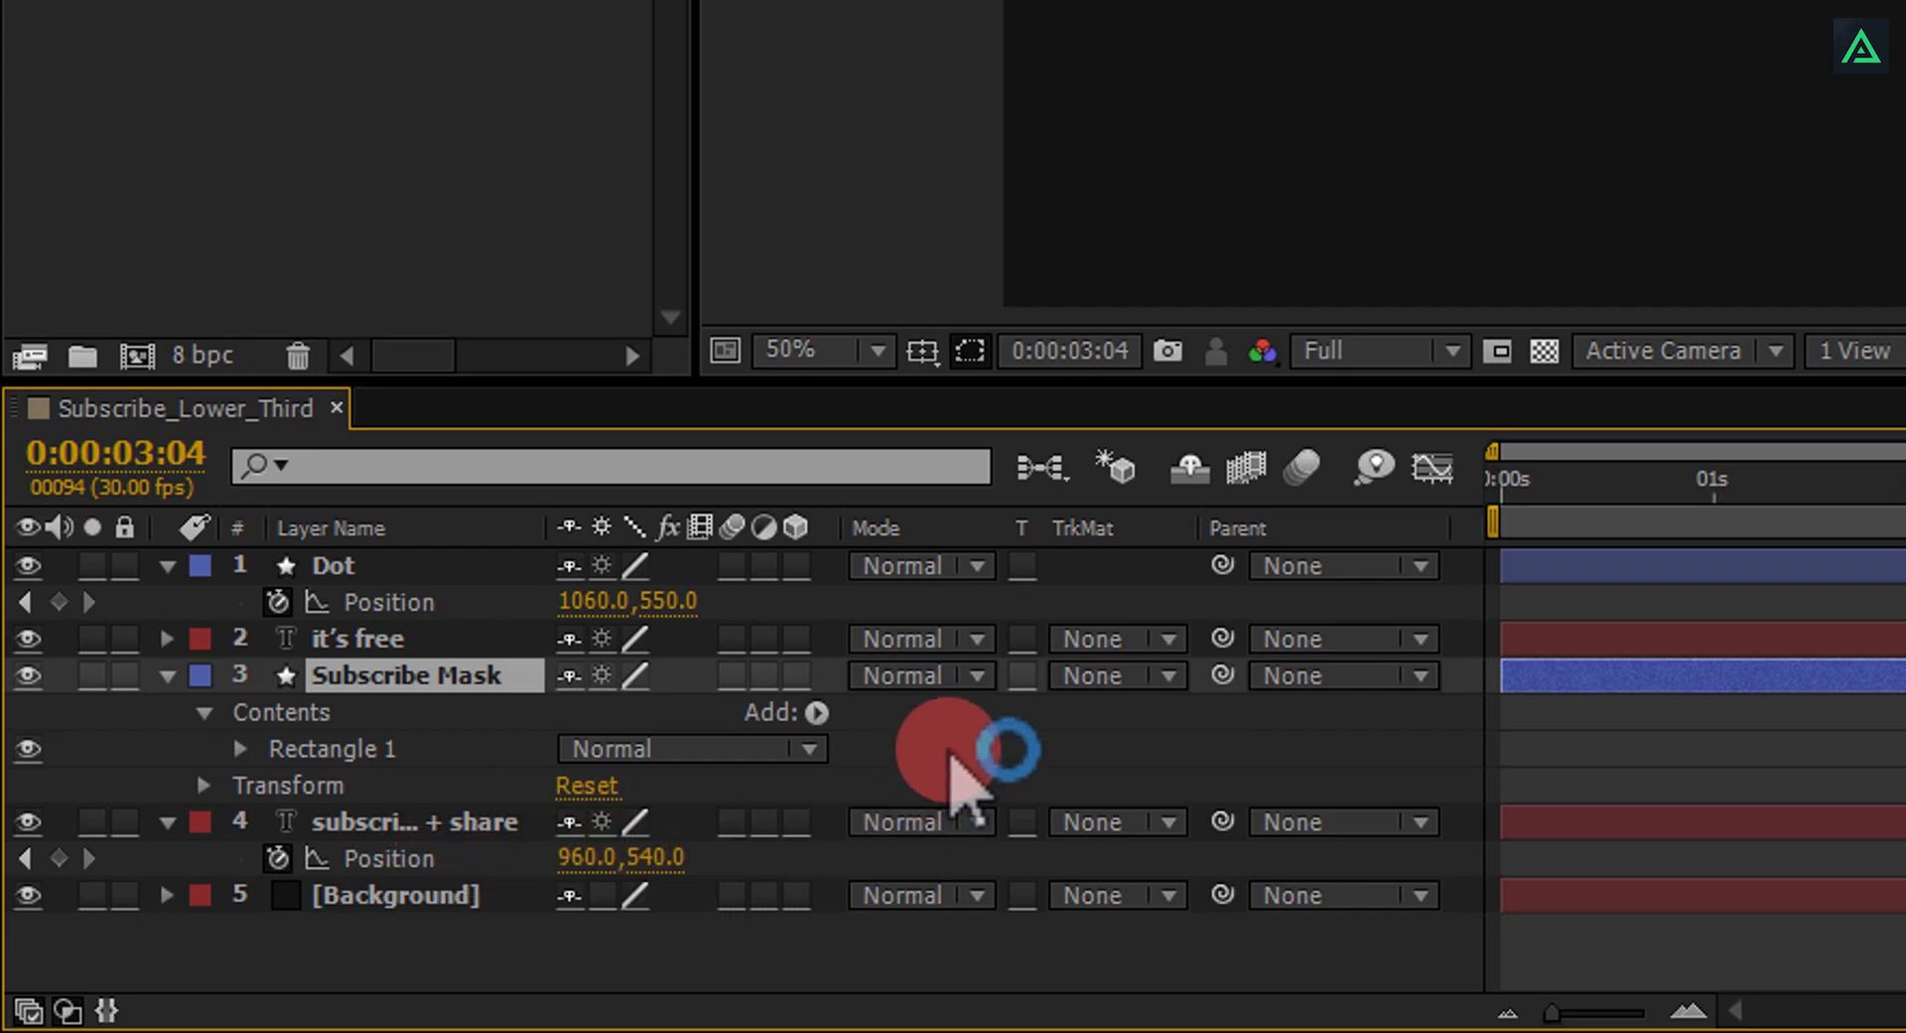
mouse_move(1164, 572)
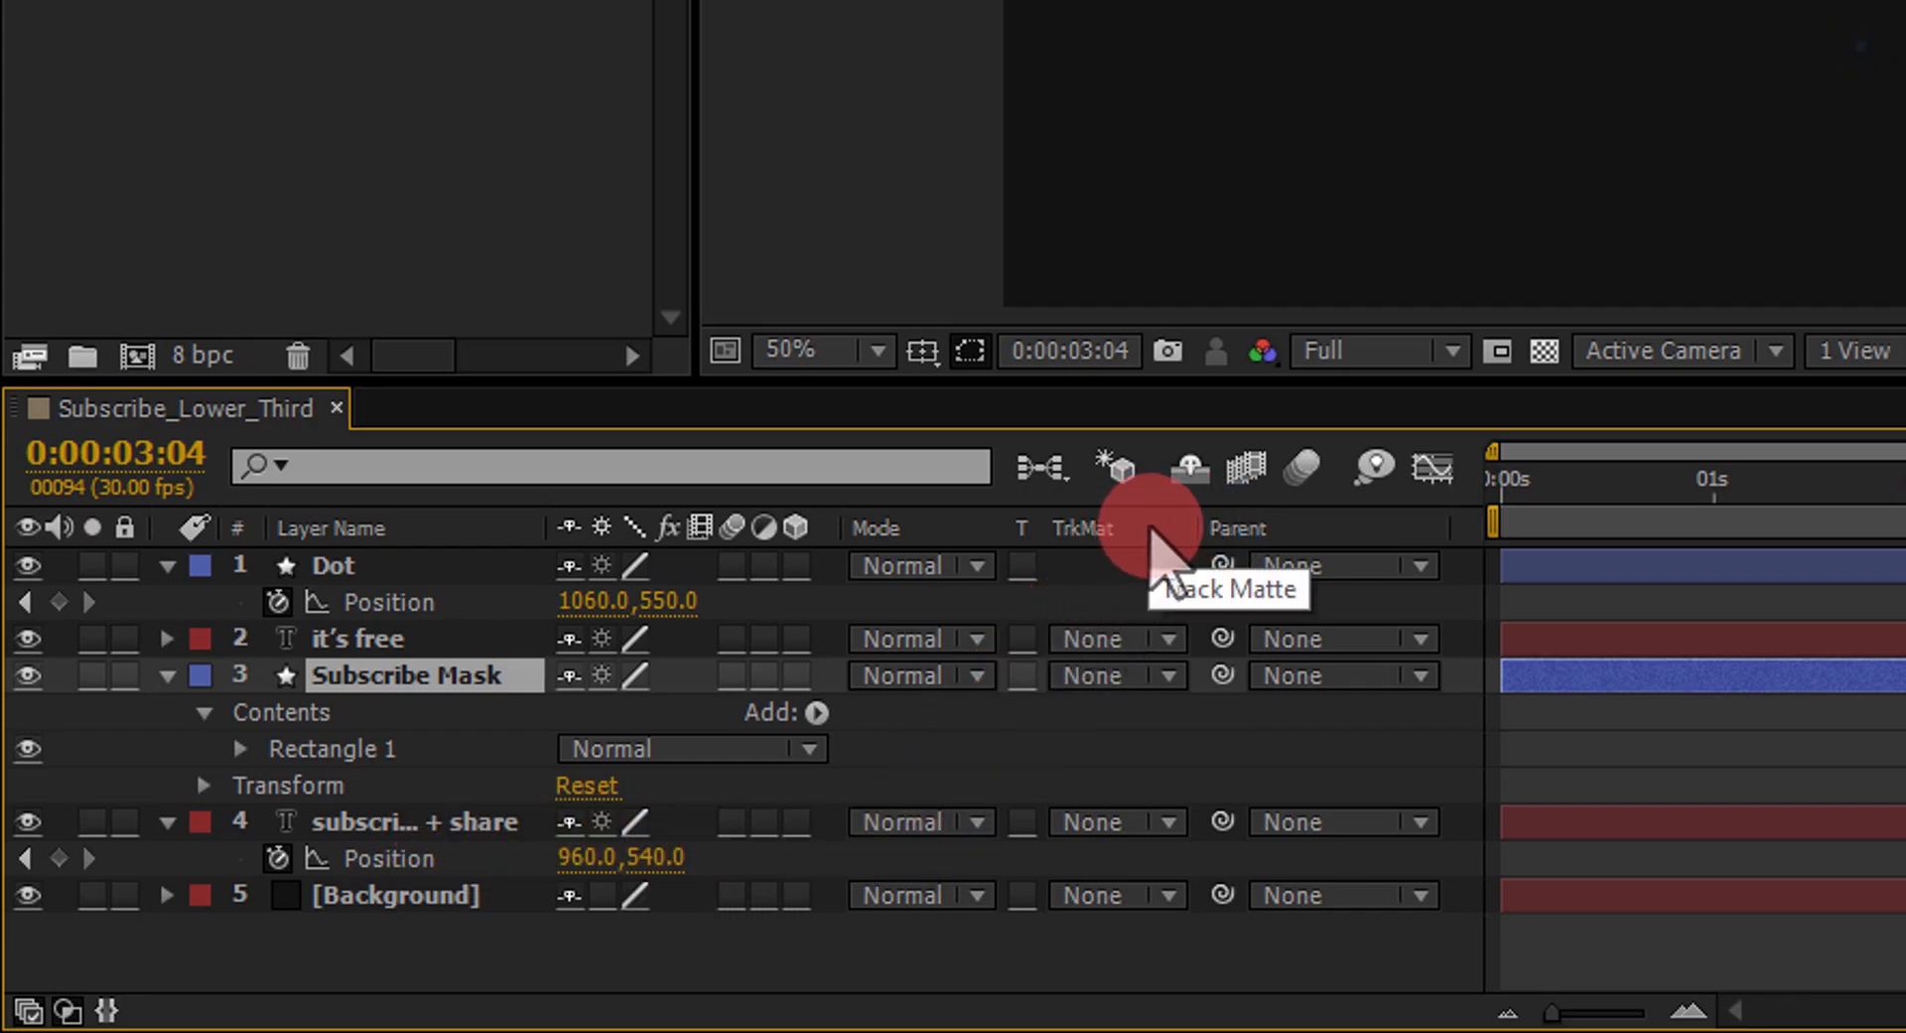
Step: Show the Modes column and set the headline's TrkMat to Alpha Matte
right_click(1240, 528)
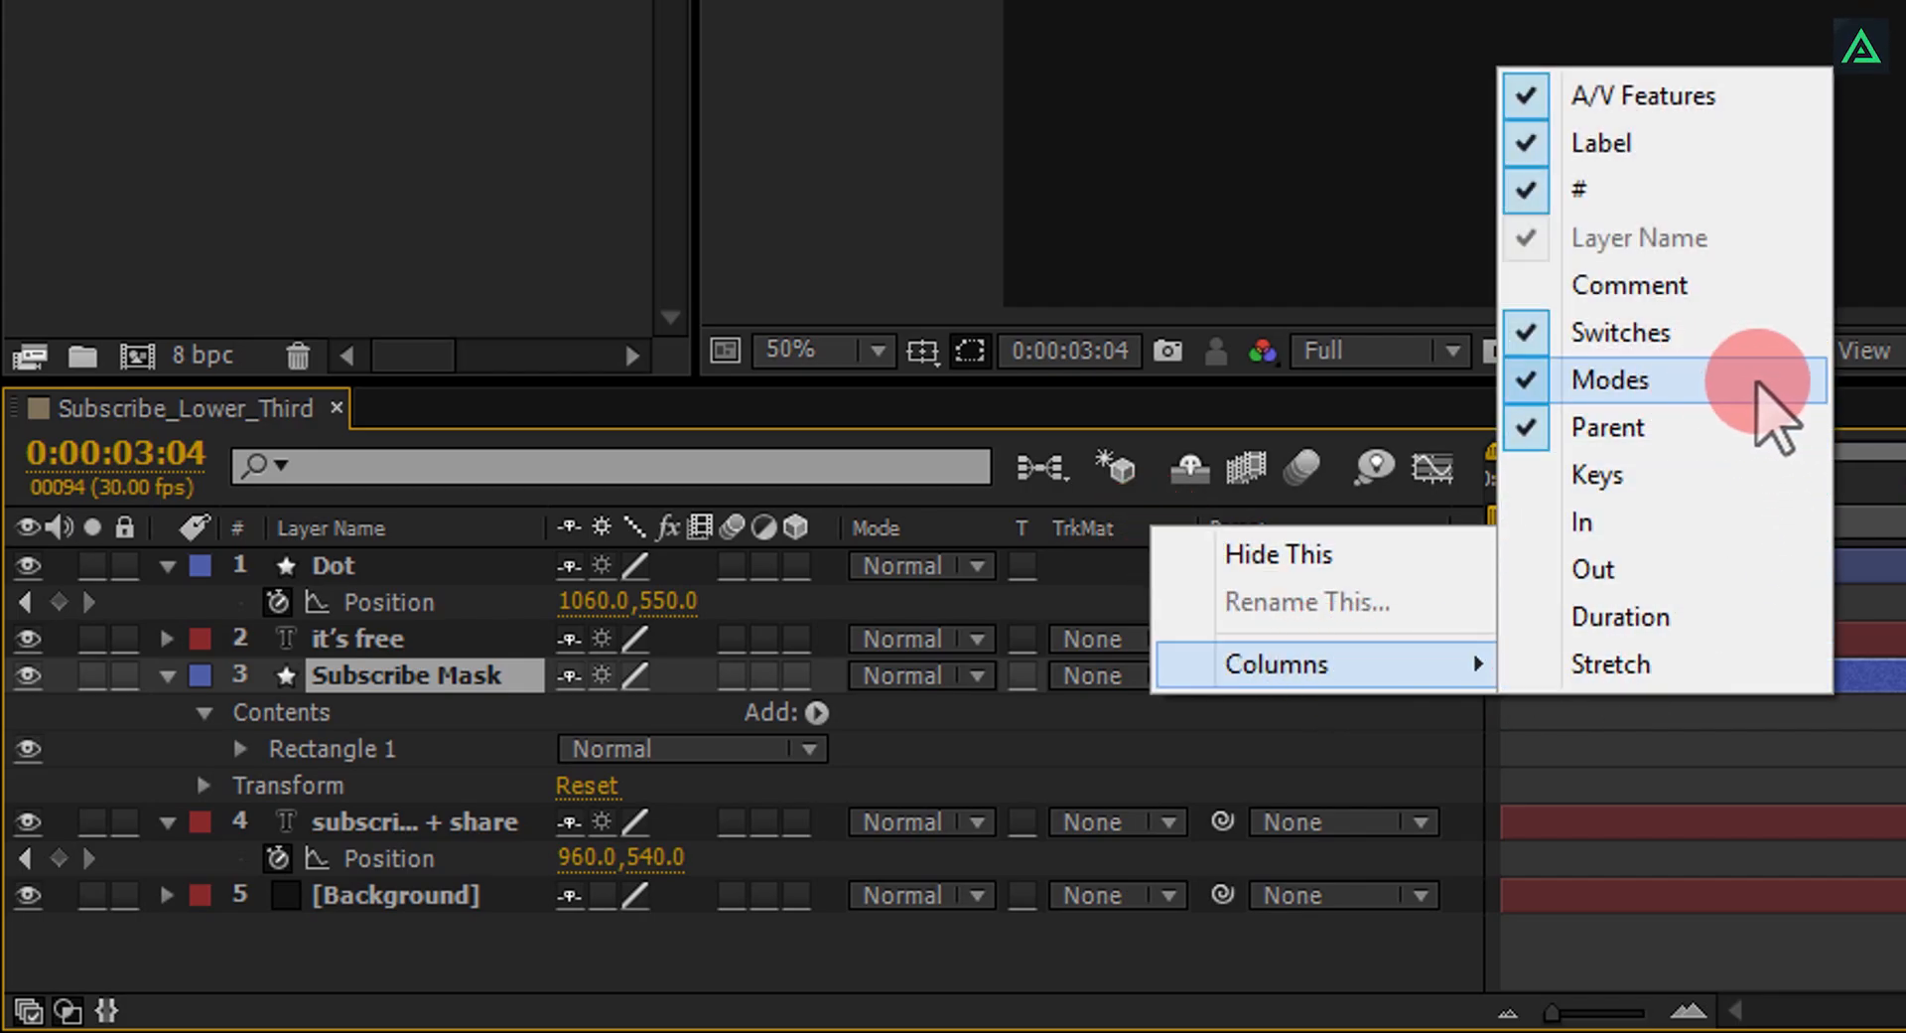
left_click(382, 828)
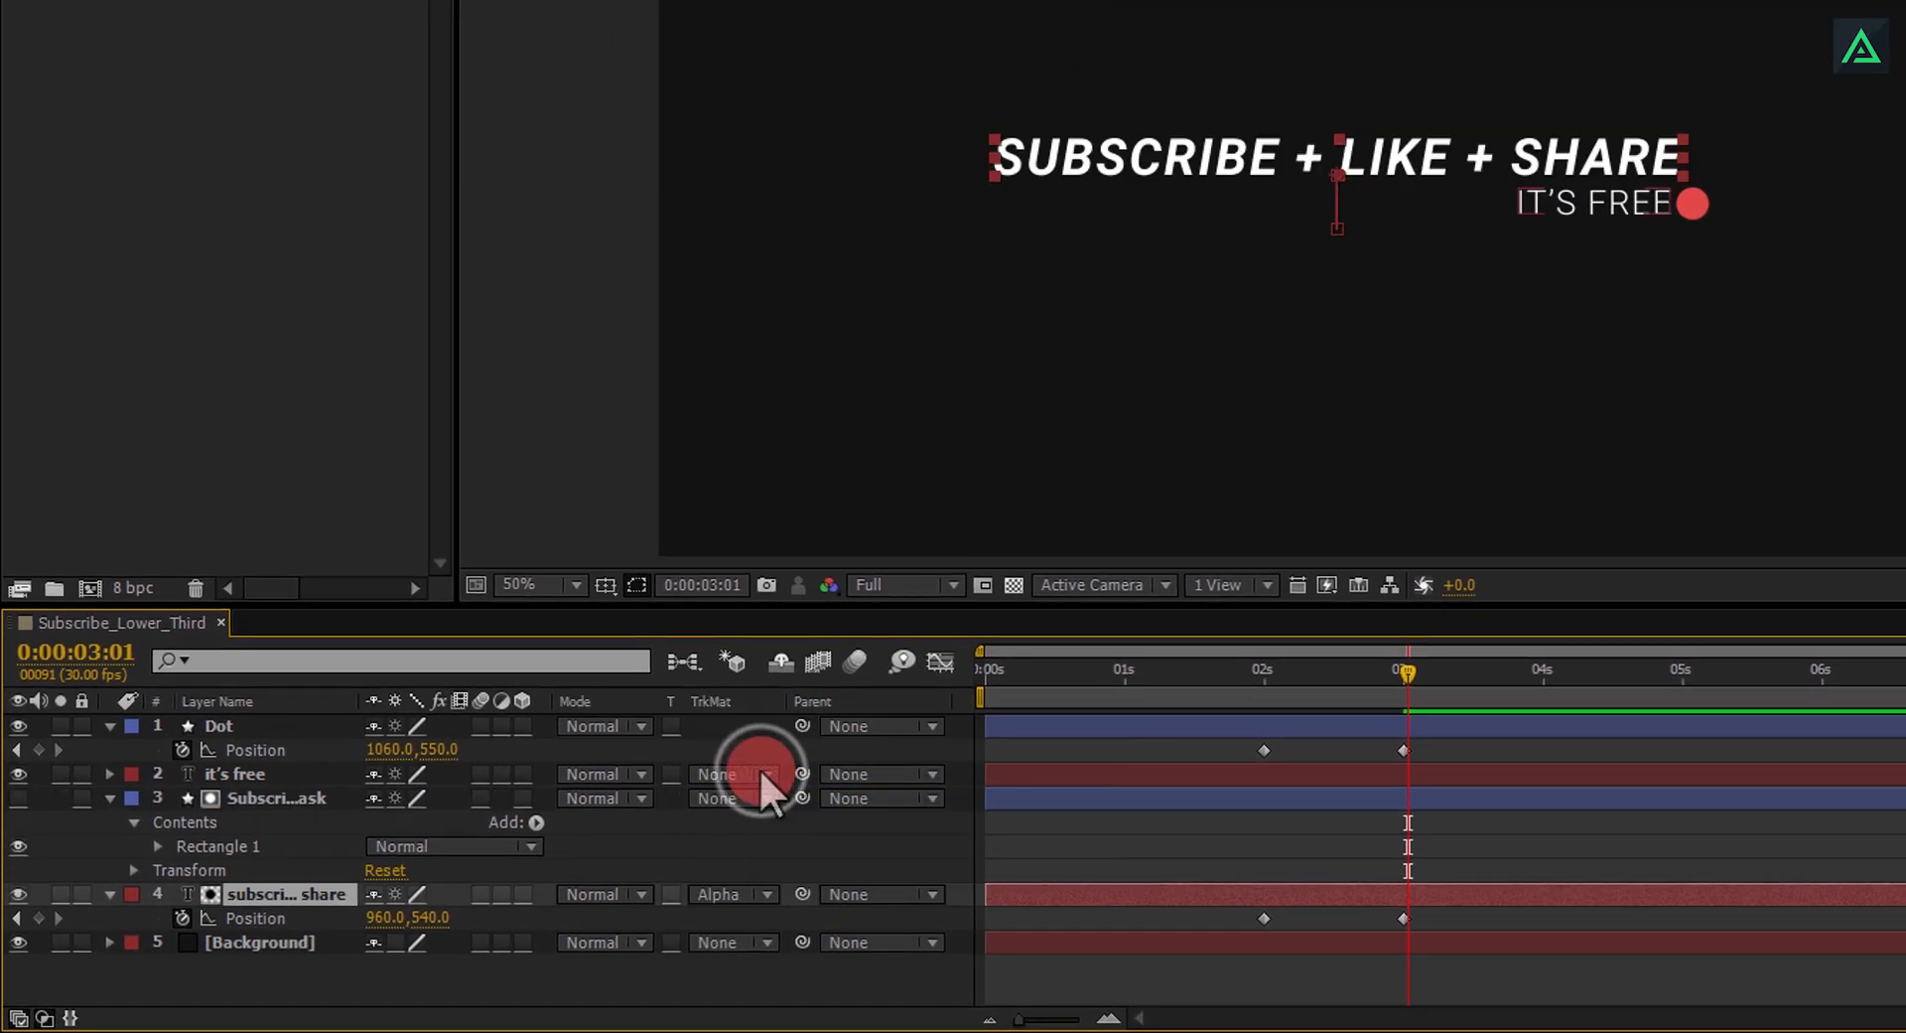
left_click(1259, 671)
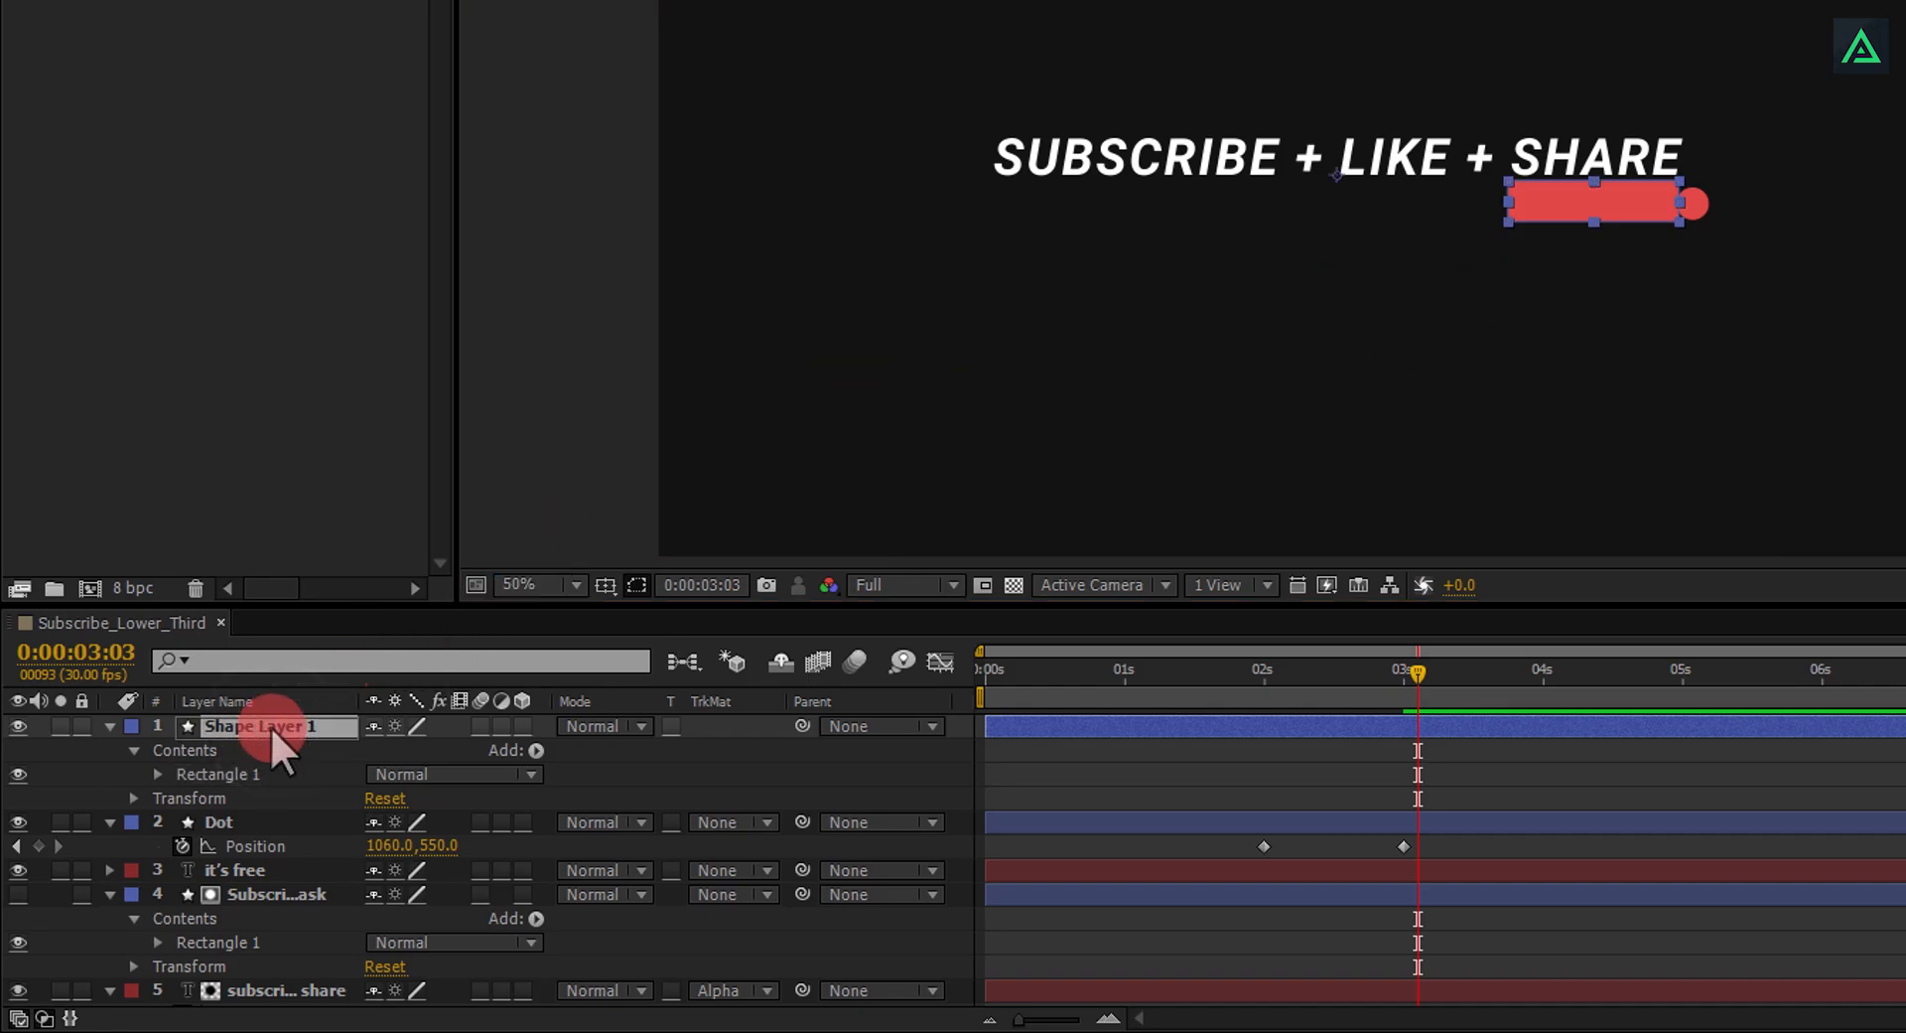
Step: Place the new rectangle shape layer above IT'S FREE and draw the matte bar over it
left_click_drag(274, 727, 274, 779)
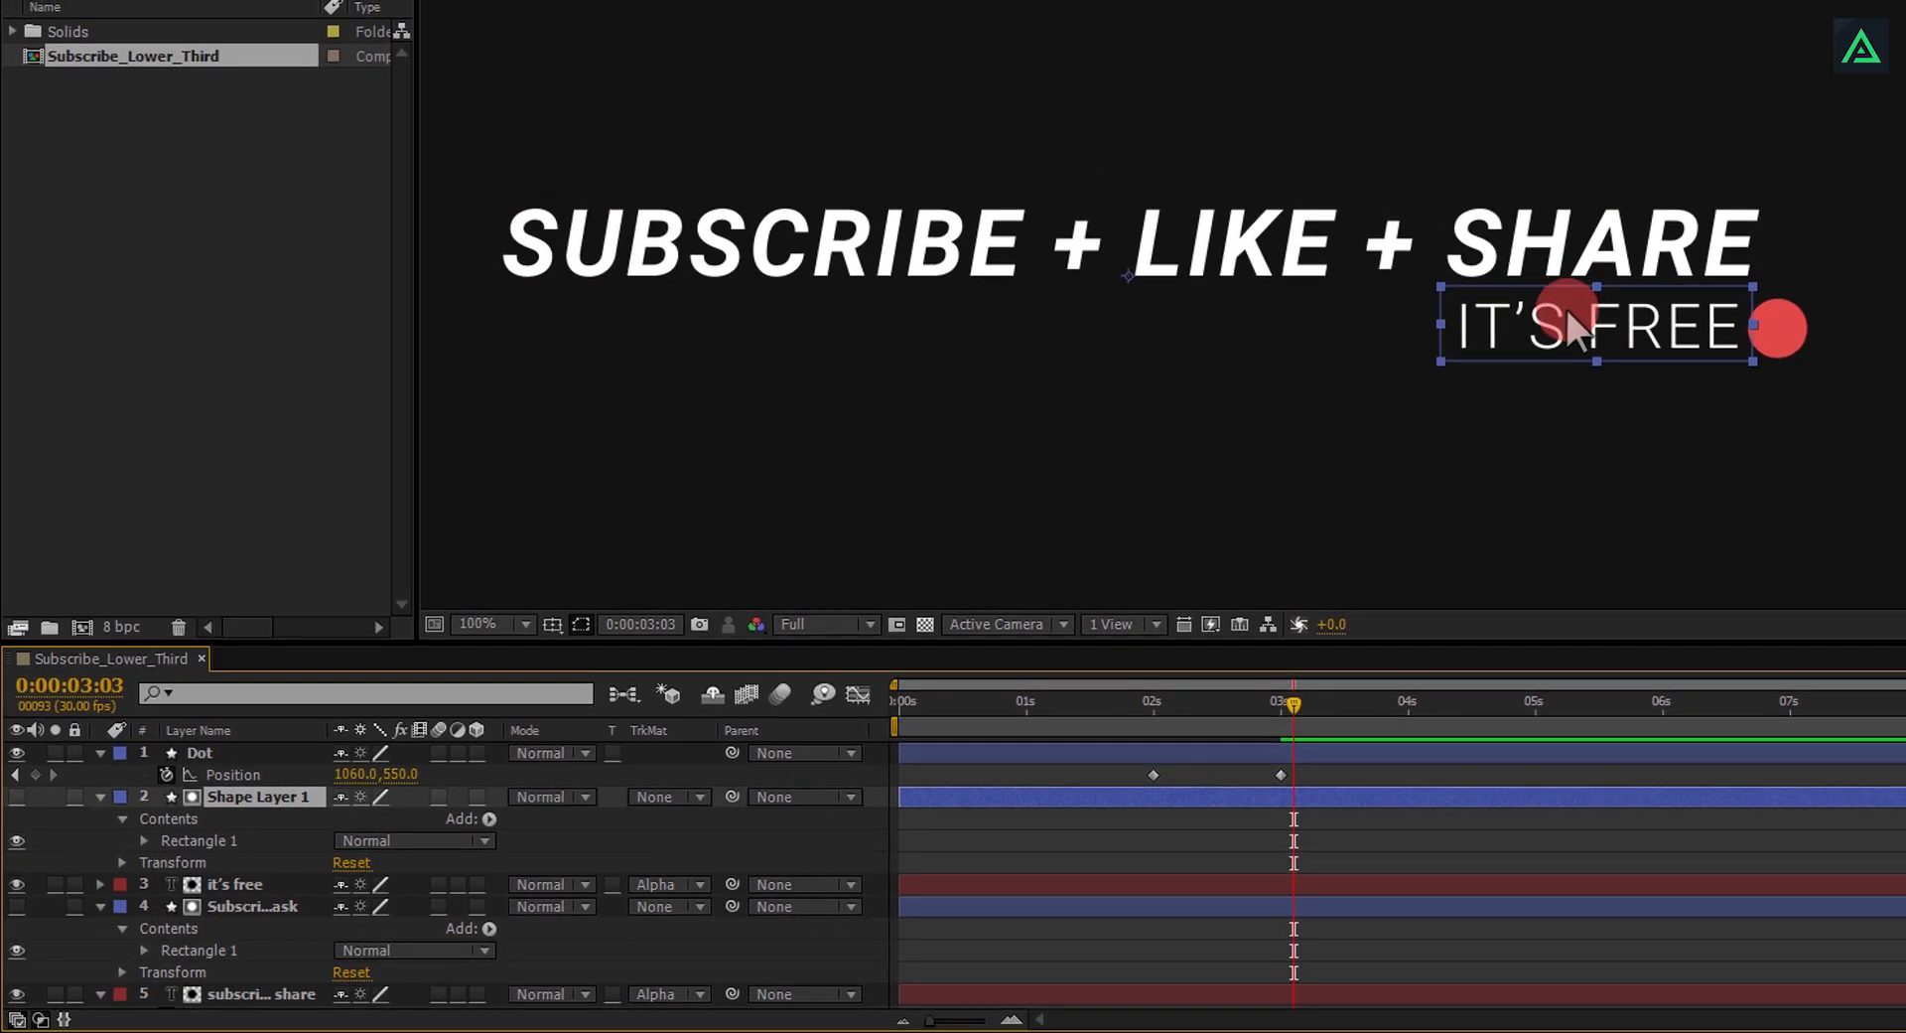
left_click_drag(1569, 322, 772, 487)
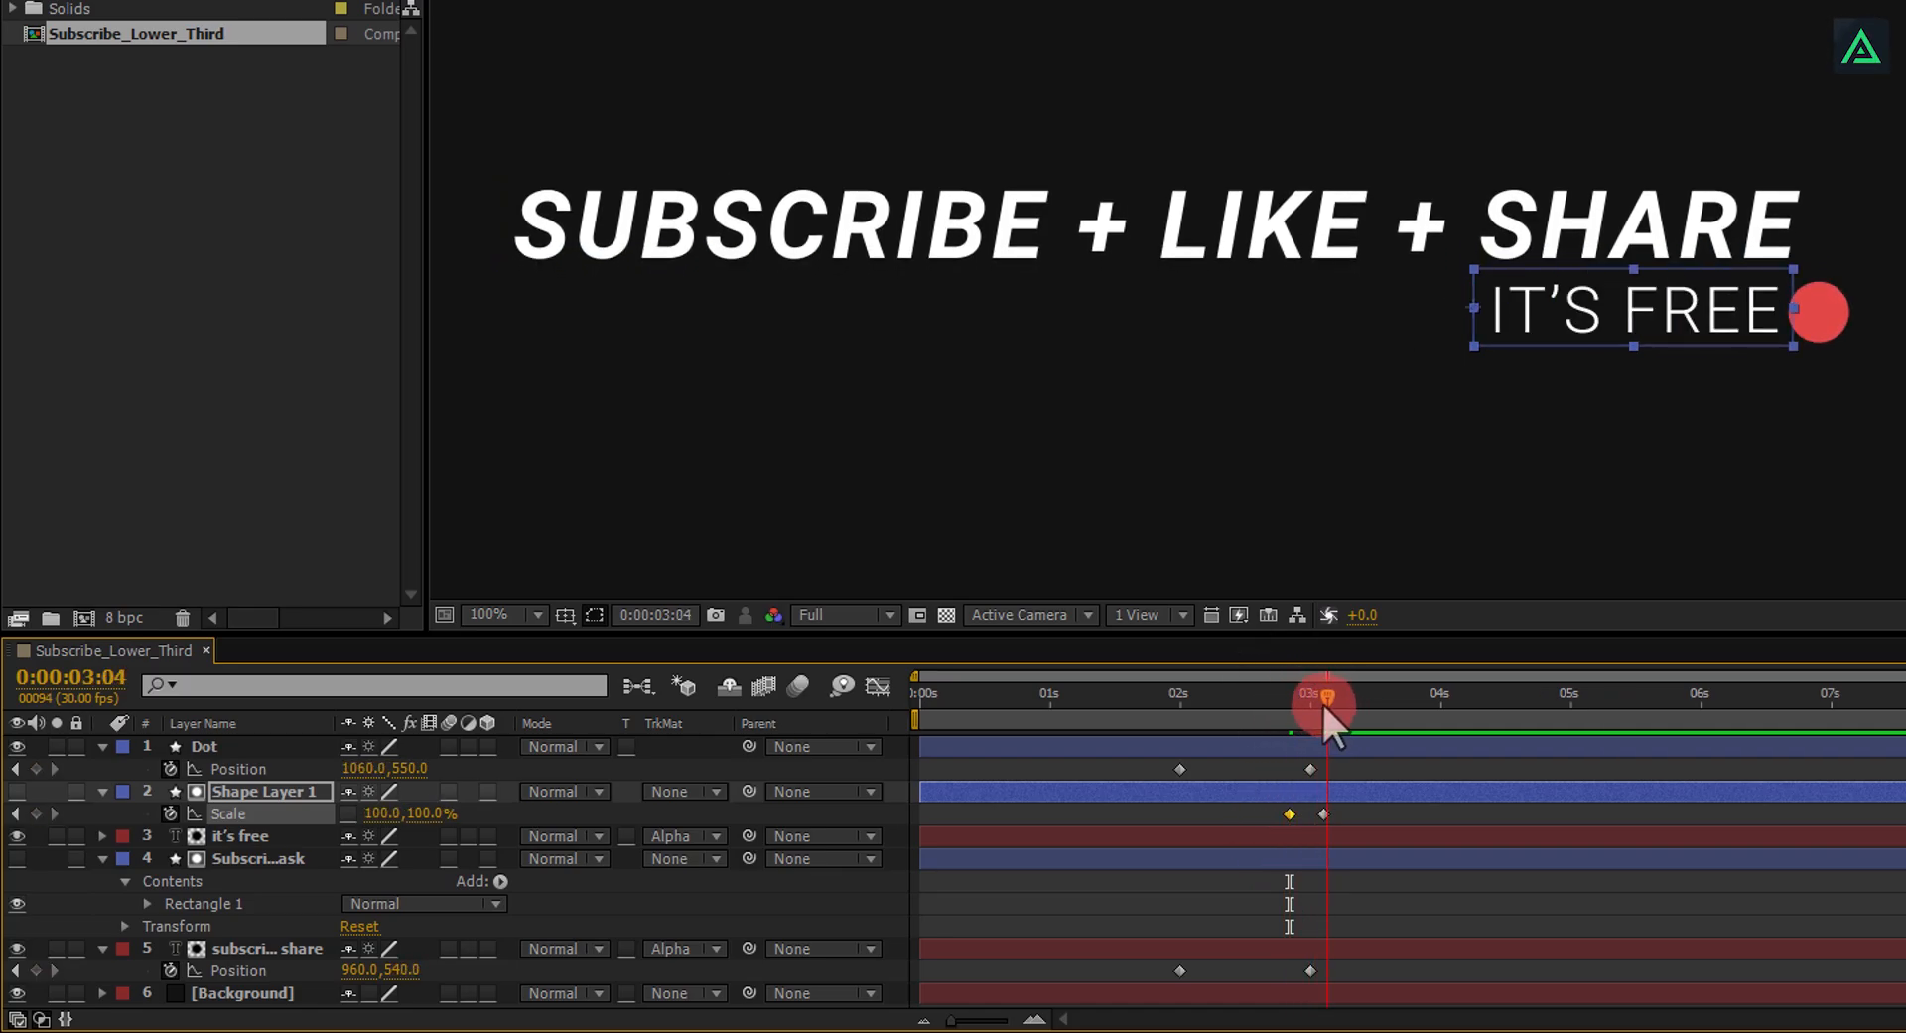
Step: Easy Ease all Dot, headline and bar keyframes and check the speed curve in the Graph Editor
left_click_drag(1324, 699, 1346, 699)
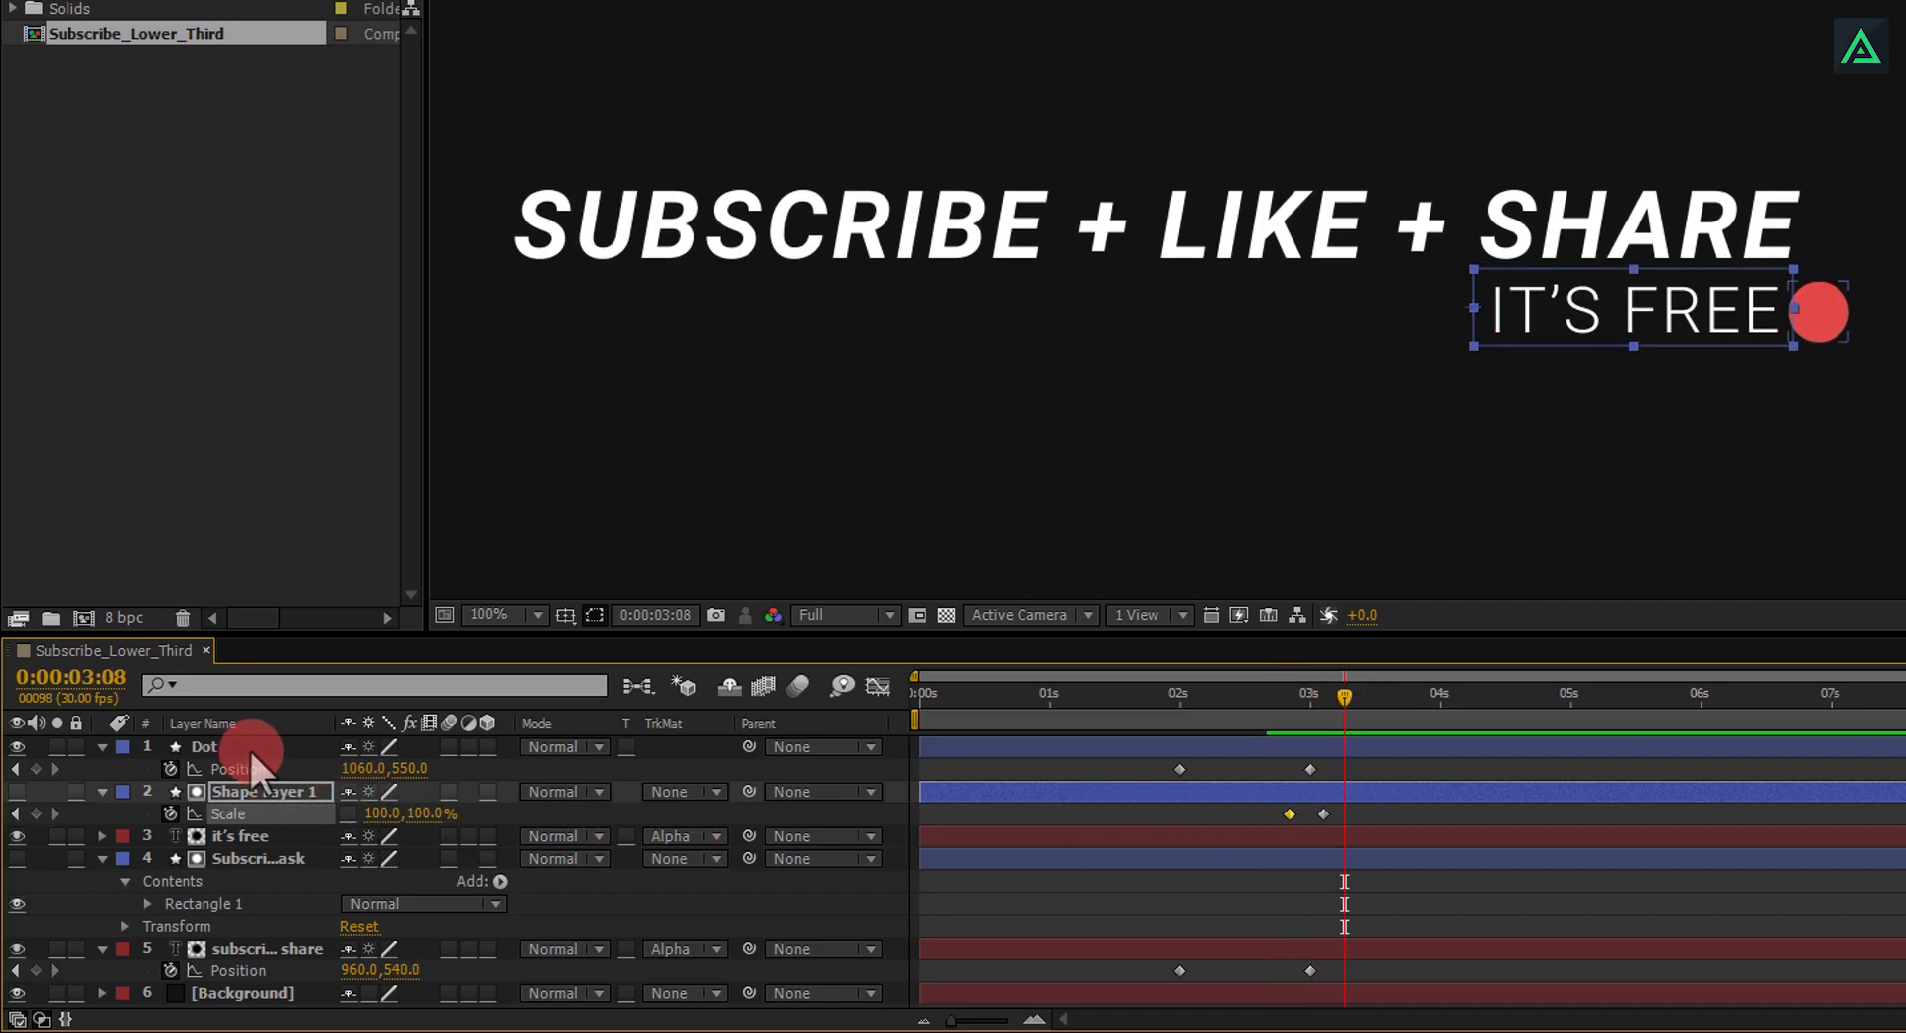
key("ctrl+a")
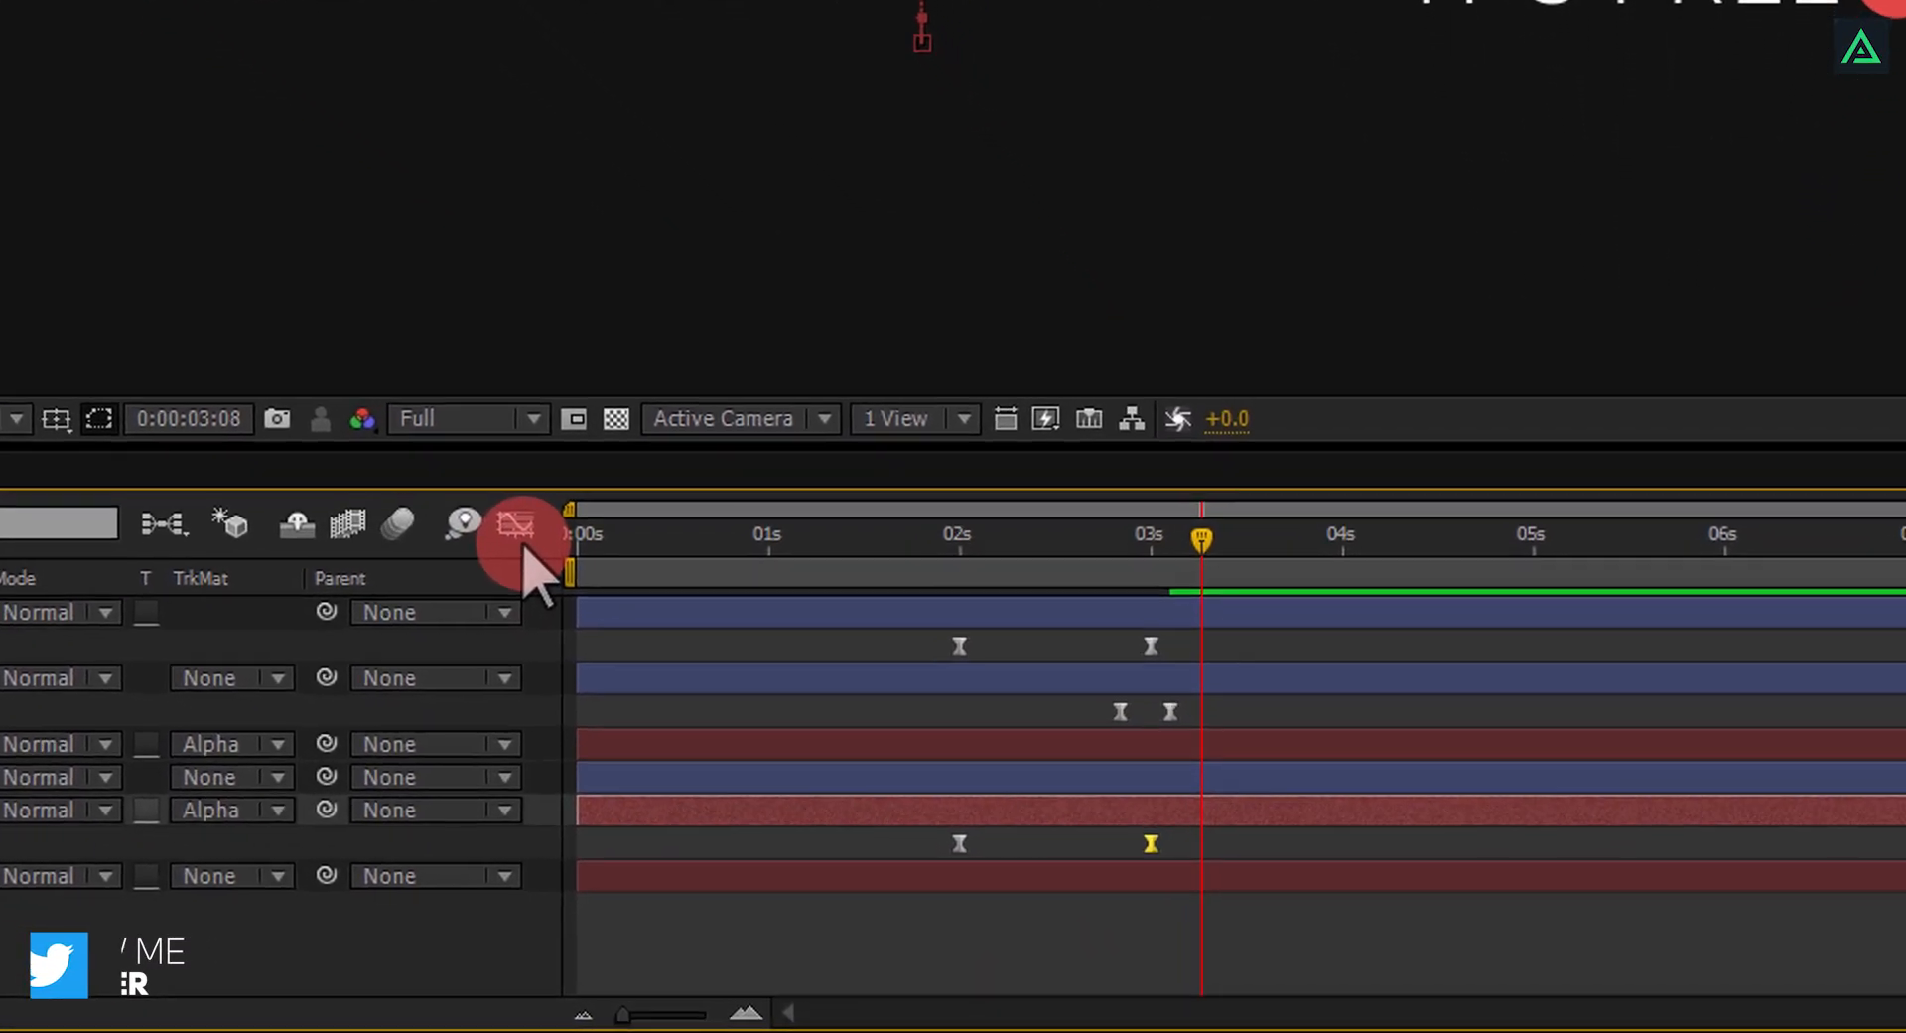
left_click(517, 526)
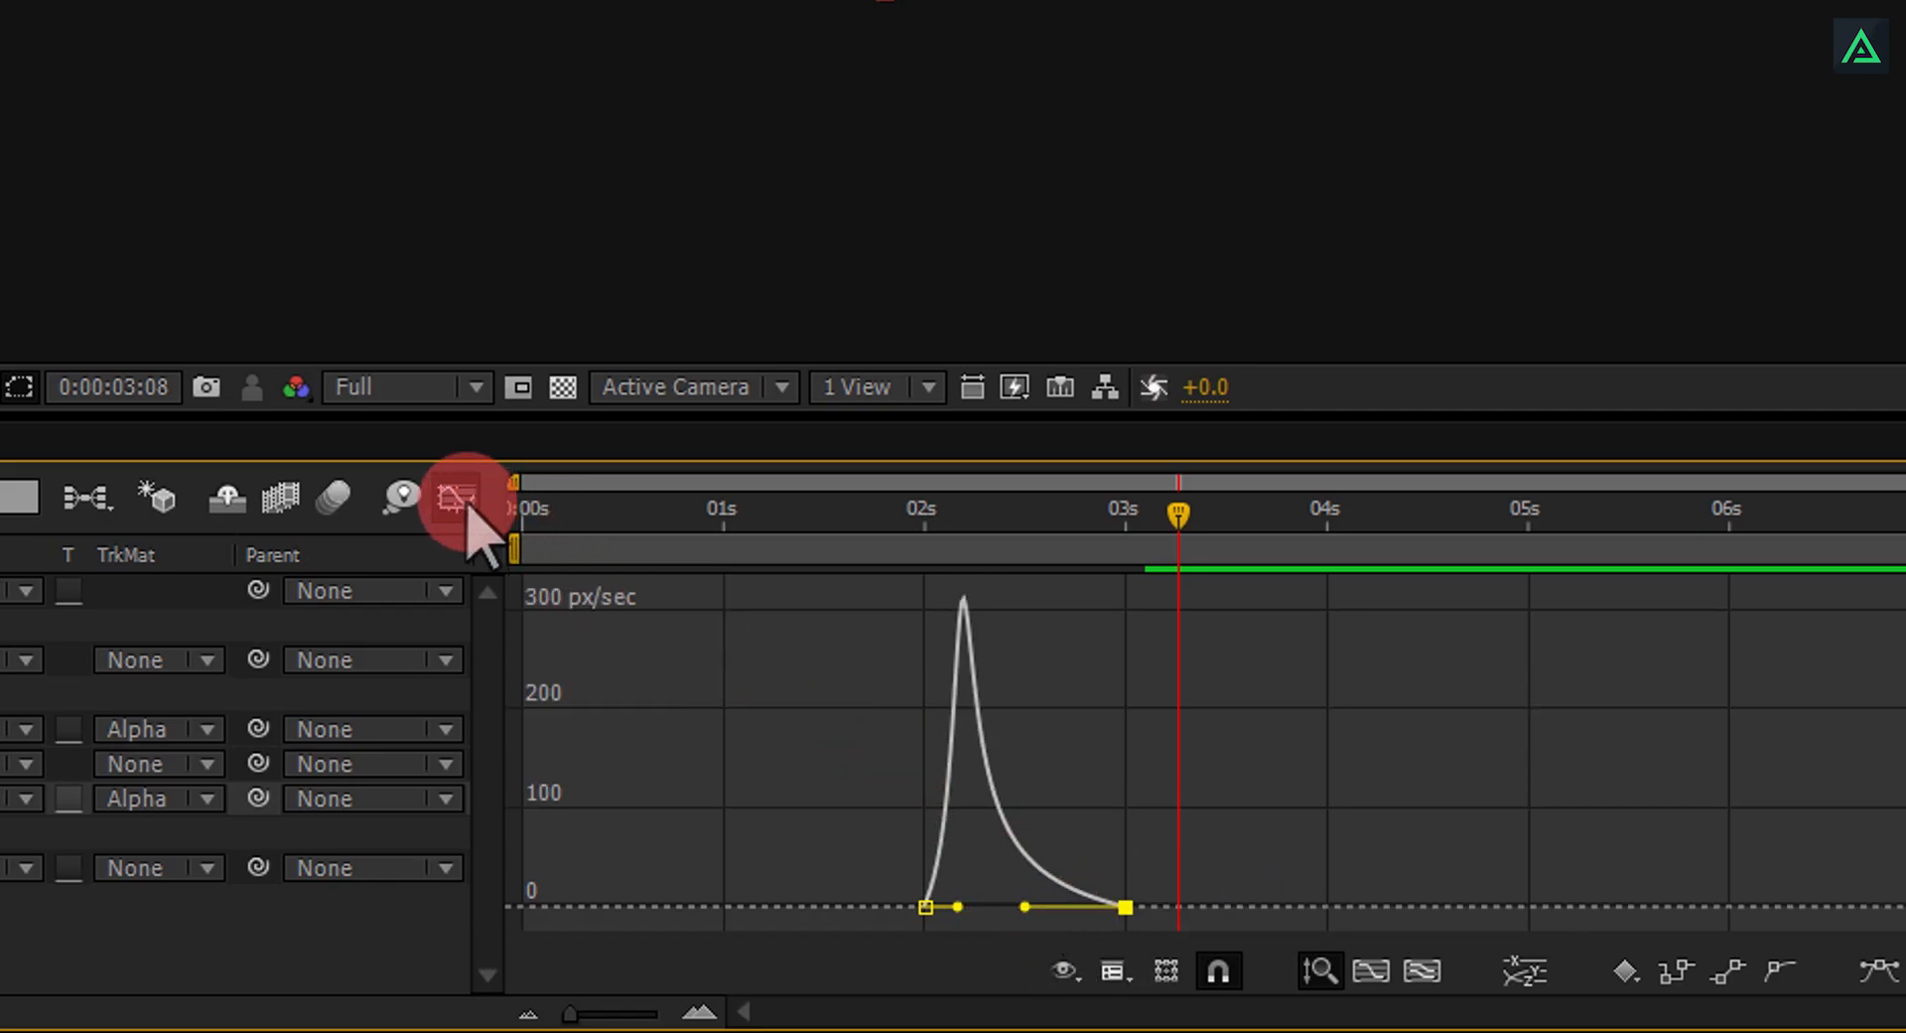
left_click(461, 498)
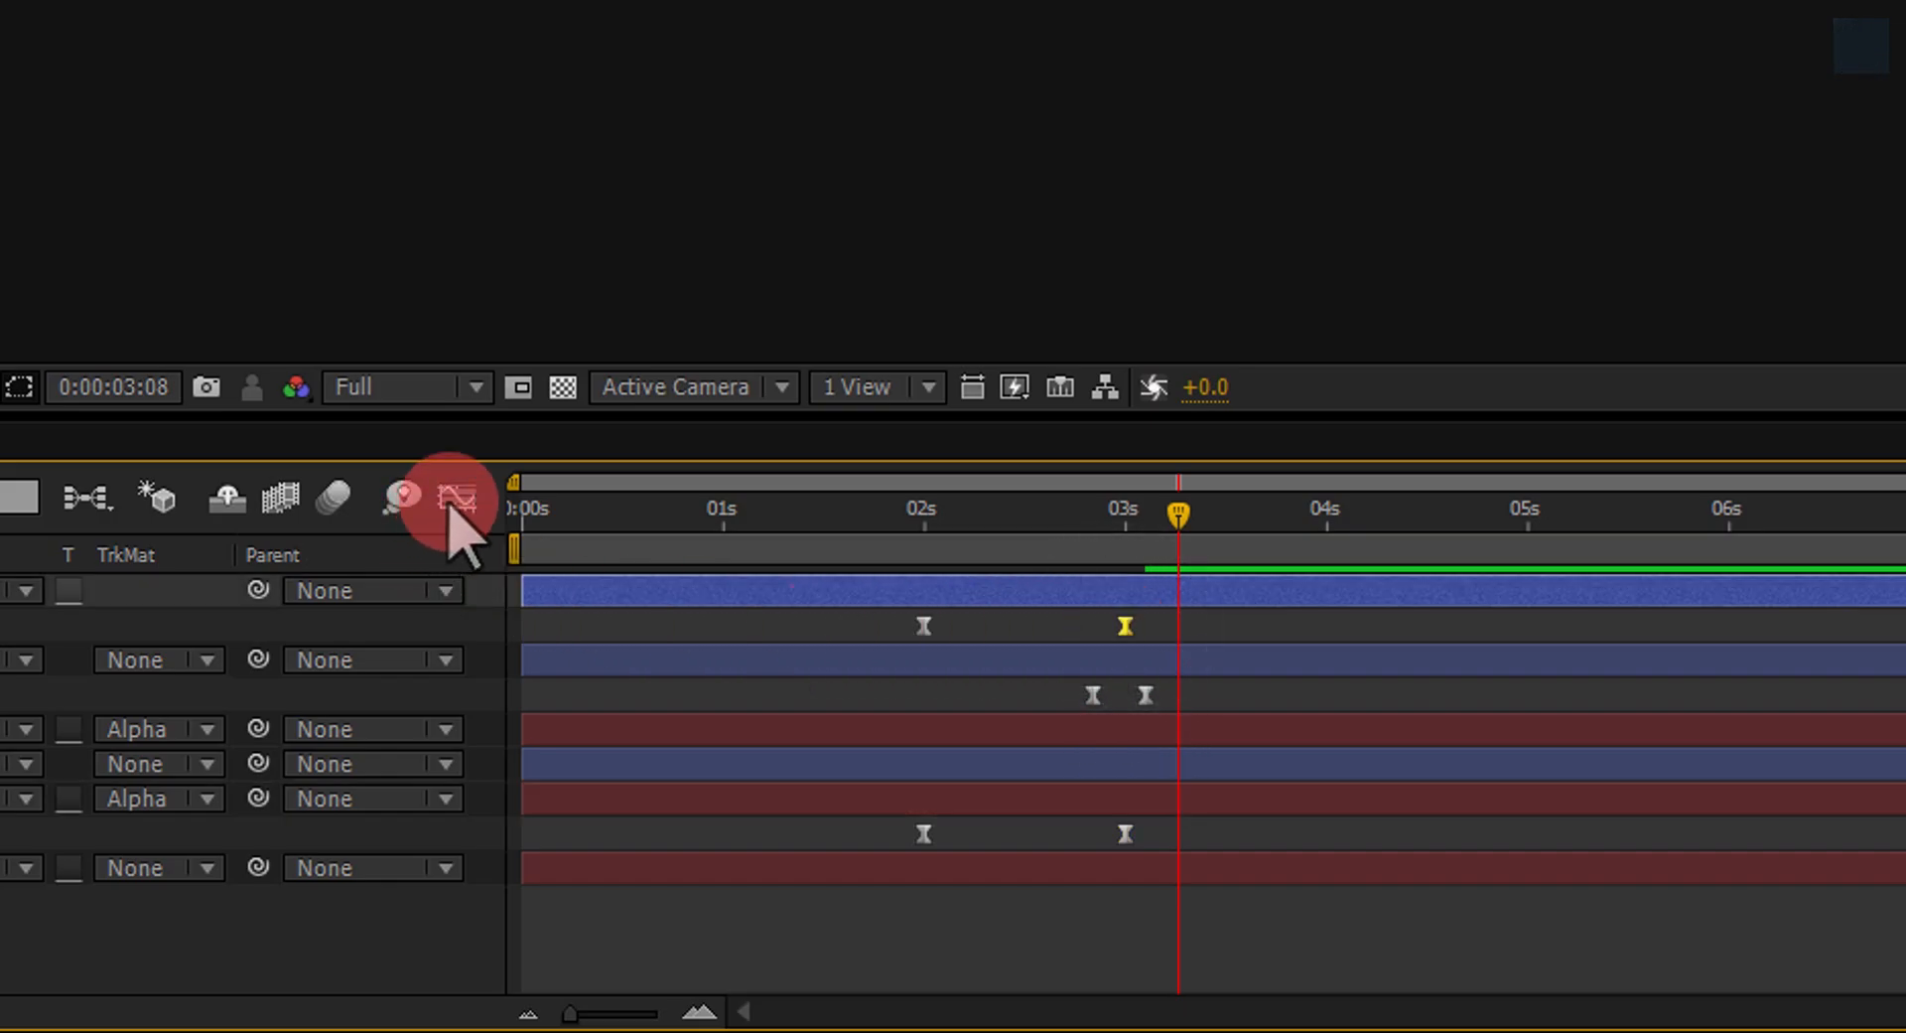
left_click(459, 498)
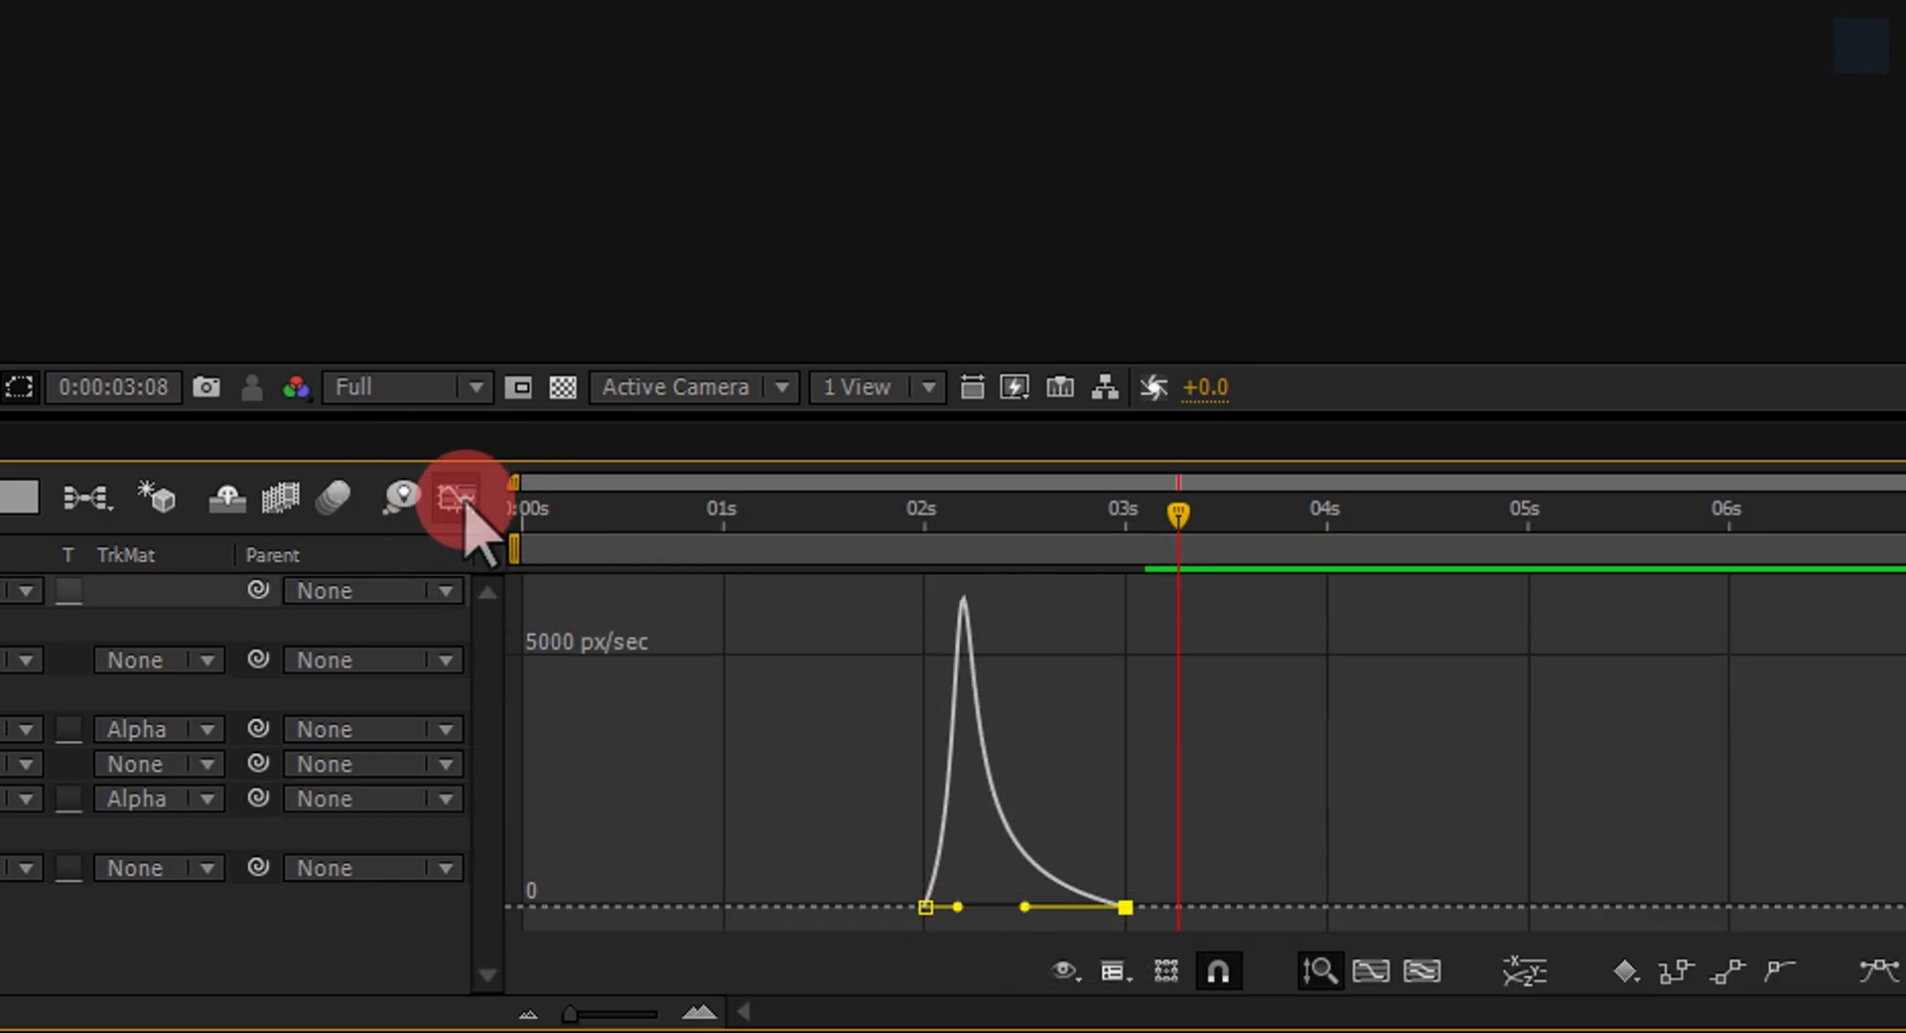
left_click(459, 498)
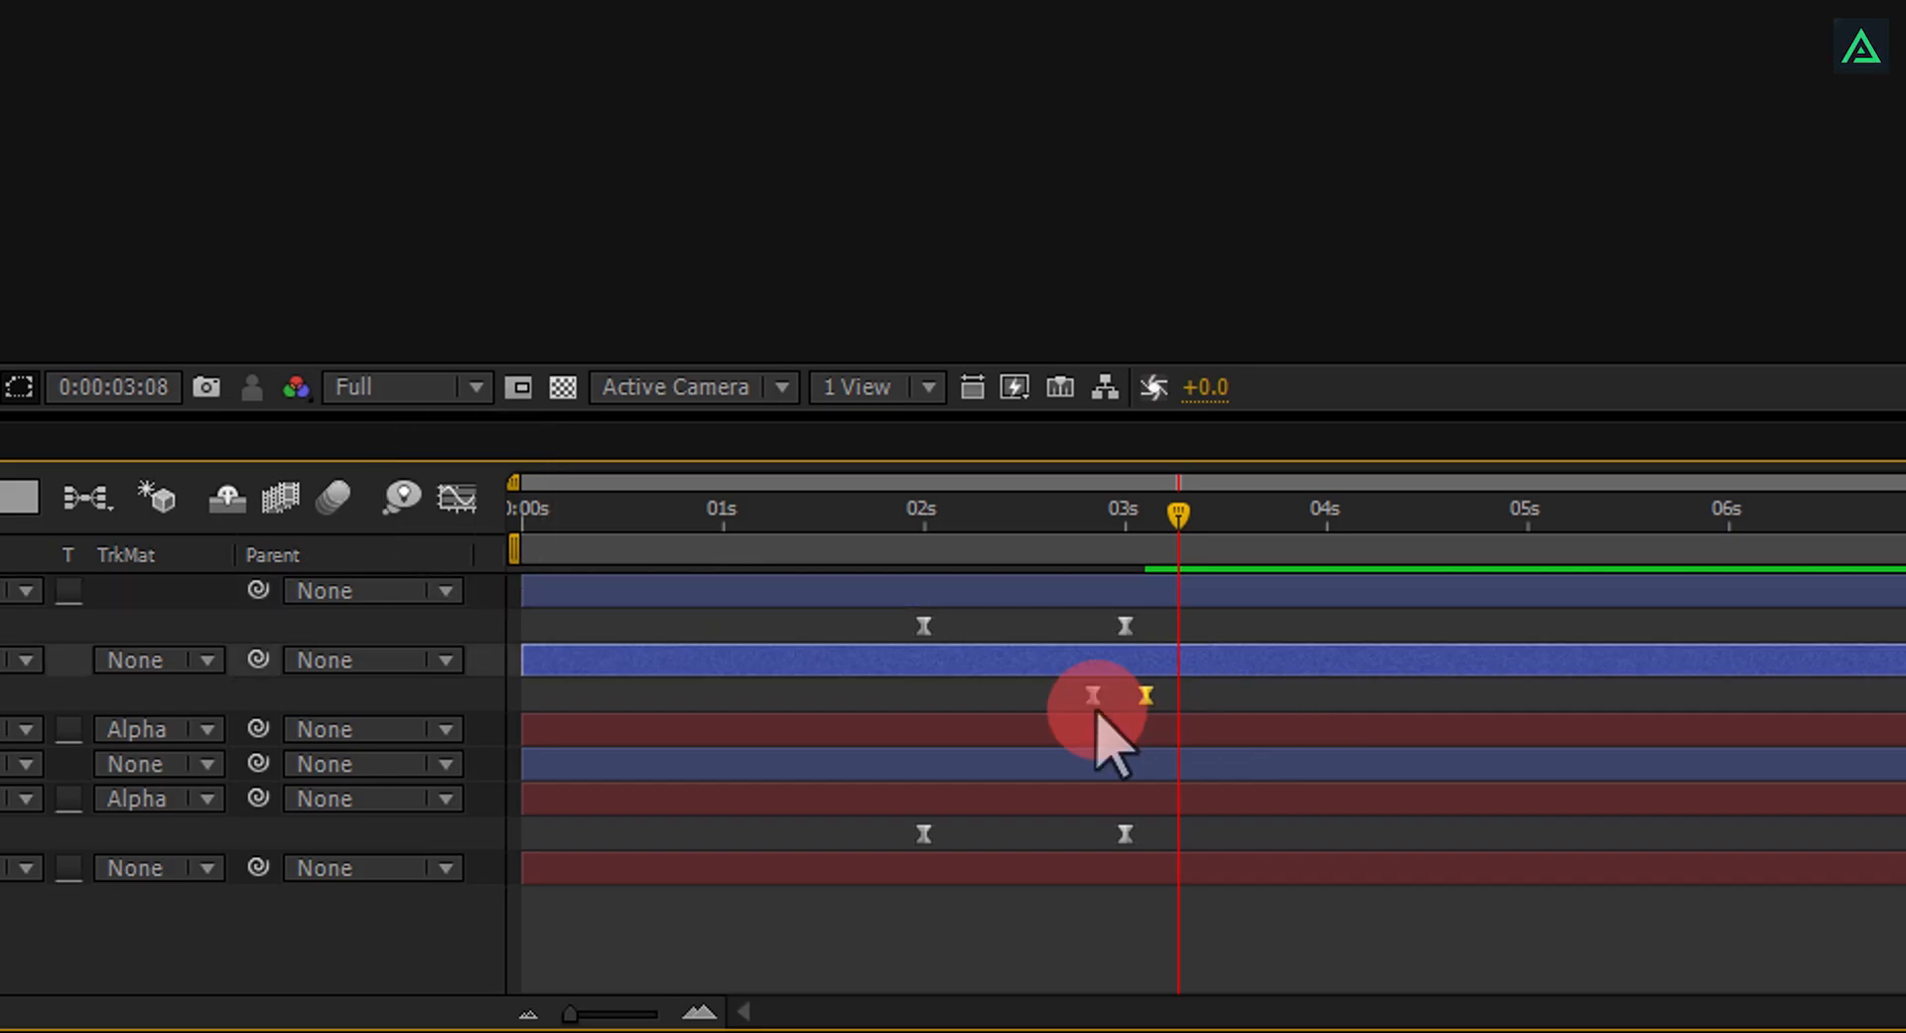
left_click(454, 498)
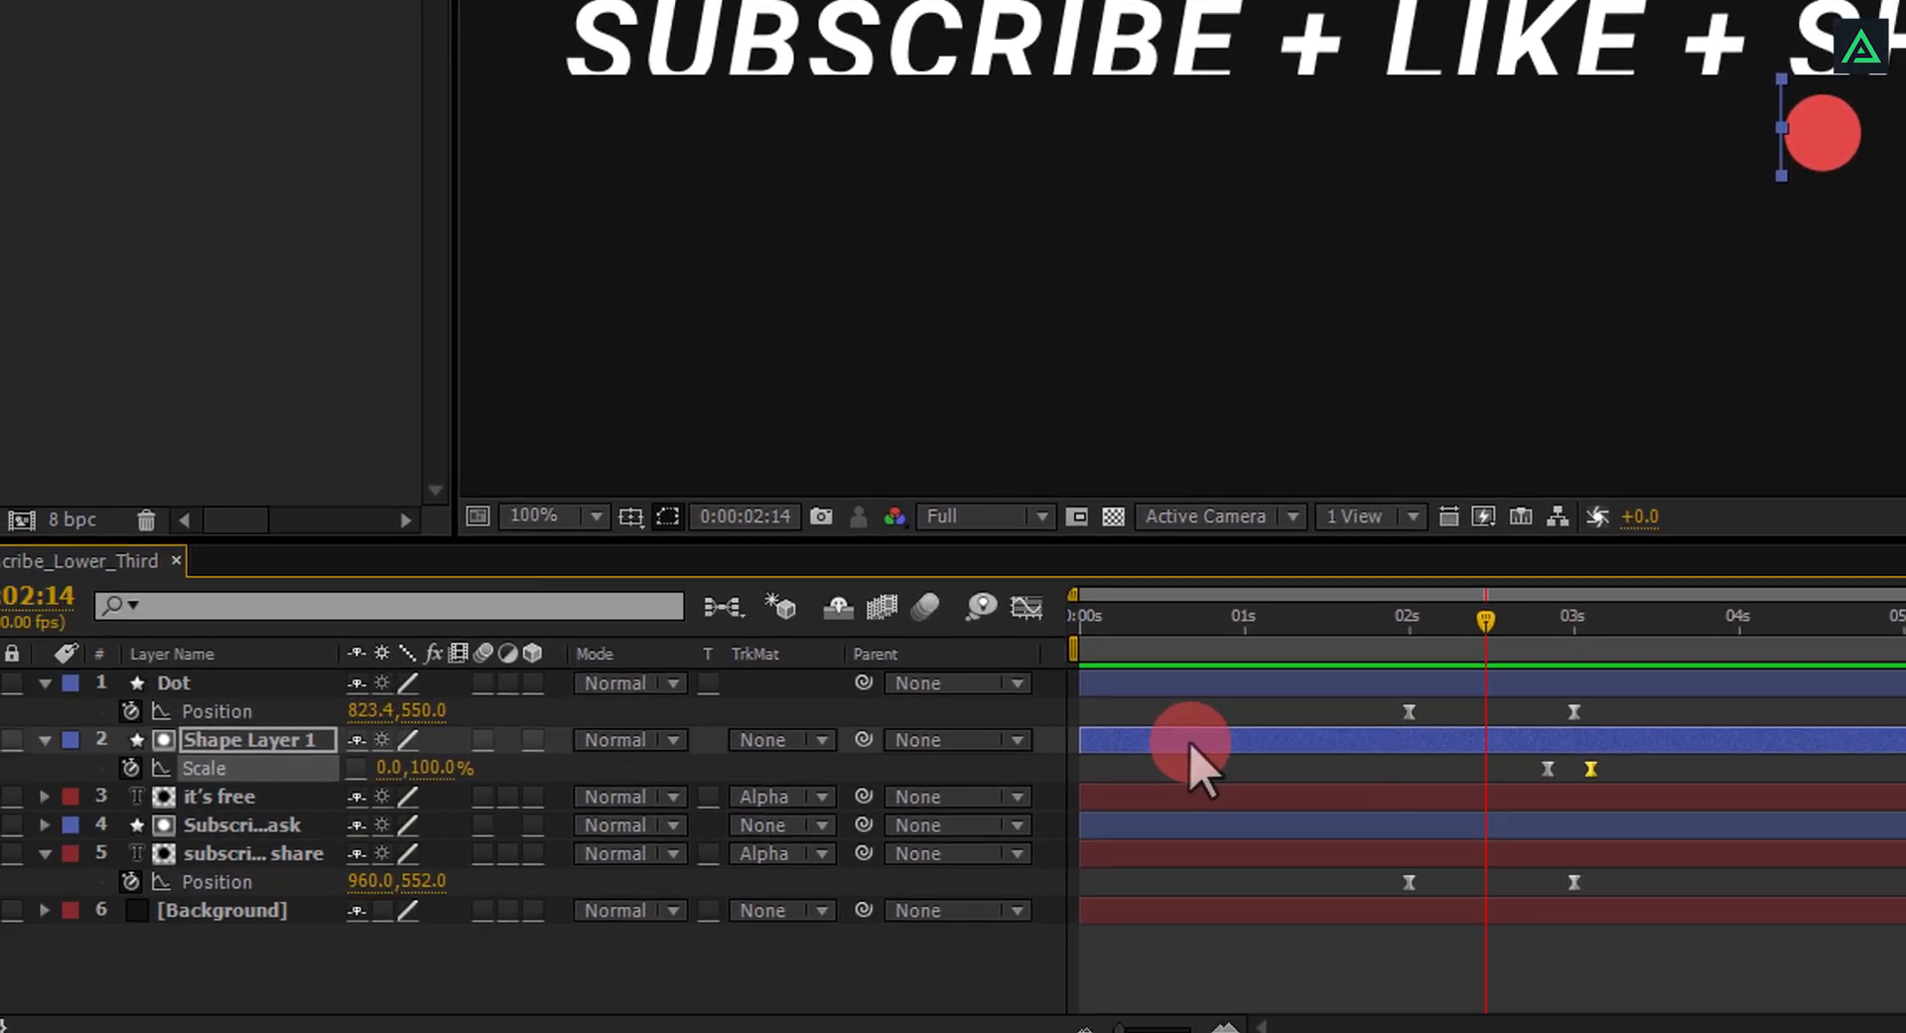
Step: Rename the IT'S FREE matte layer and scrub near 2.5 s to preview the reveal with the dot
right_click(258, 741)
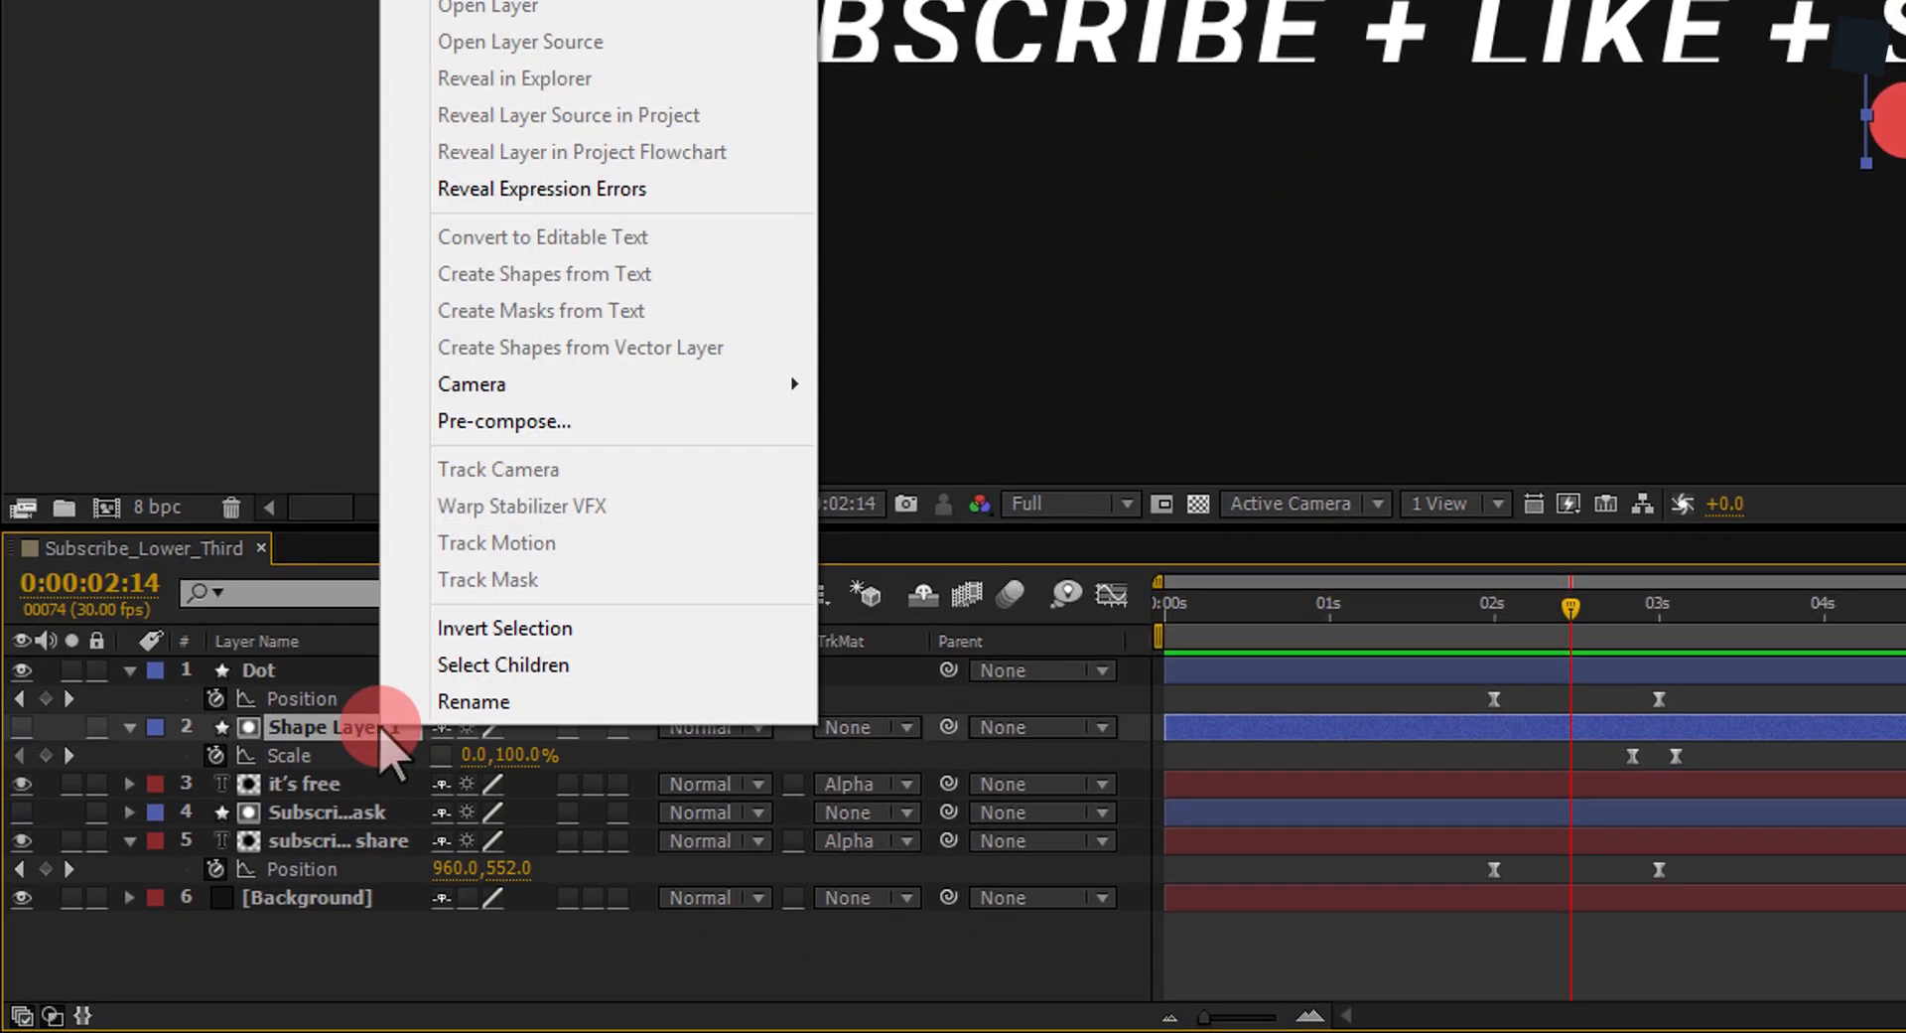
left_click(473, 701)
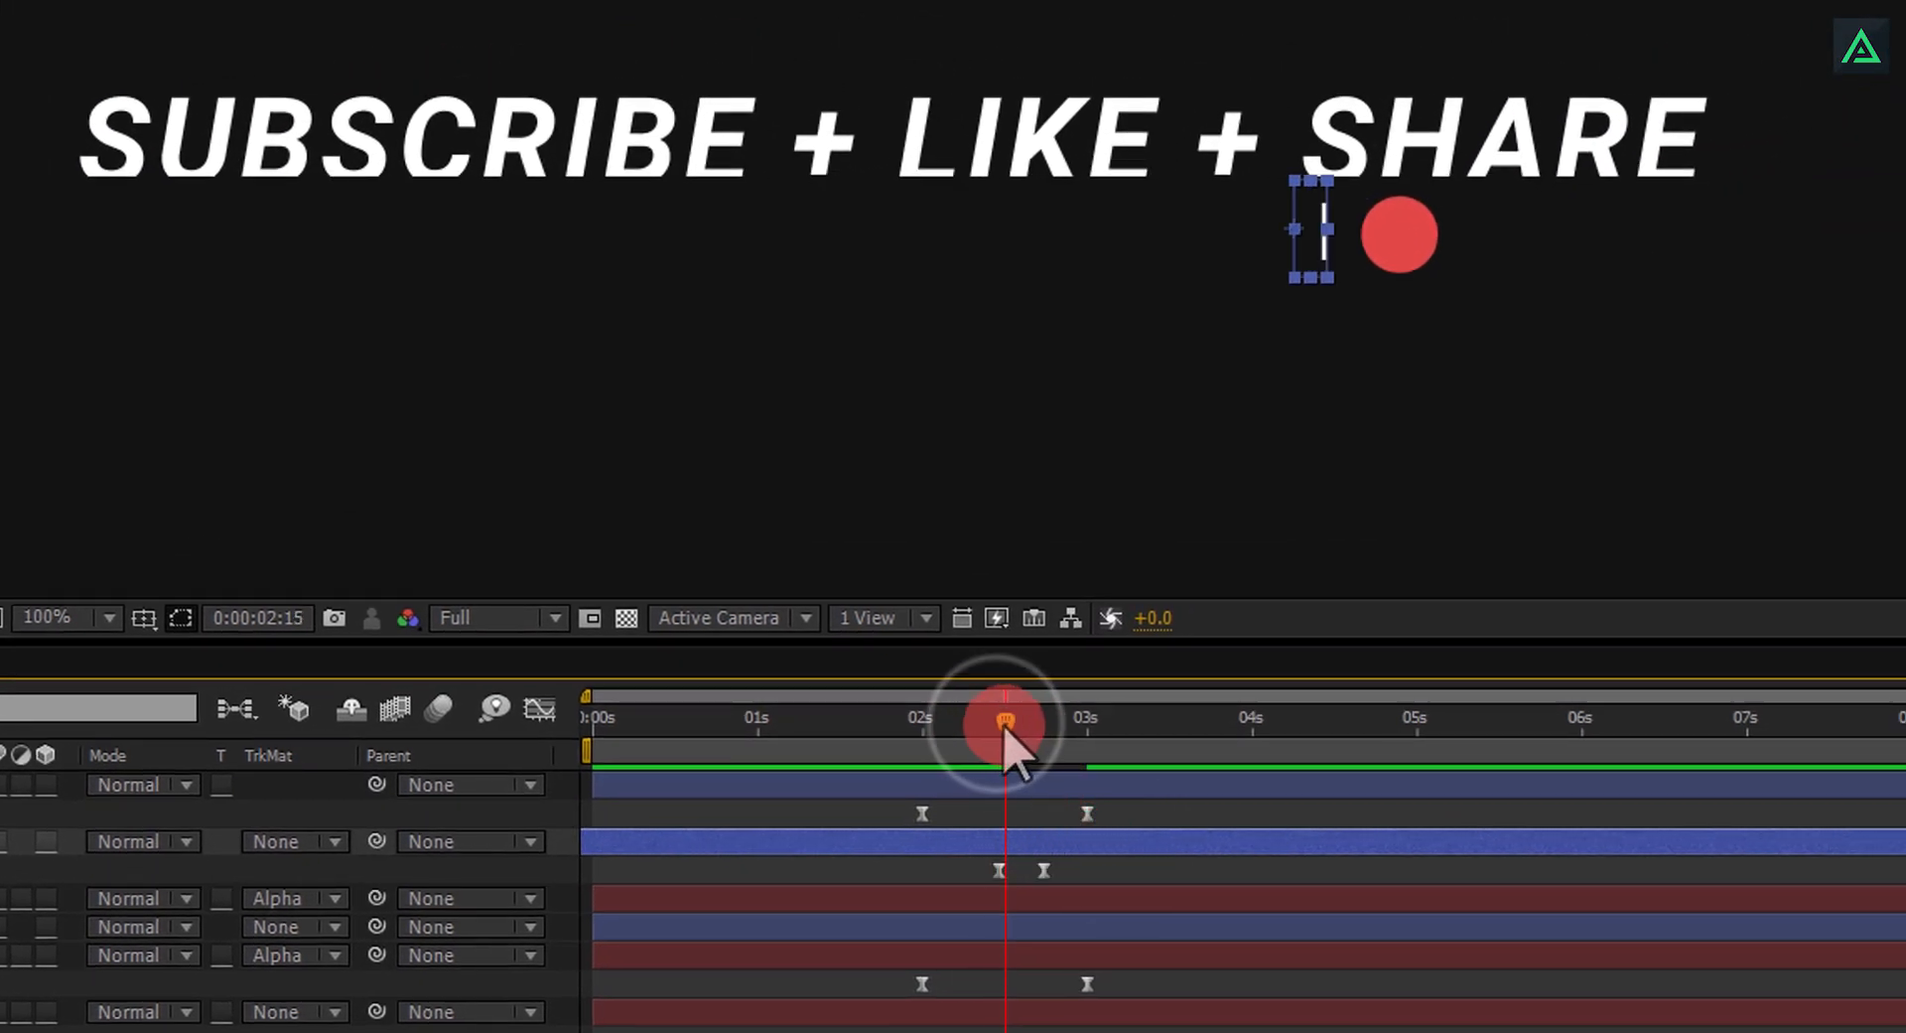
left_click_drag(1003, 723, 1049, 723)
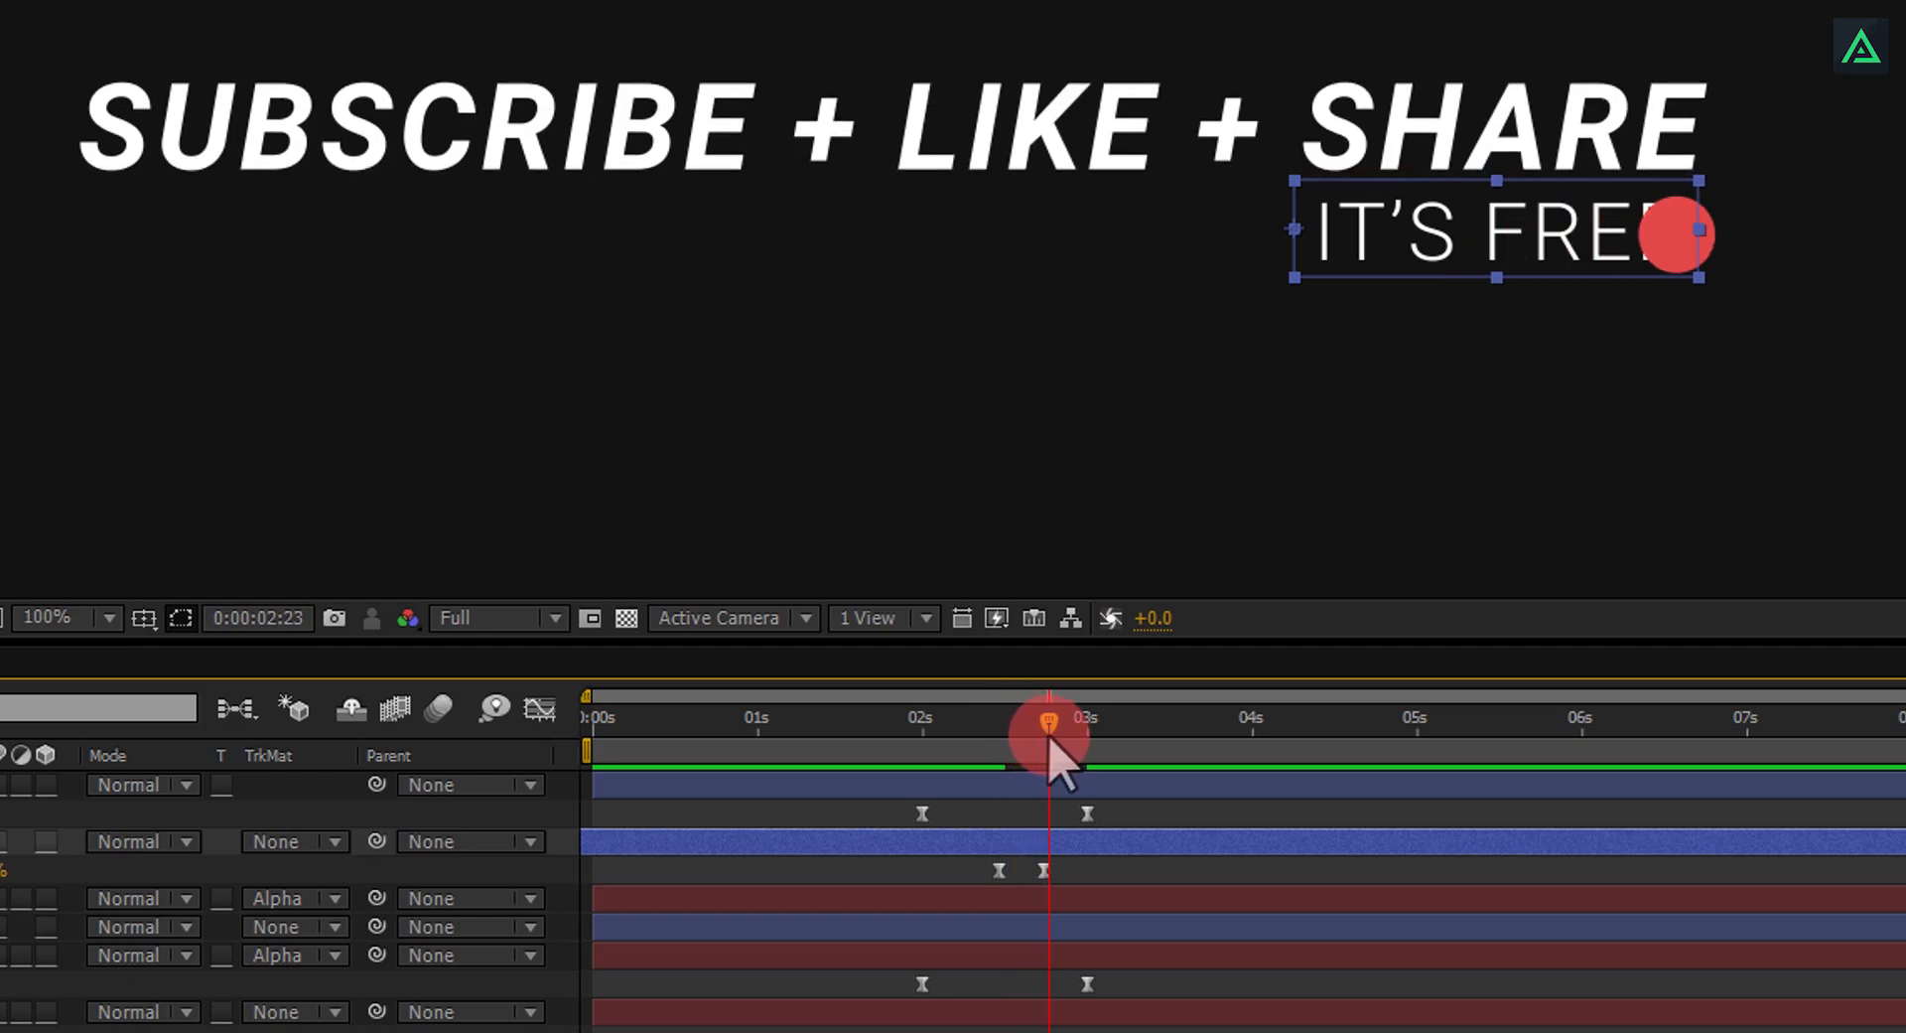
left_click_drag(1048, 728, 1026, 729)
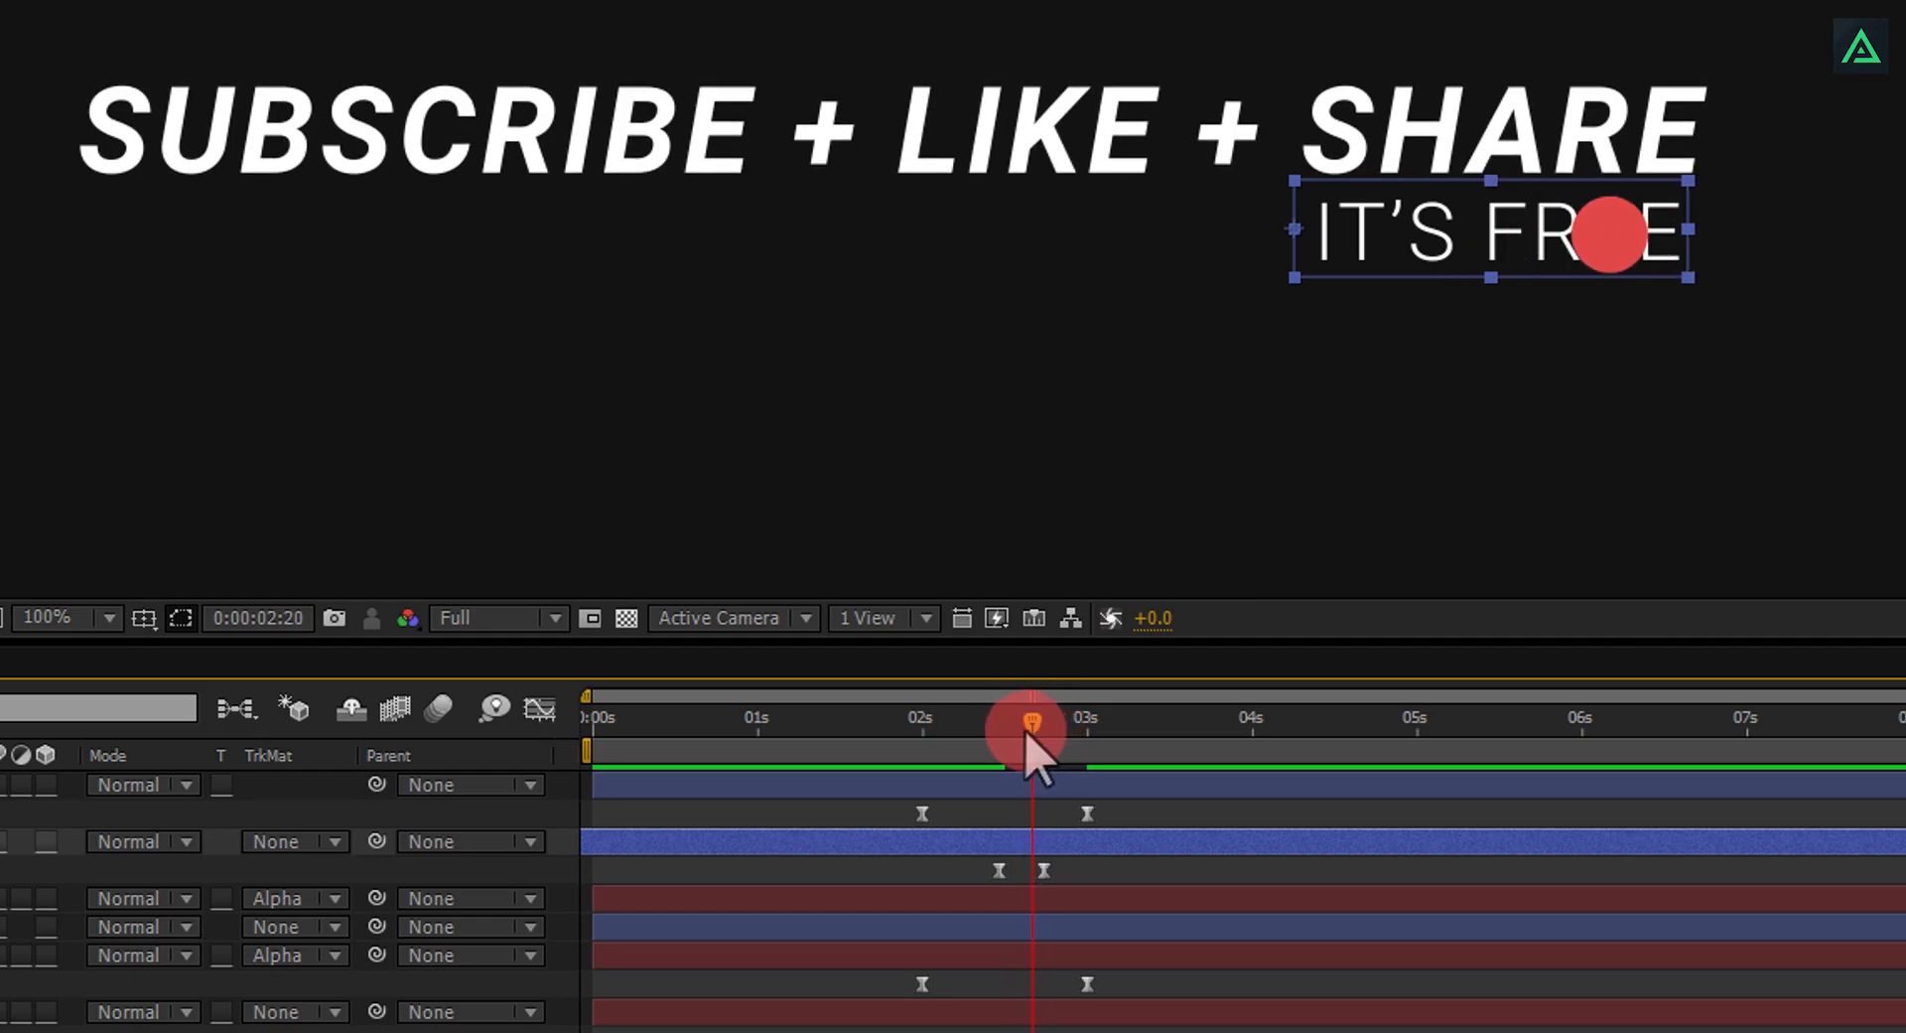